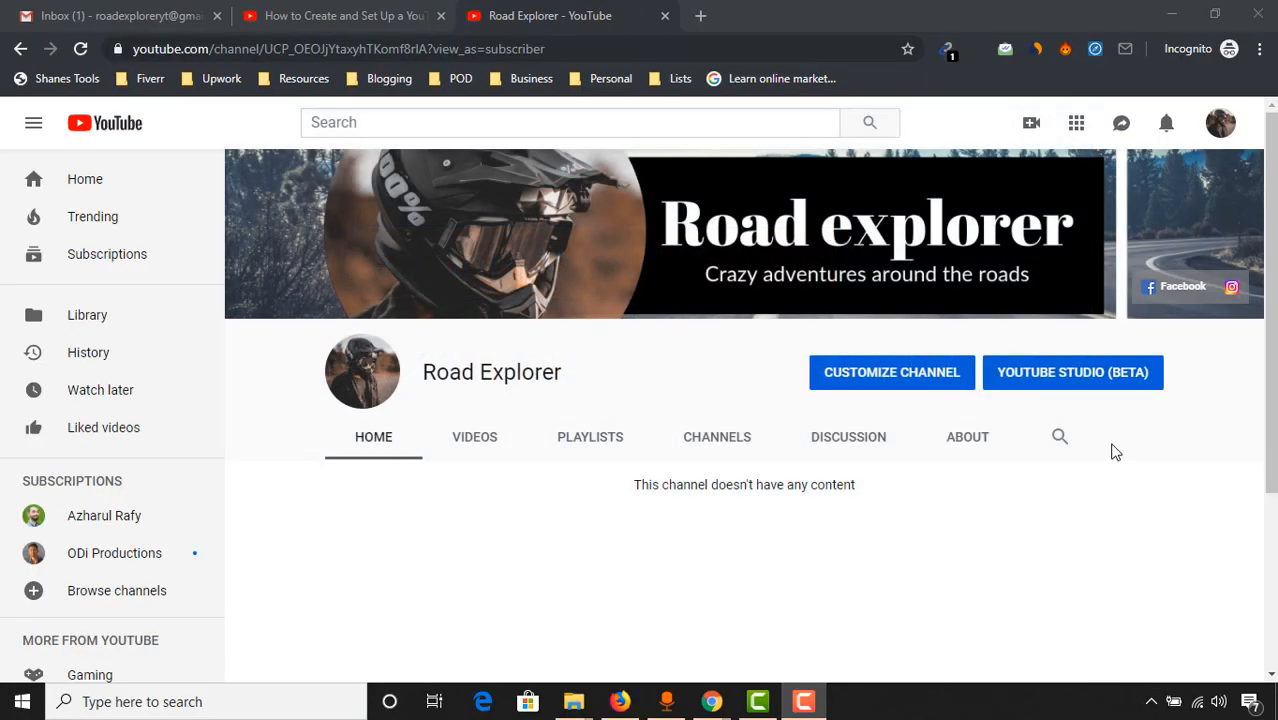
mouse_move(415, 347)
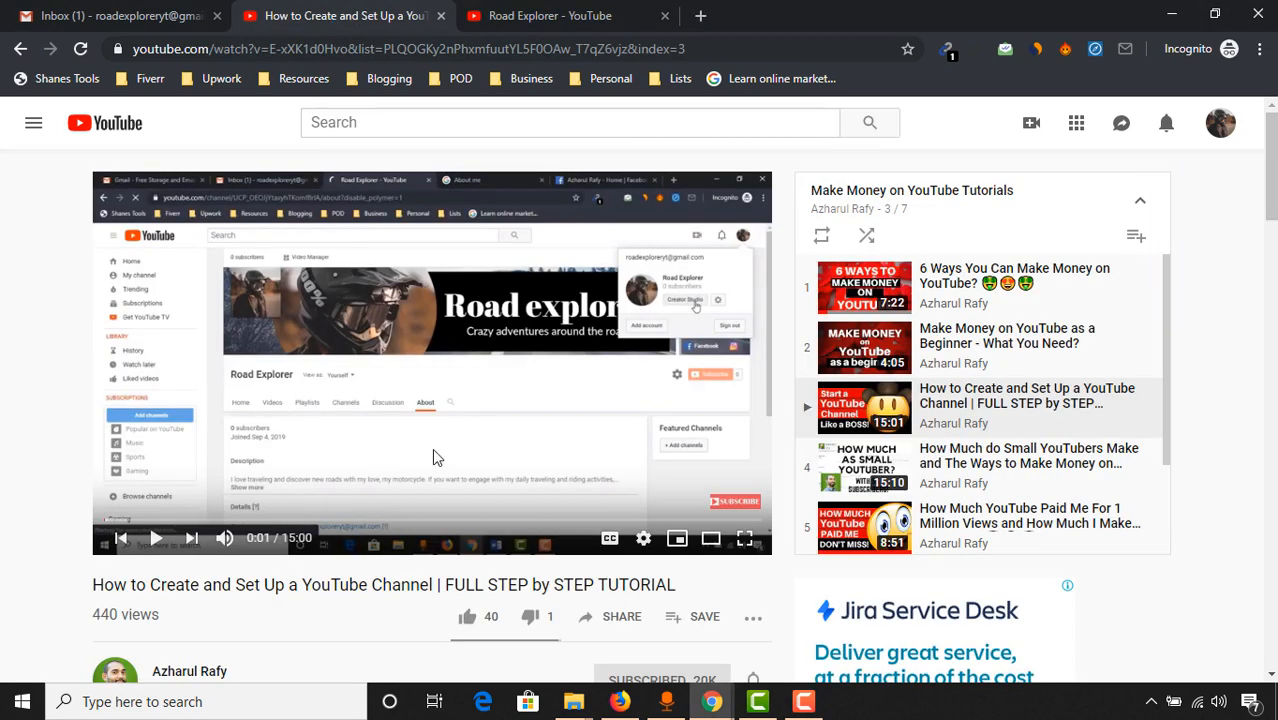
mouse_move(430, 408)
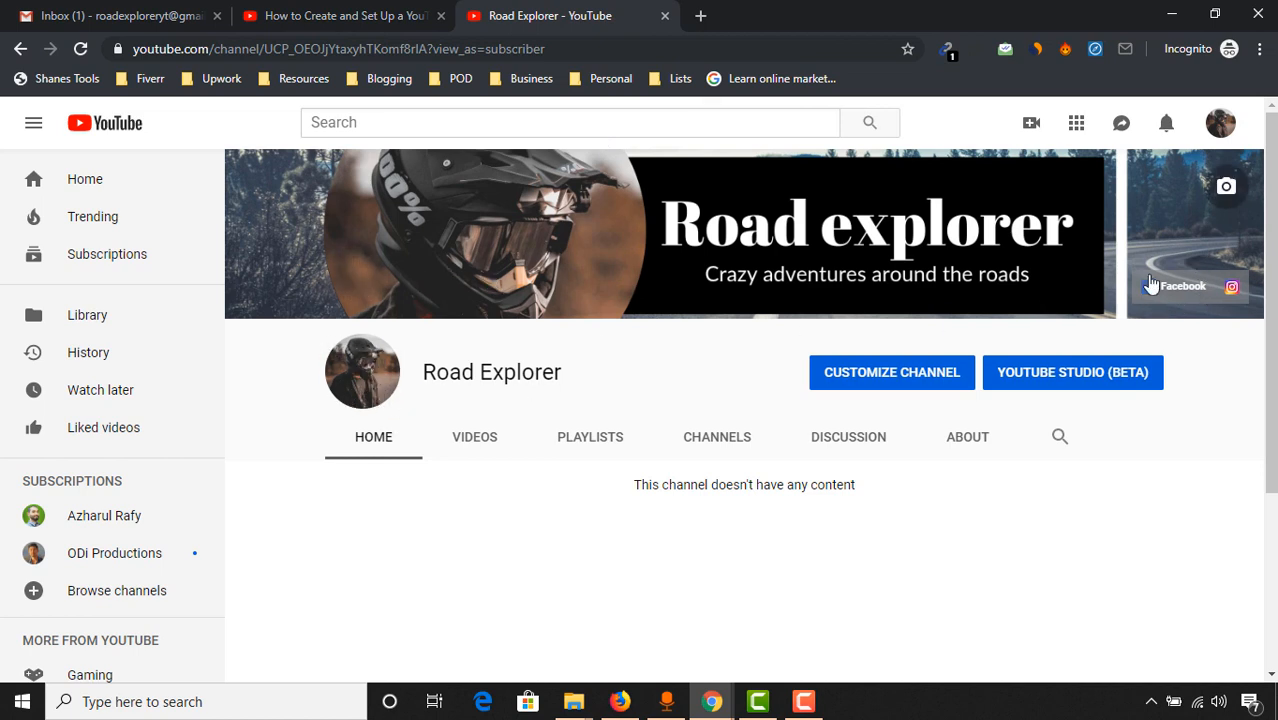
mouse_move(988, 437)
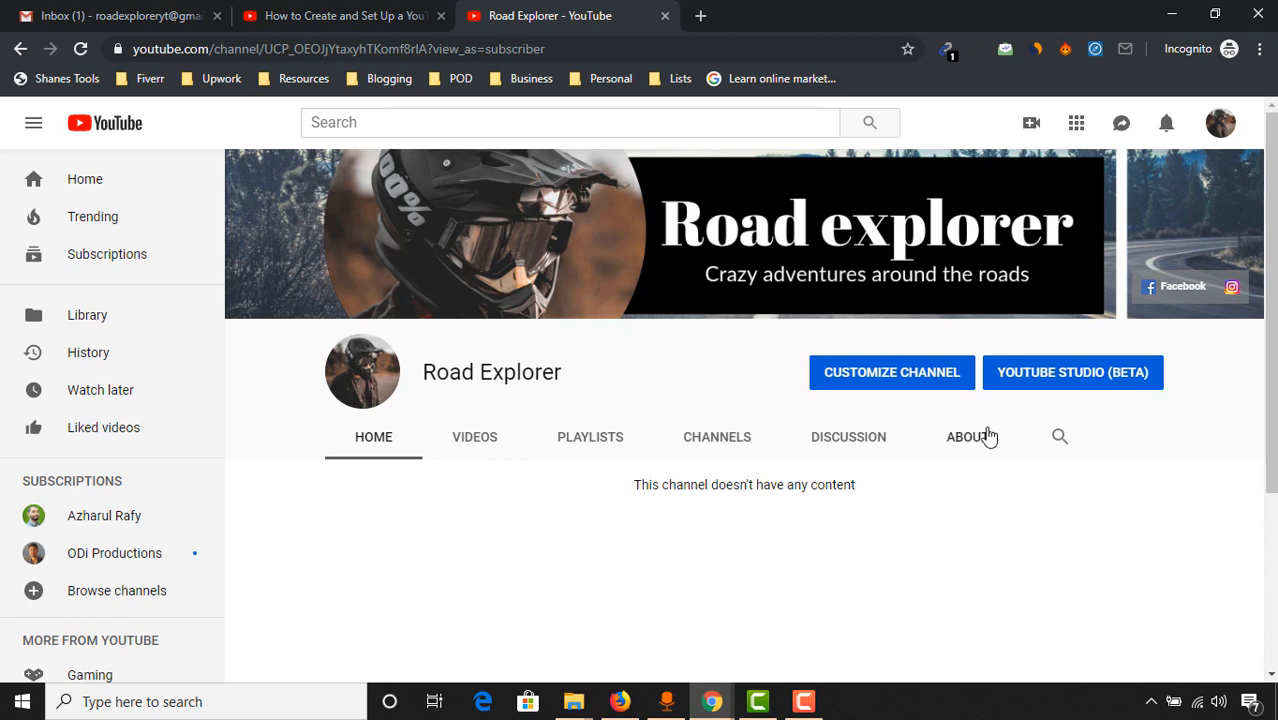
- Show the Road Explorer About page with its description, location and join date
click(967, 437)
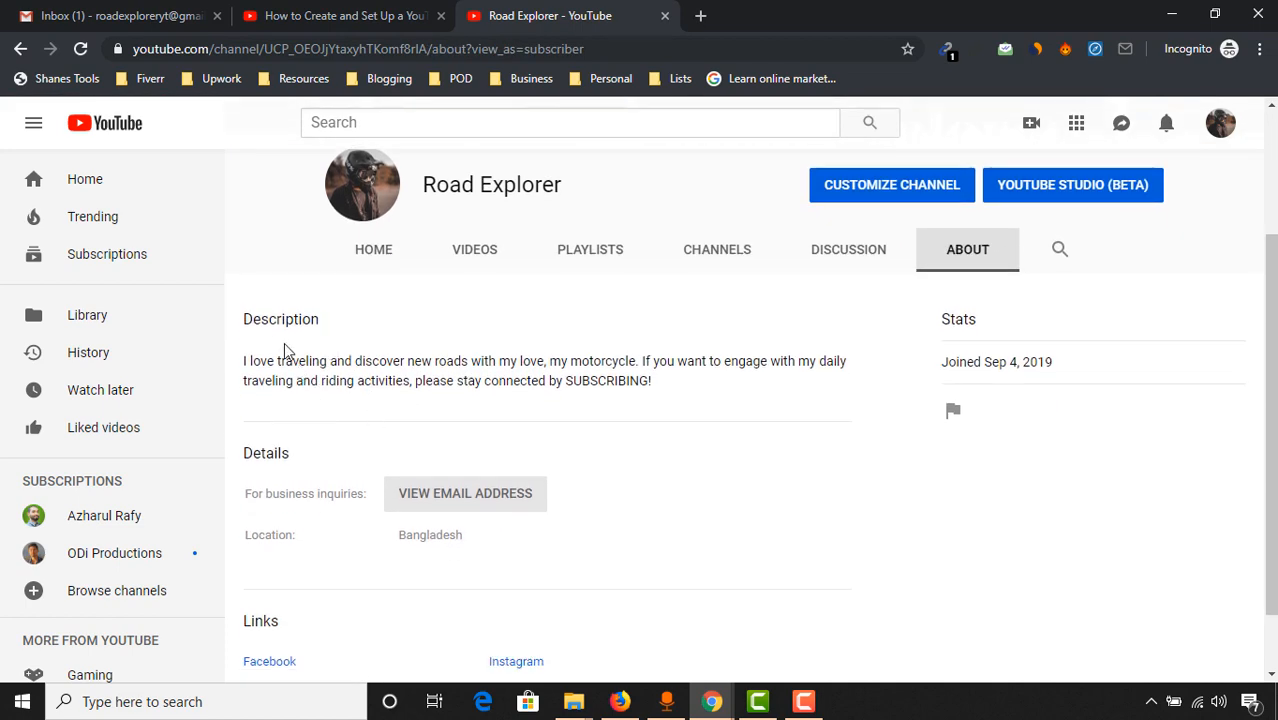
scroll(up, 3)
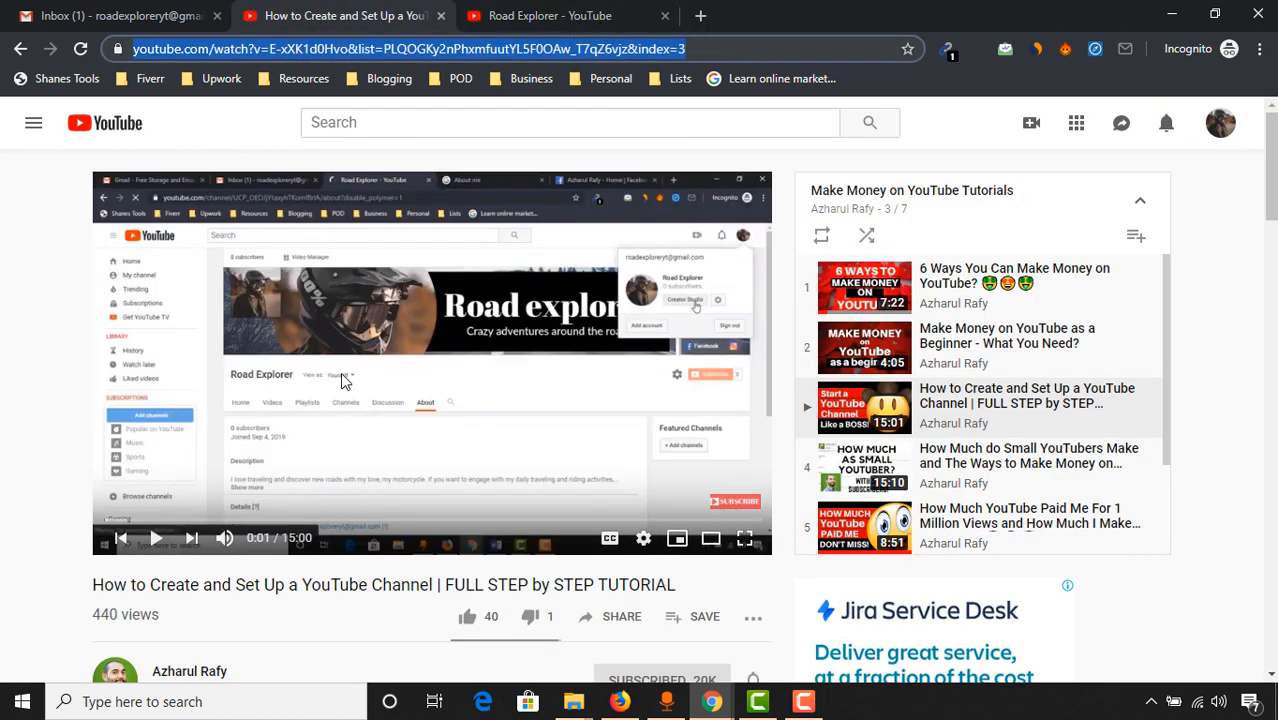
mouse_move(830, 190)
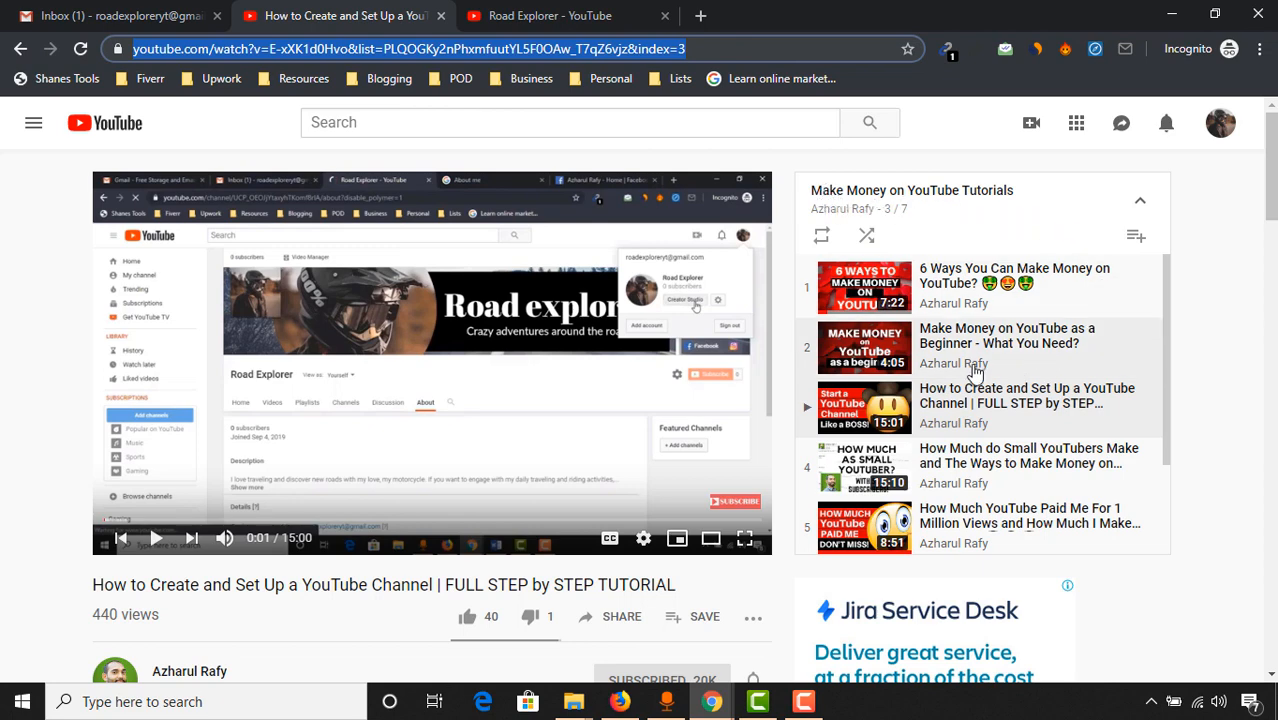
scroll(down, 3)
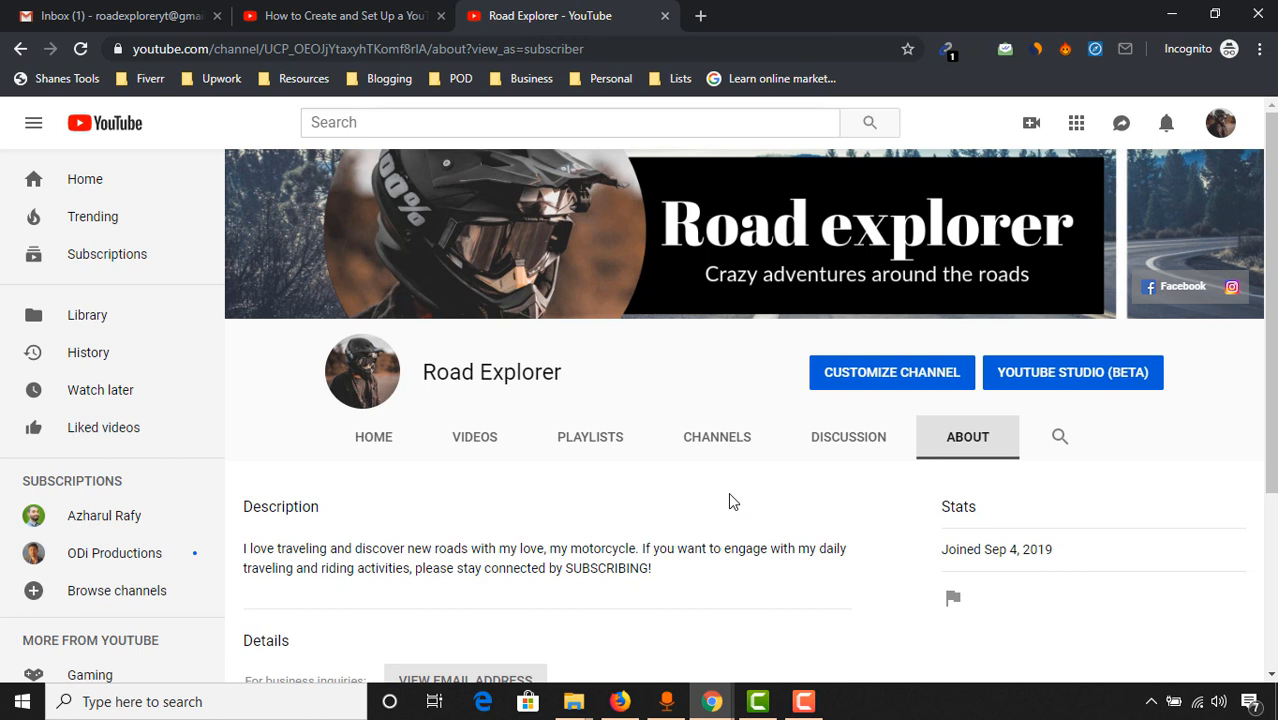
mouse_move(920, 175)
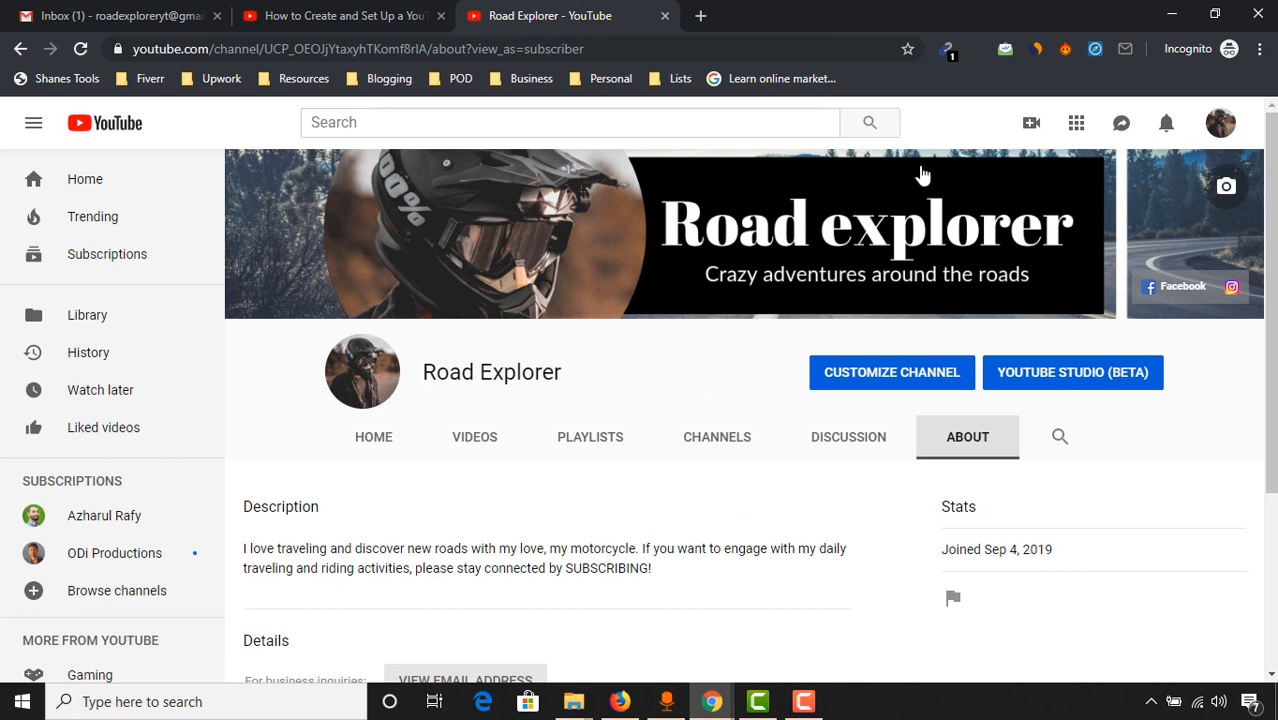
- Choose Upload video from the Create menu to reach the upload page
click(1031, 122)
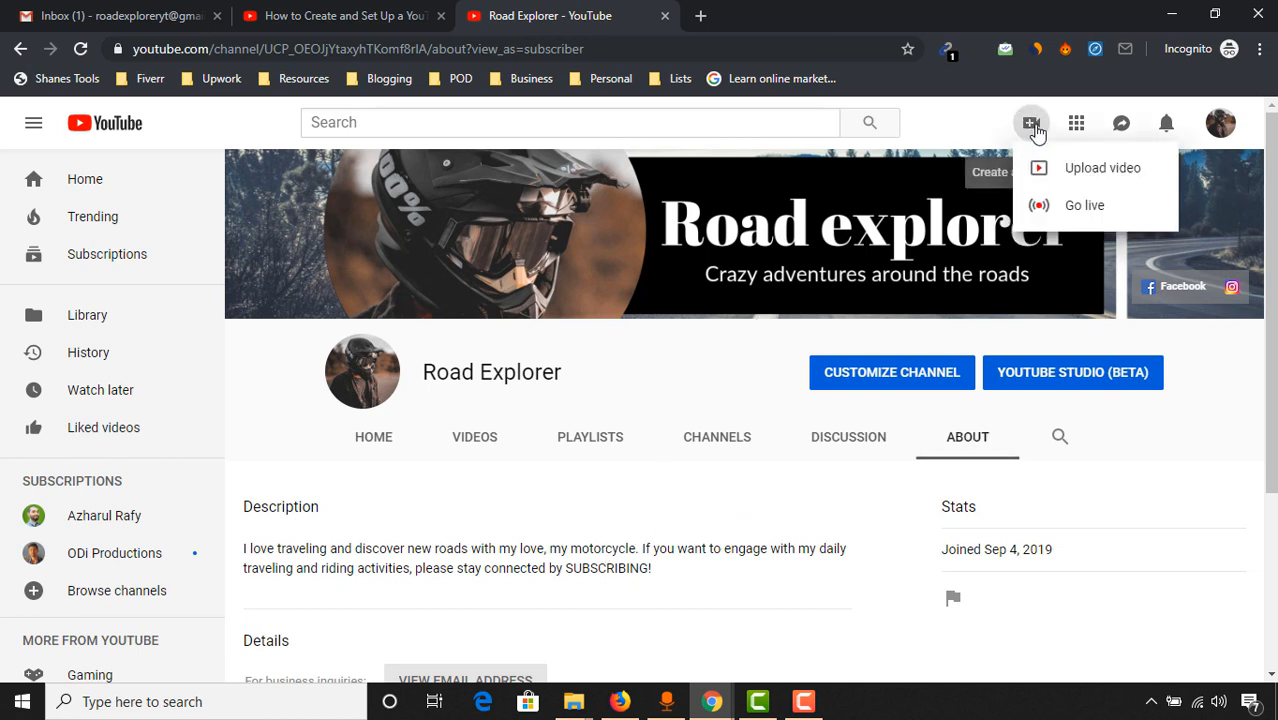
click(1102, 167)
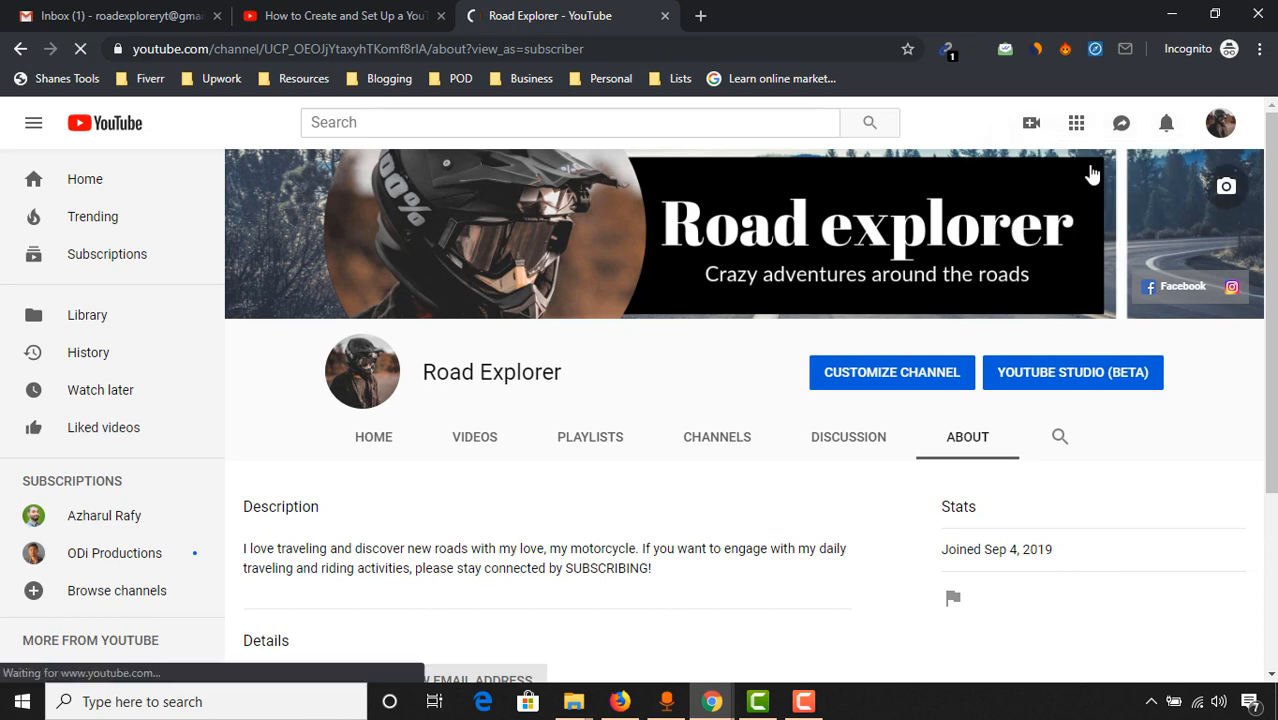
click(1031, 122)
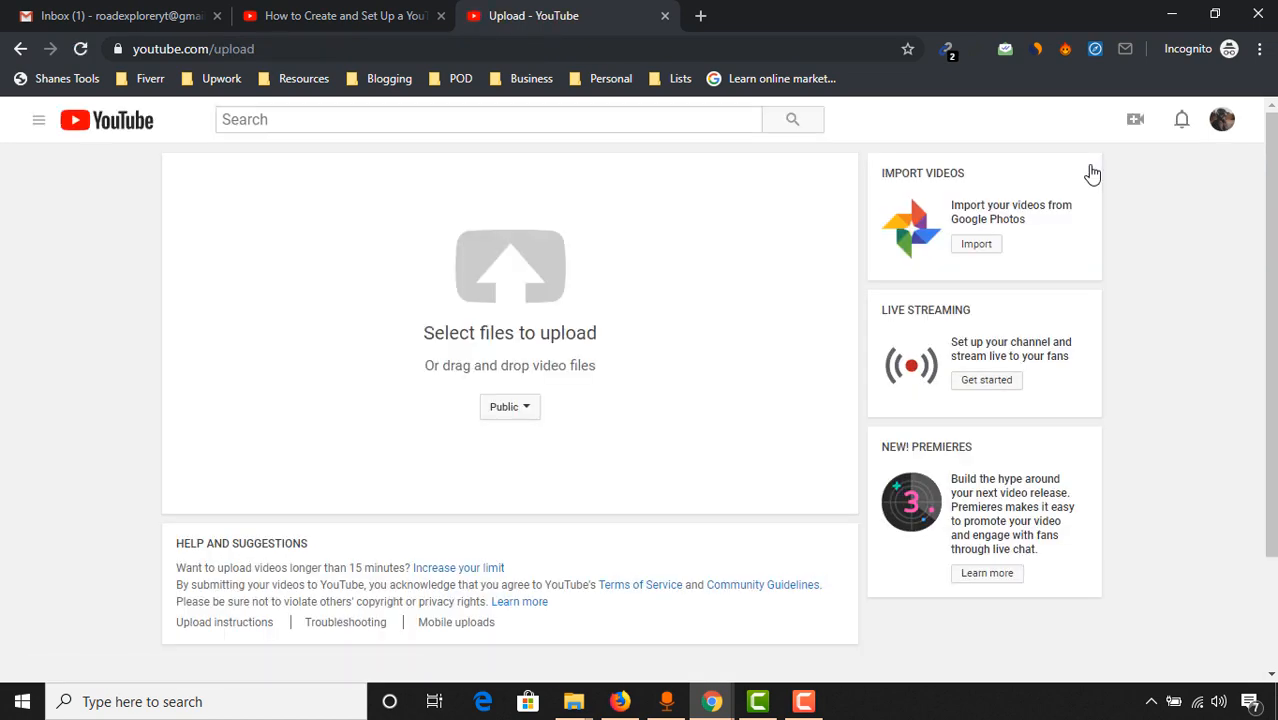
mouse_move(434, 368)
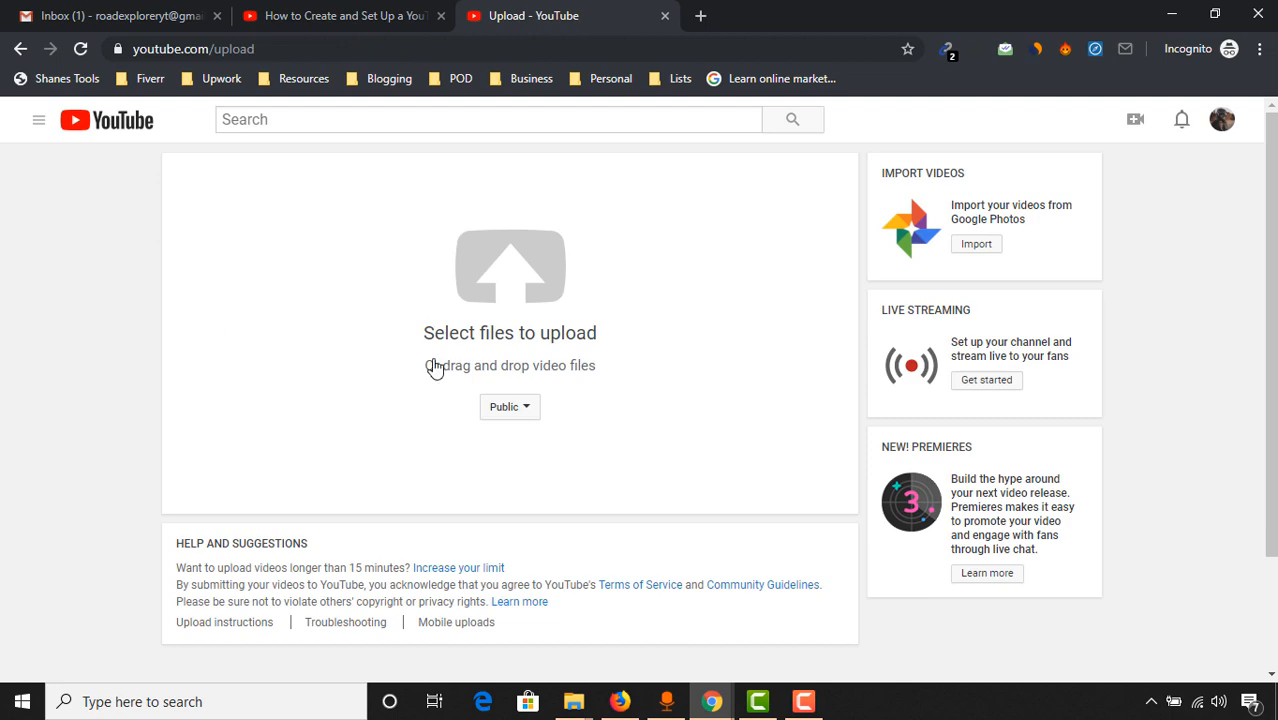
- Select the Nikli Haor video from the Motorcycle Riding folder for upload
click(510, 267)
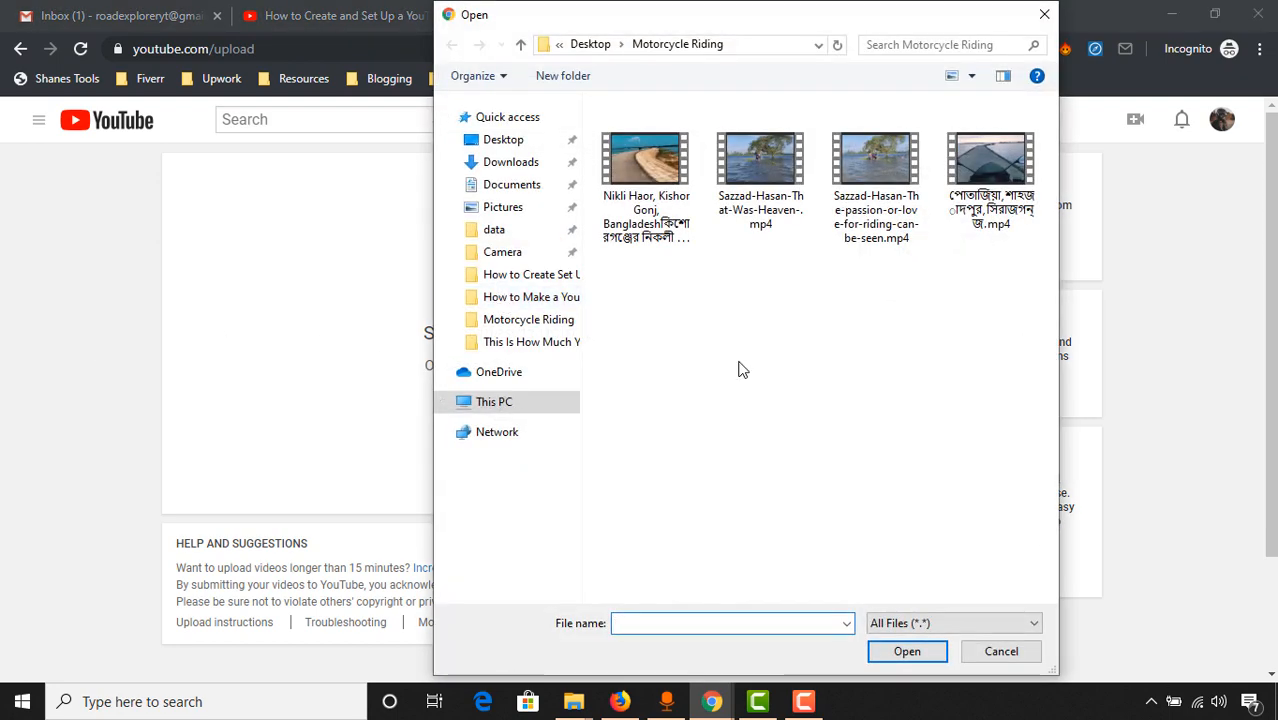
click(645, 160)
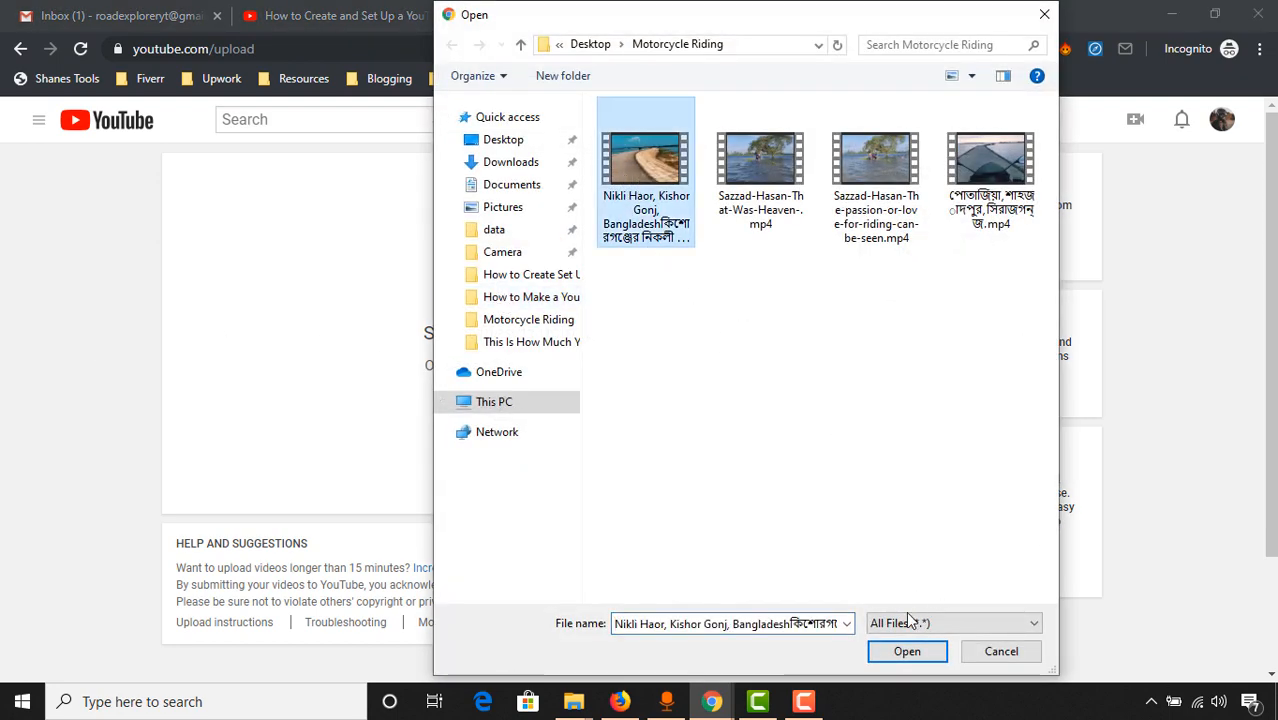
click(906, 651)
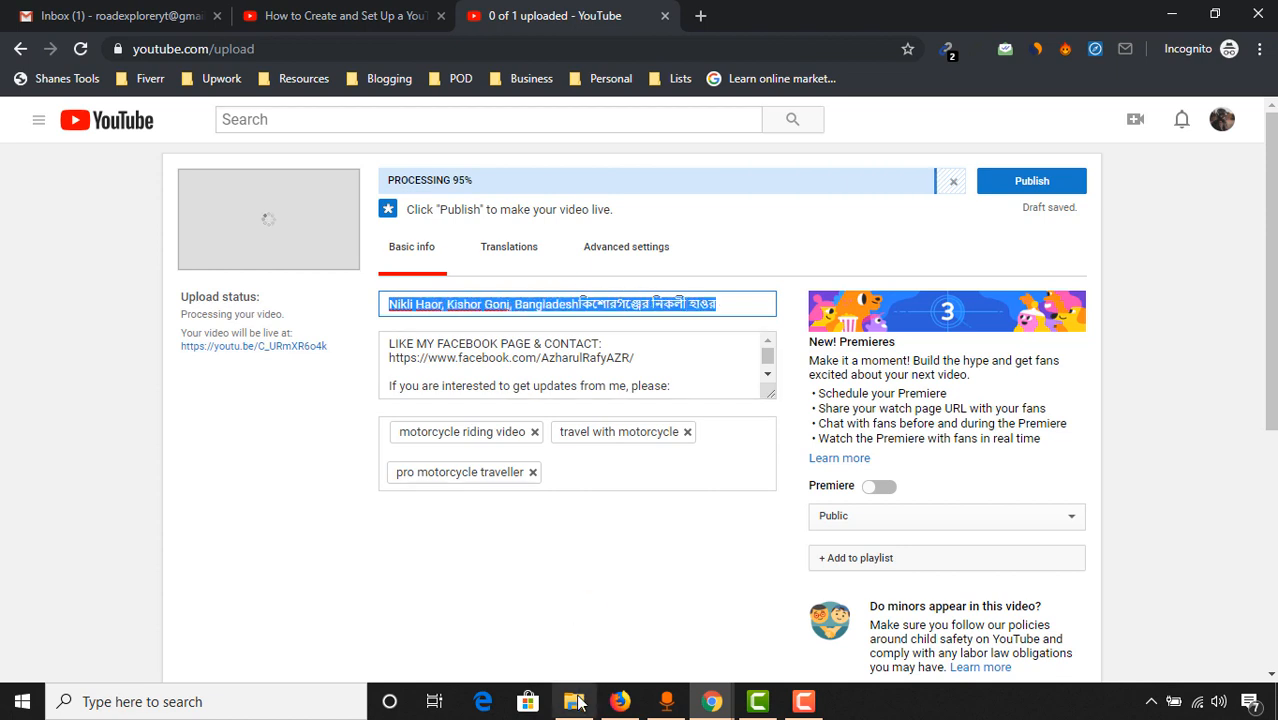
click(573, 701)
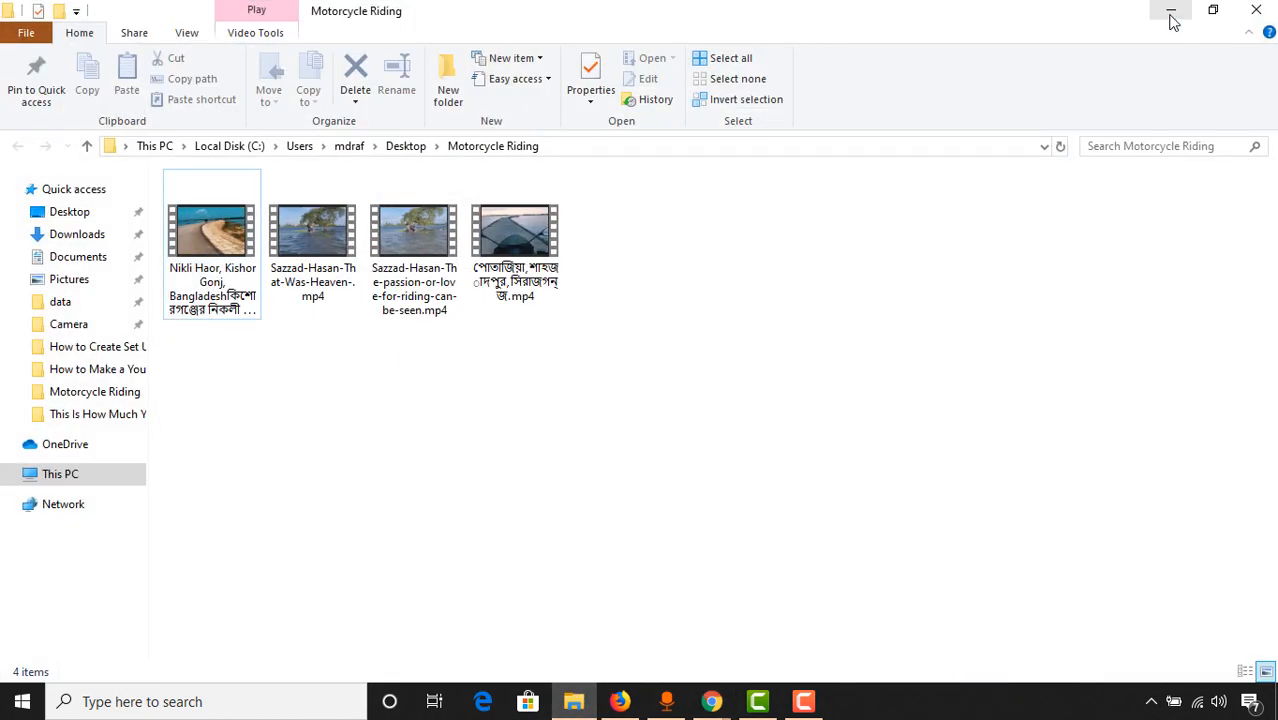
click(1171, 10)
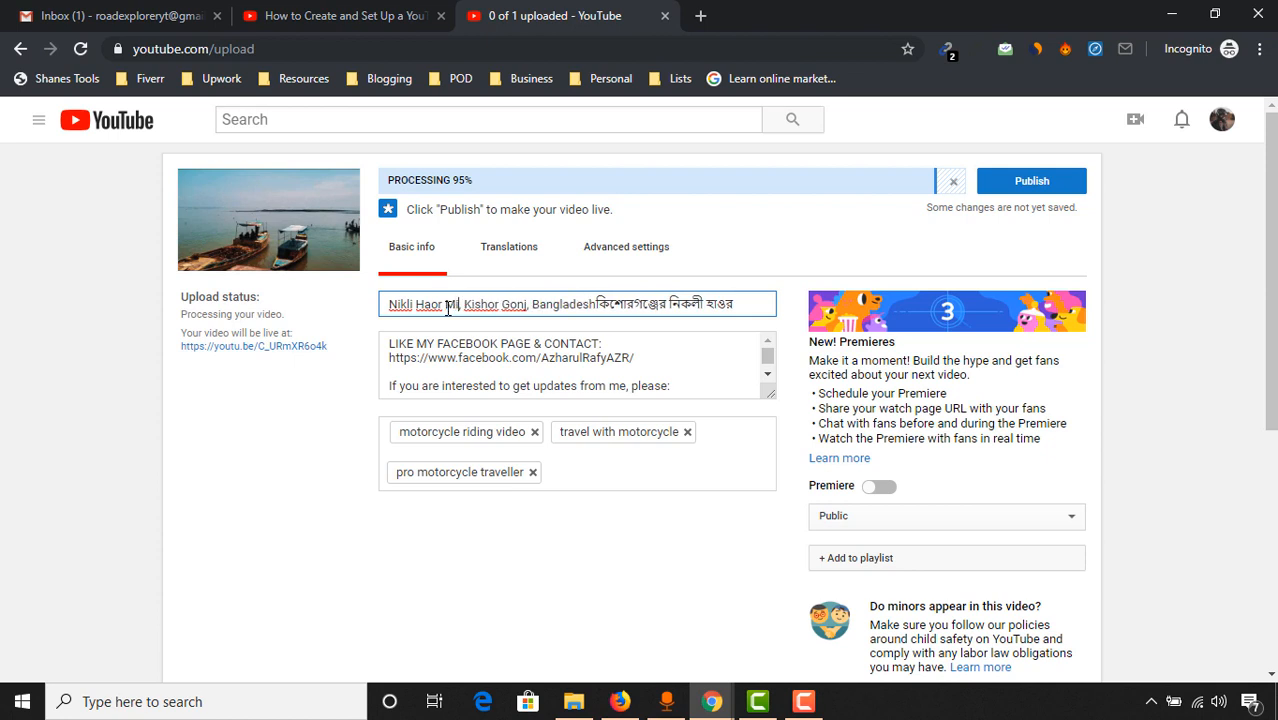
- Add 'Mini Tour,' after Nikli Haor in the title and fix the separator
text(Mini Tour,)
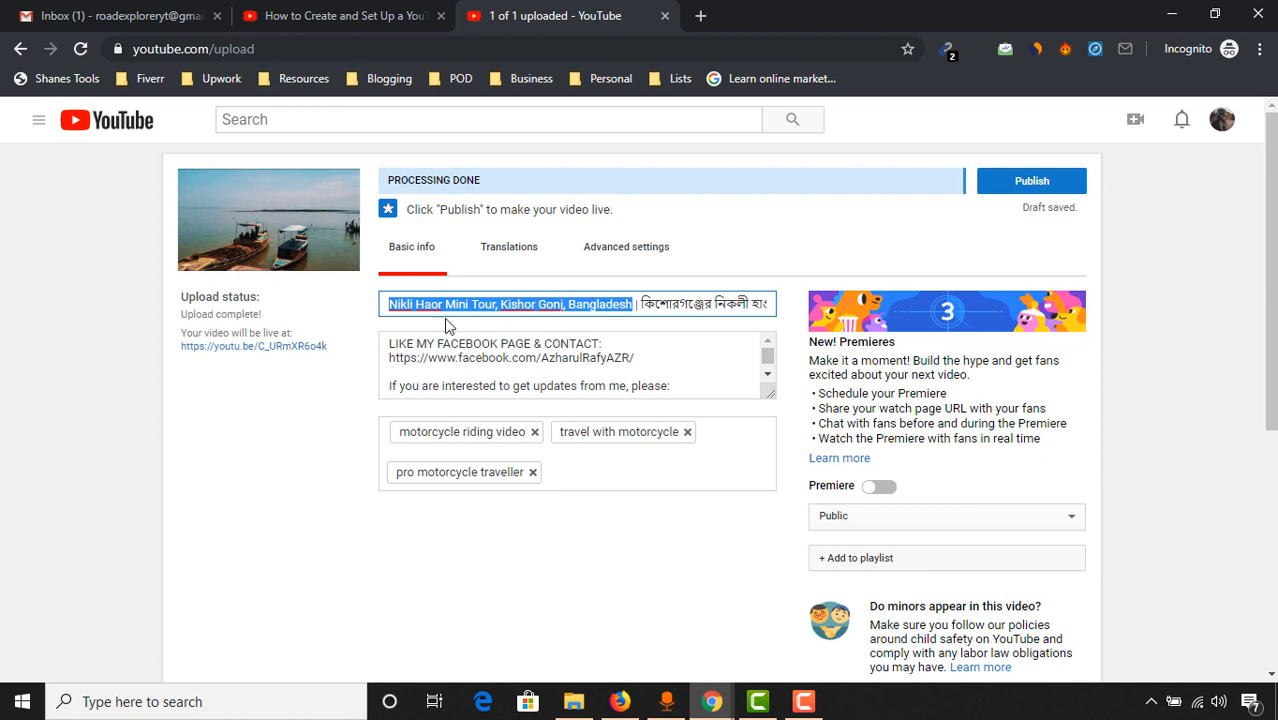
click(405, 304)
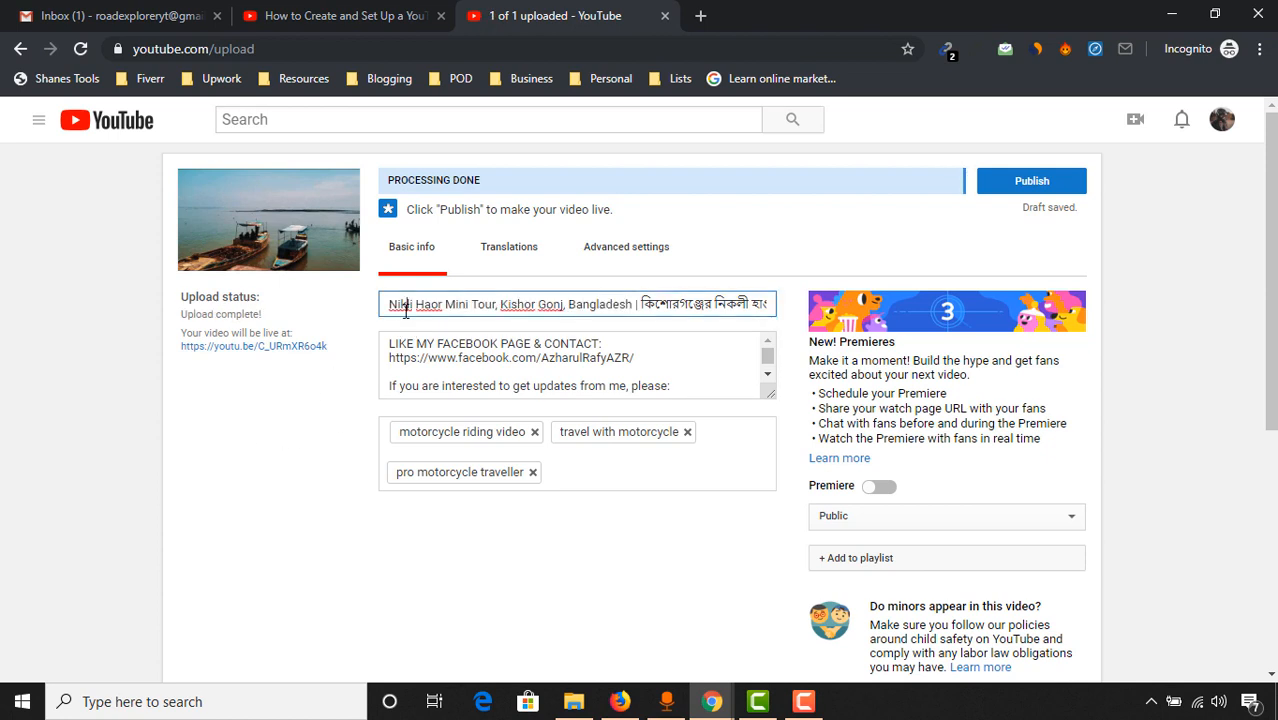
double_click(420, 304)
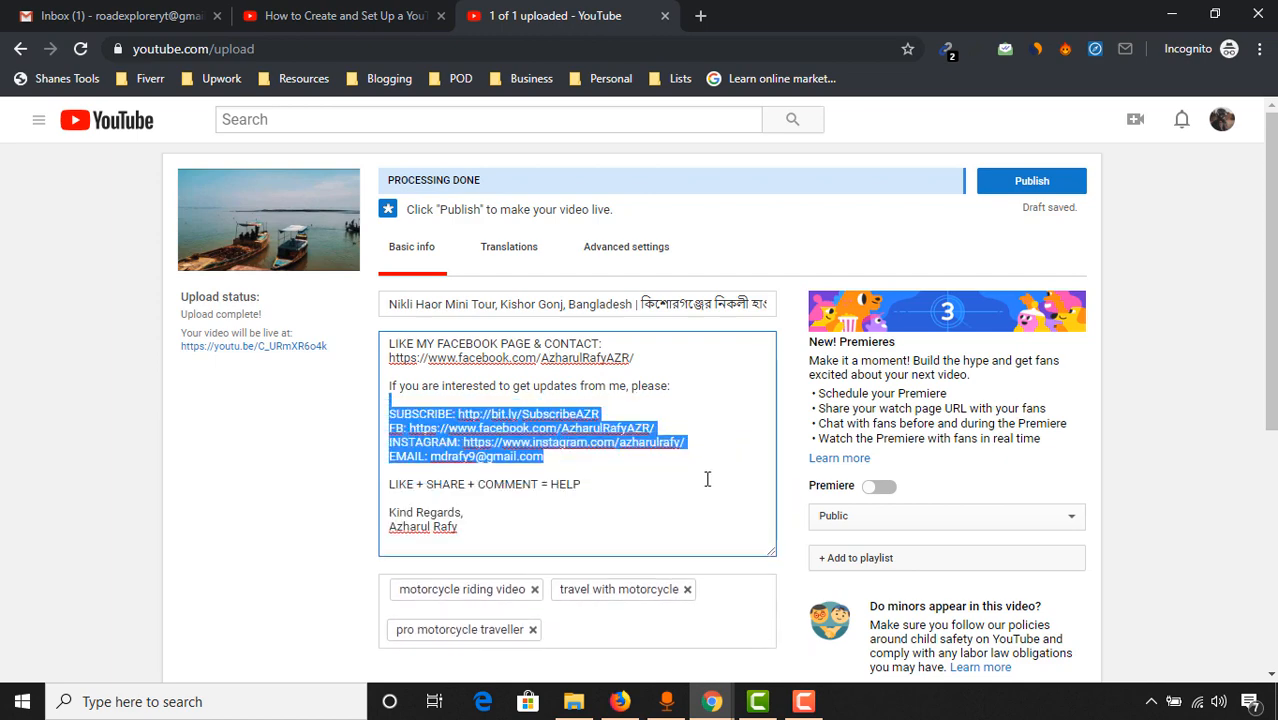
click(340, 16)
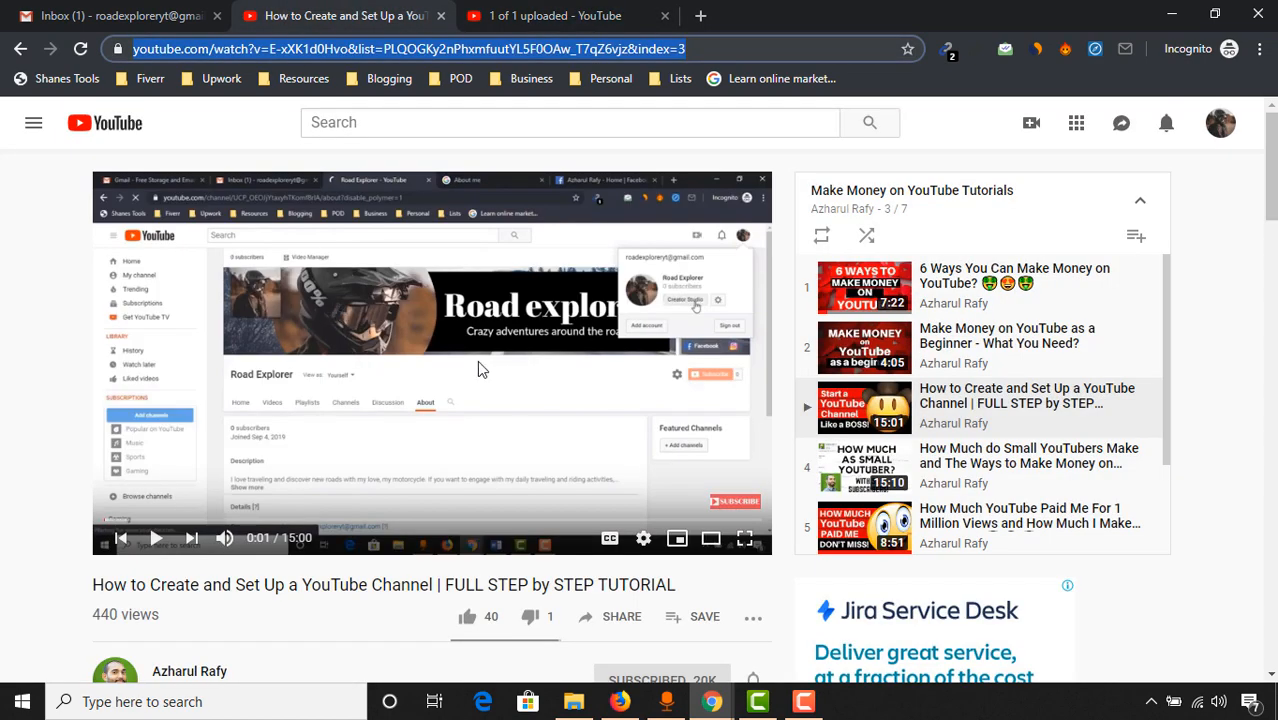
click(553, 15)
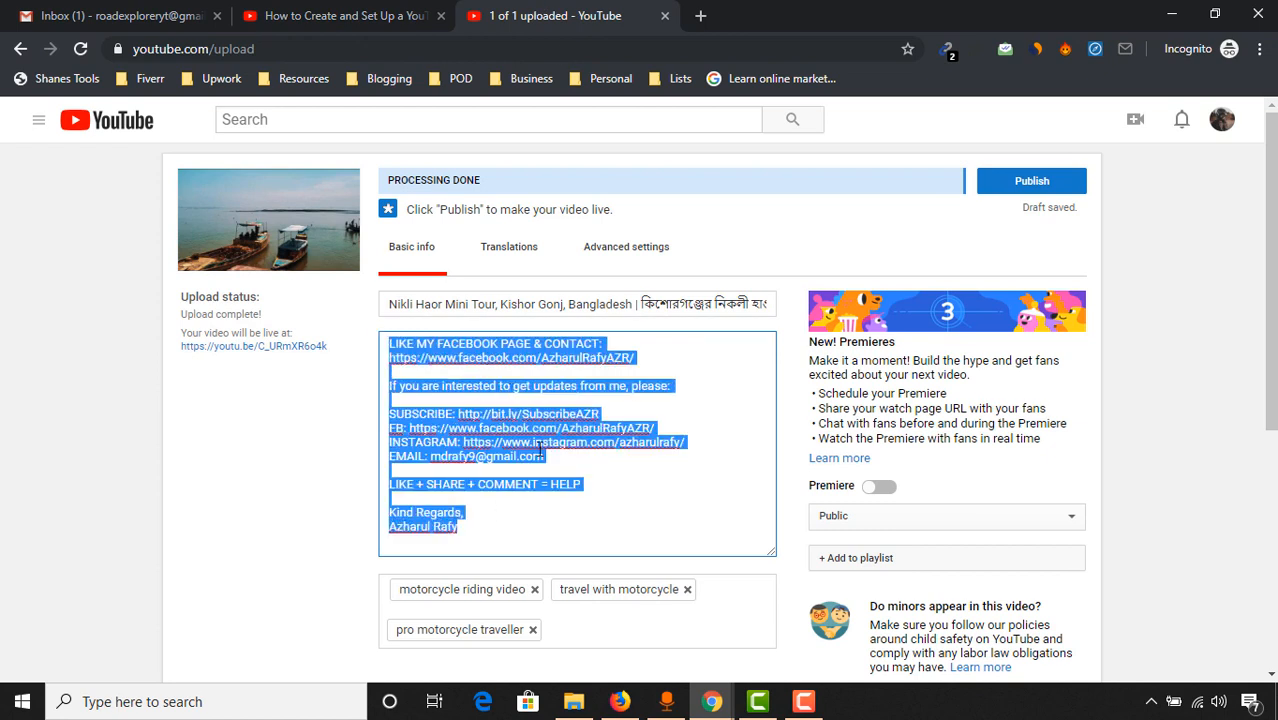
mouse_move(602, 490)
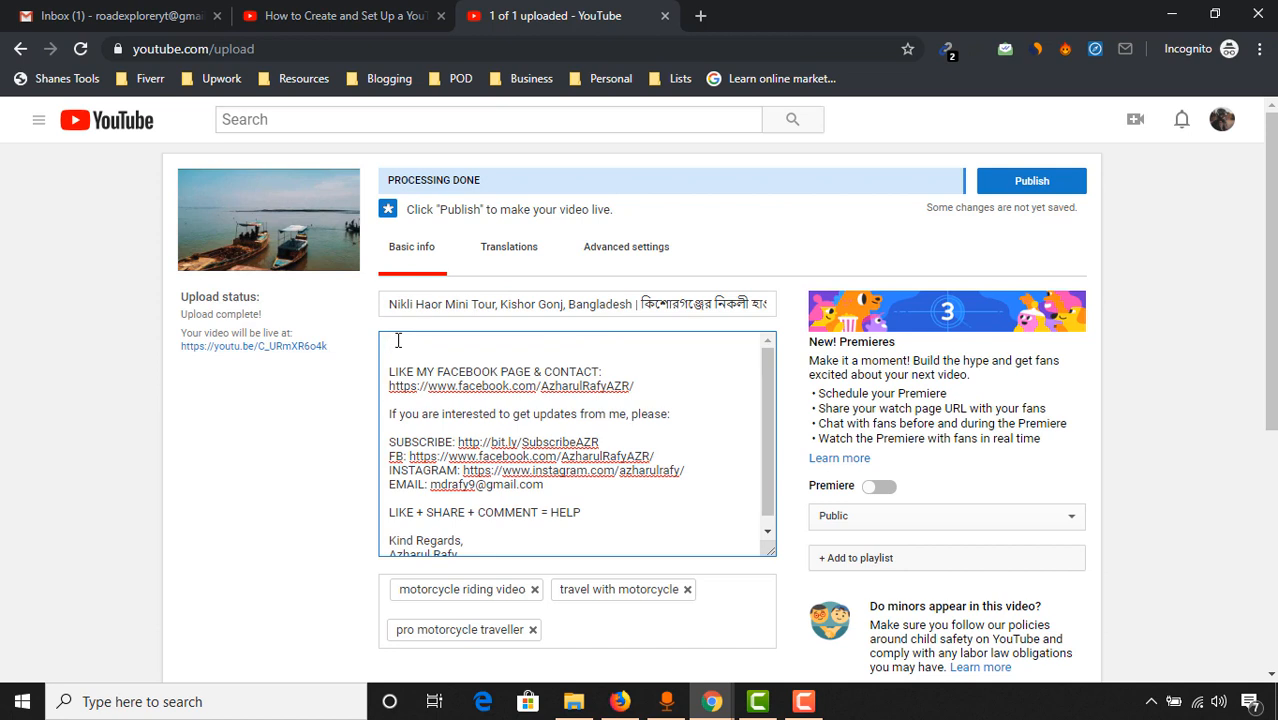
- Write the Nikli Haor intro and Kishor Gonj evening-or-morning visit invitation, then select 'dont' to fix
text(In this video, you will see the beauty of Nikli)
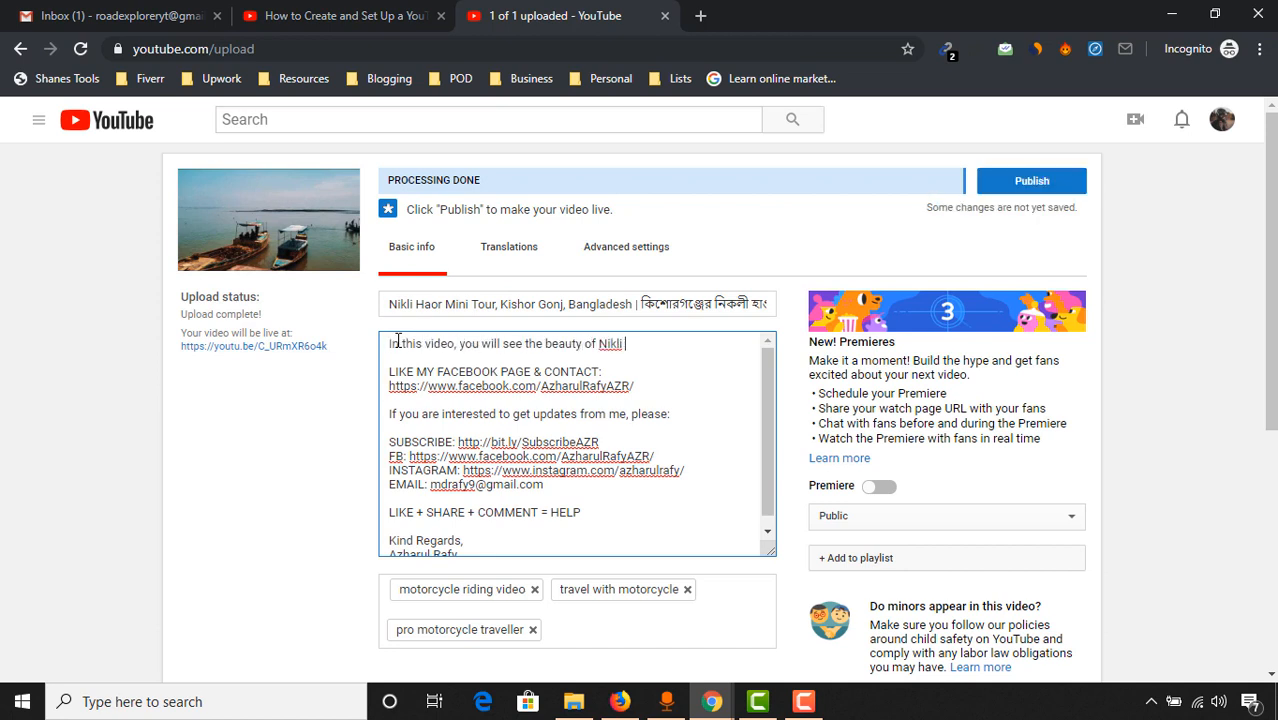
double_click(399, 304)
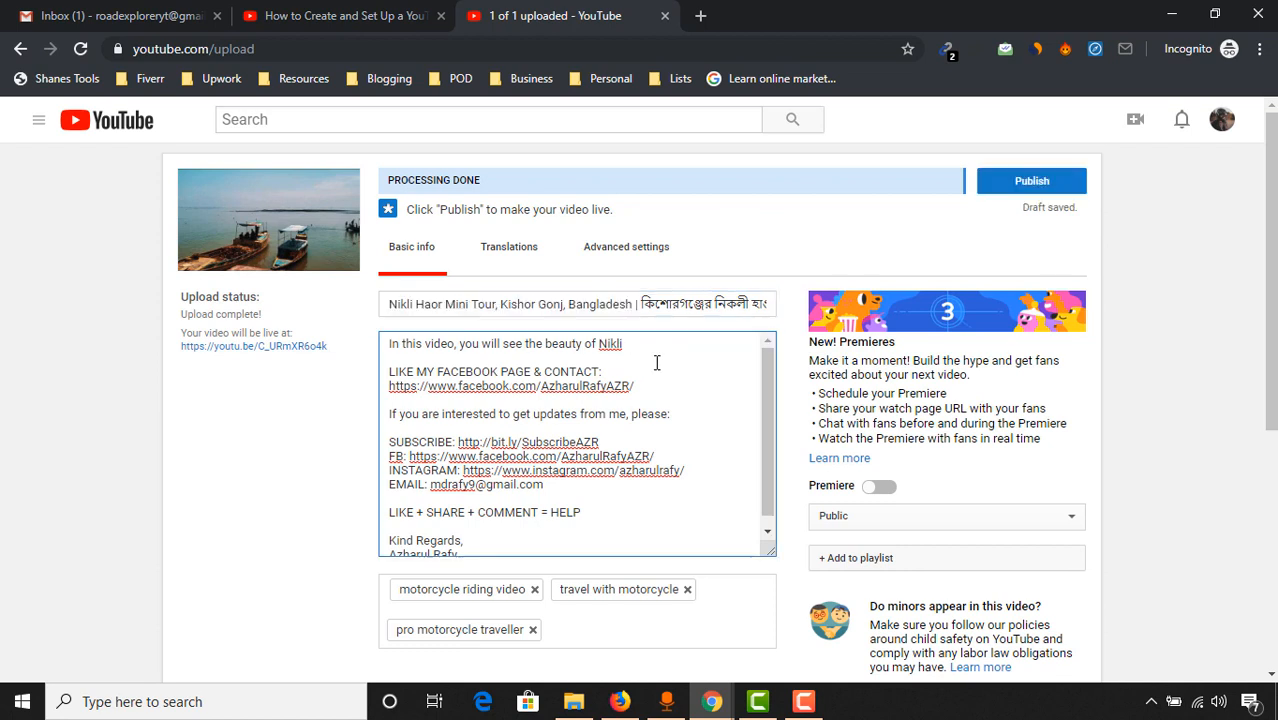
text(Haor)
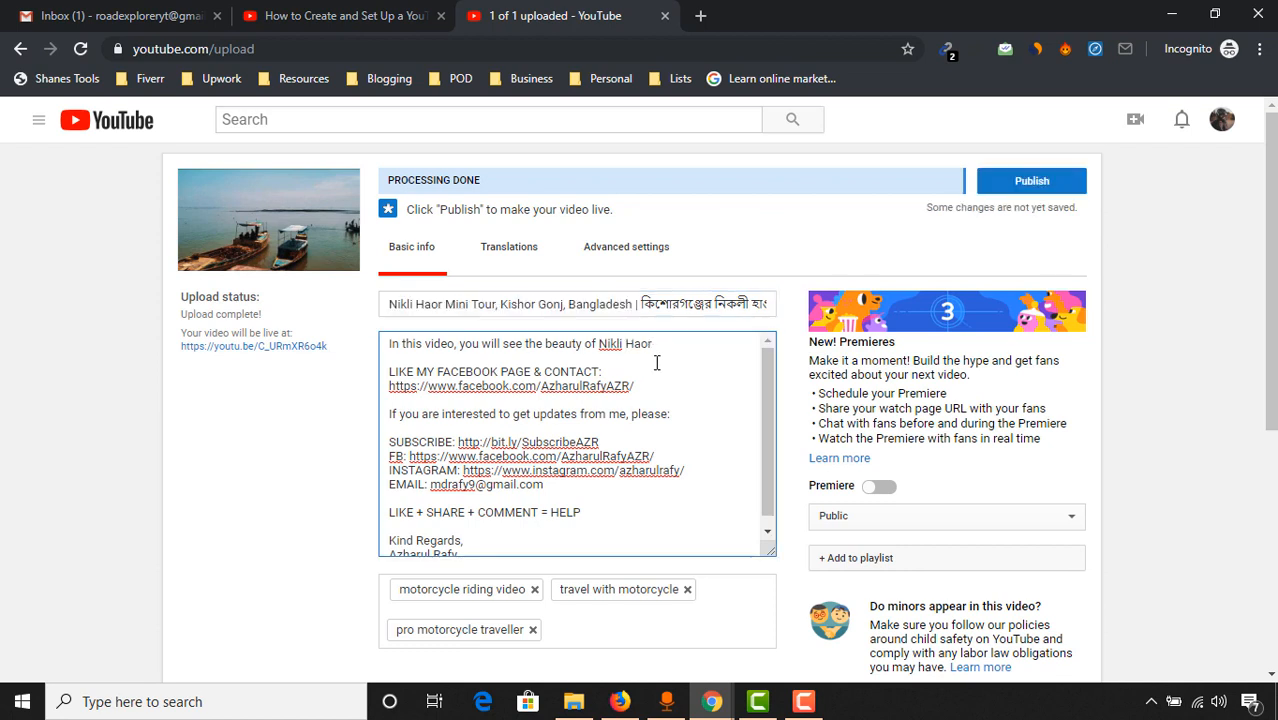
text(Kishor Gonj, Bangladesh.)
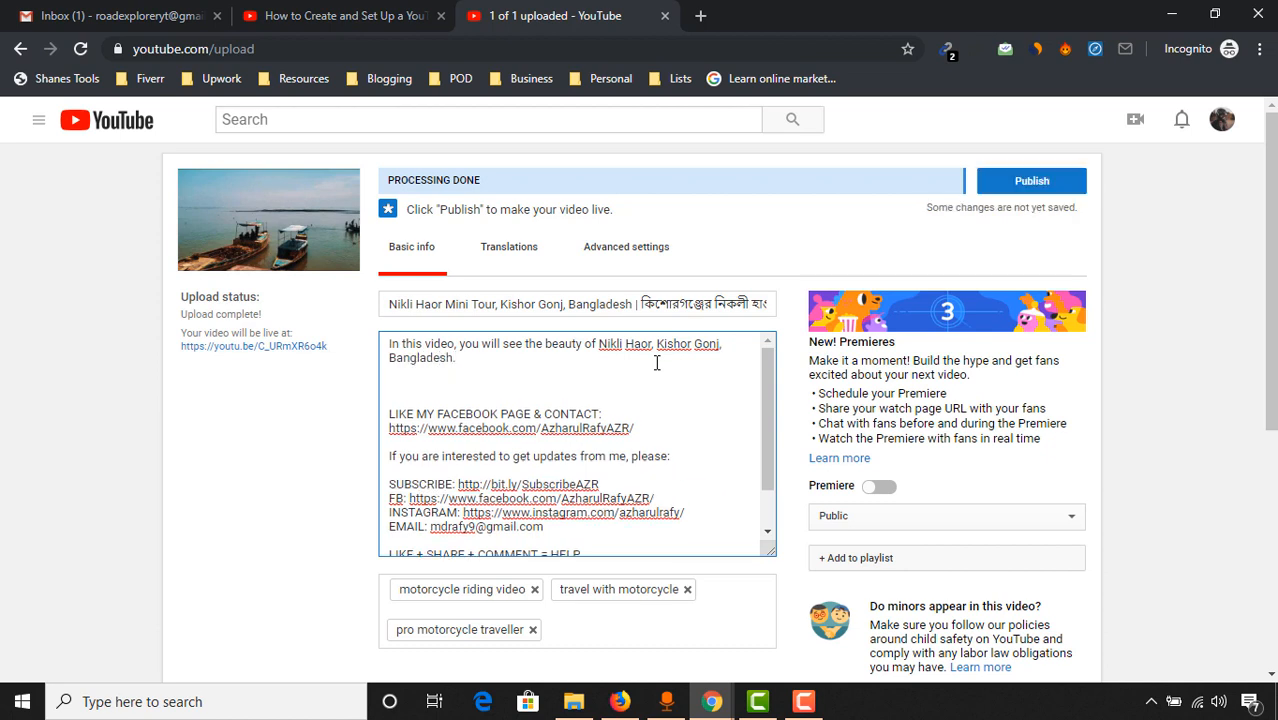
text(If you are living anywhere in Kishor Gonj, please dont f)
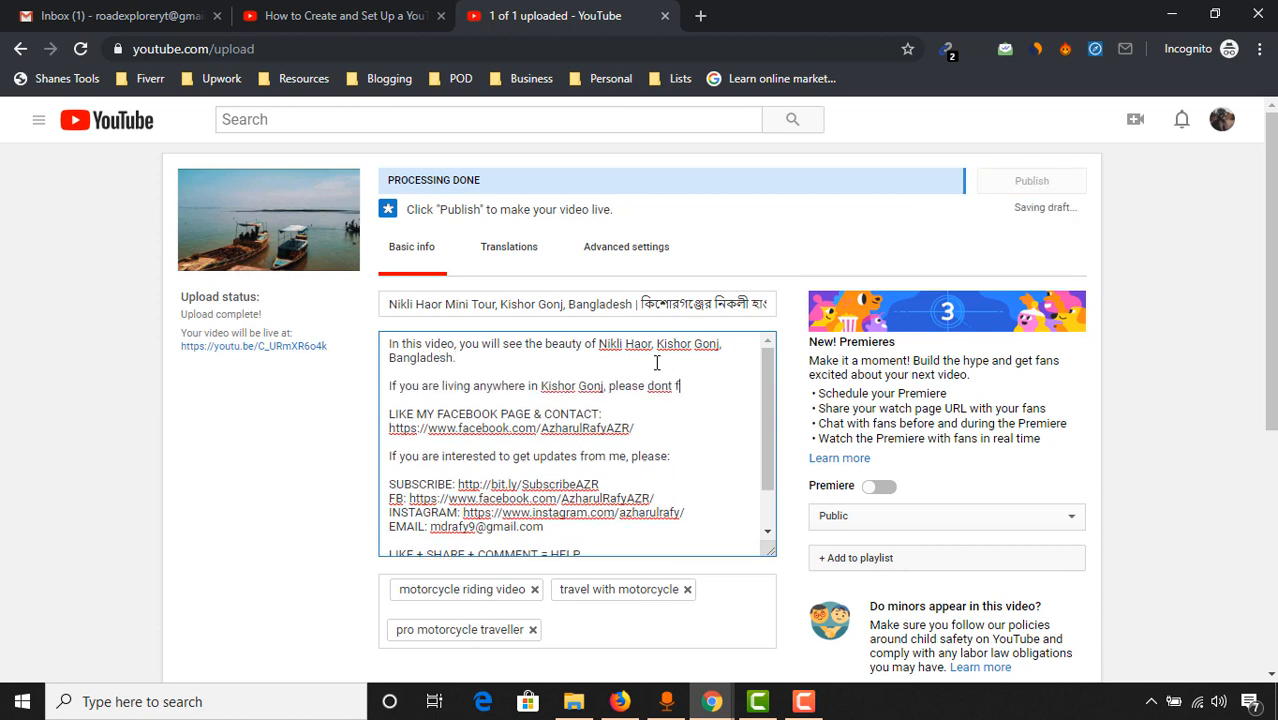
text(miss this place to visit in an evening or morning!)
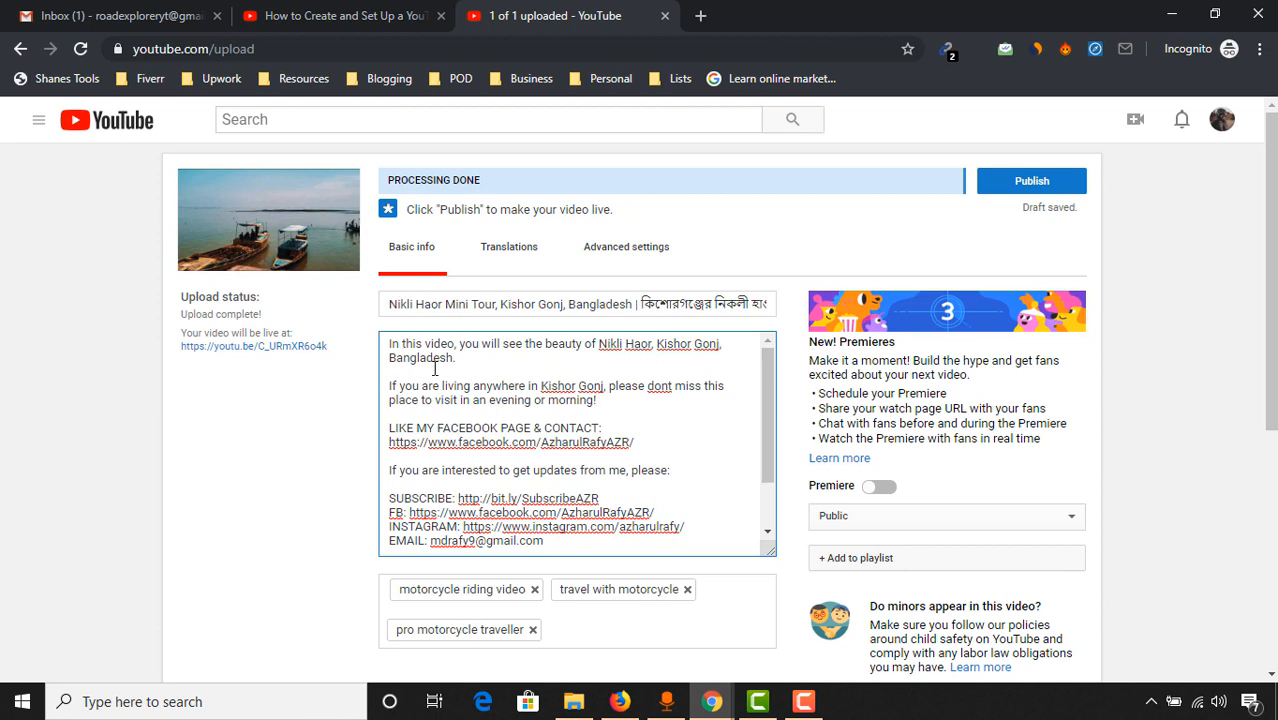
double_click(415, 304)
text(')
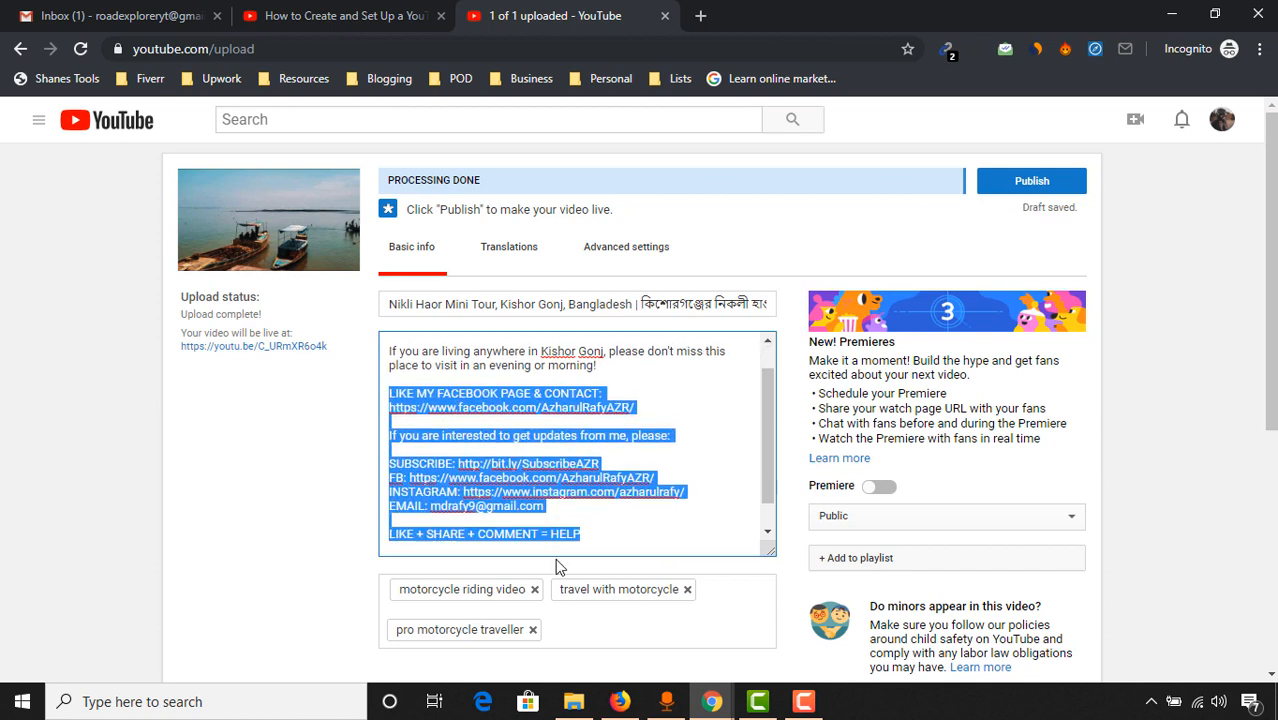
- Switch to the new YouTube home tab beside the upload page
scroll(down, 3)
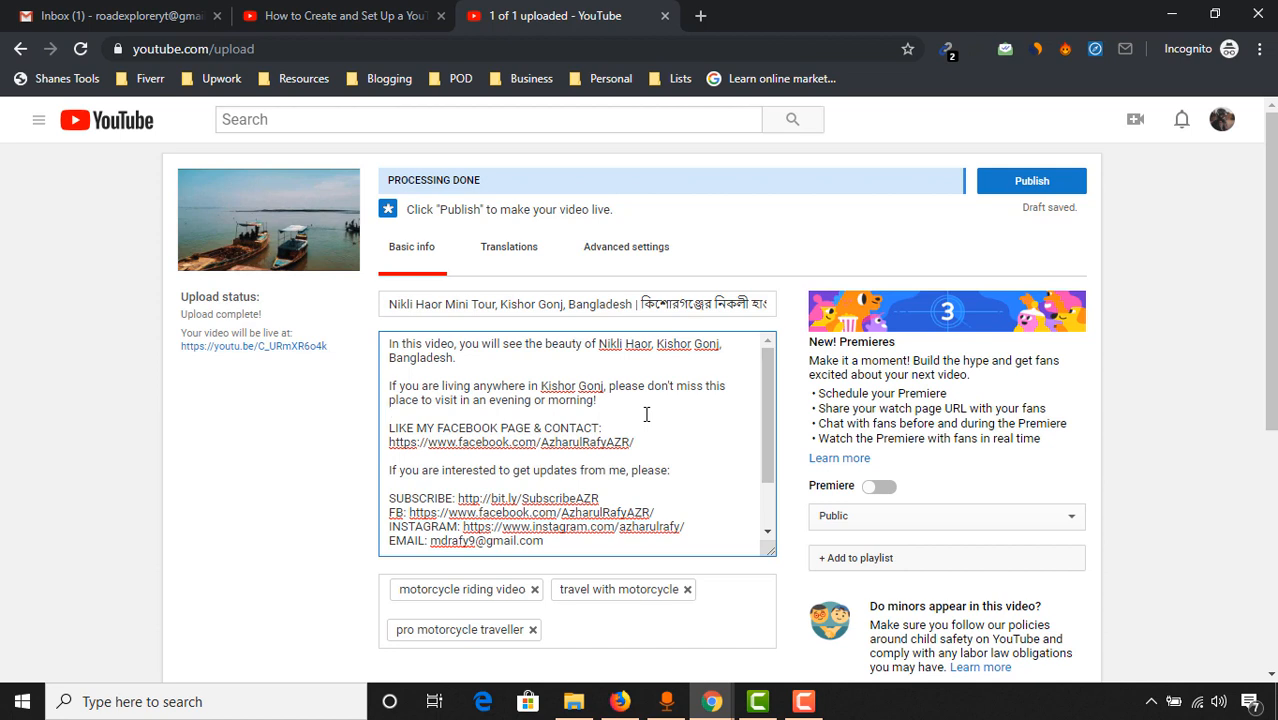
mouse_move(682, 421)
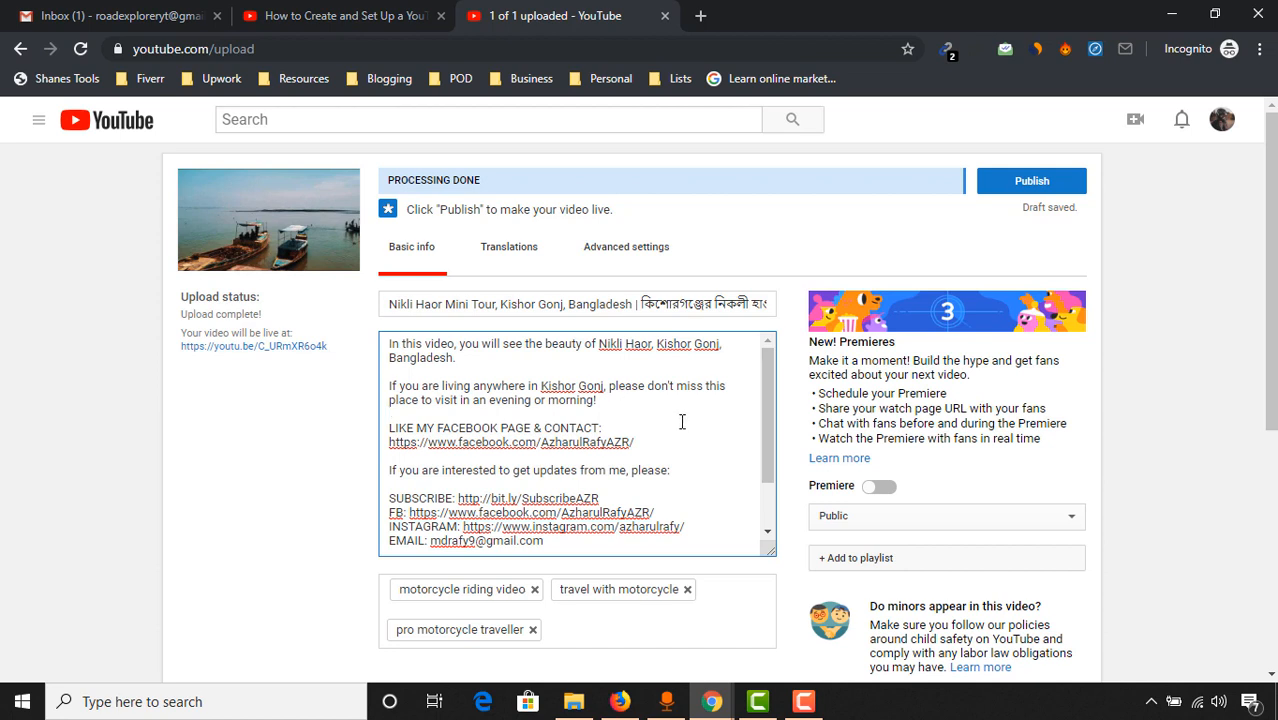
mouse_move(663, 422)
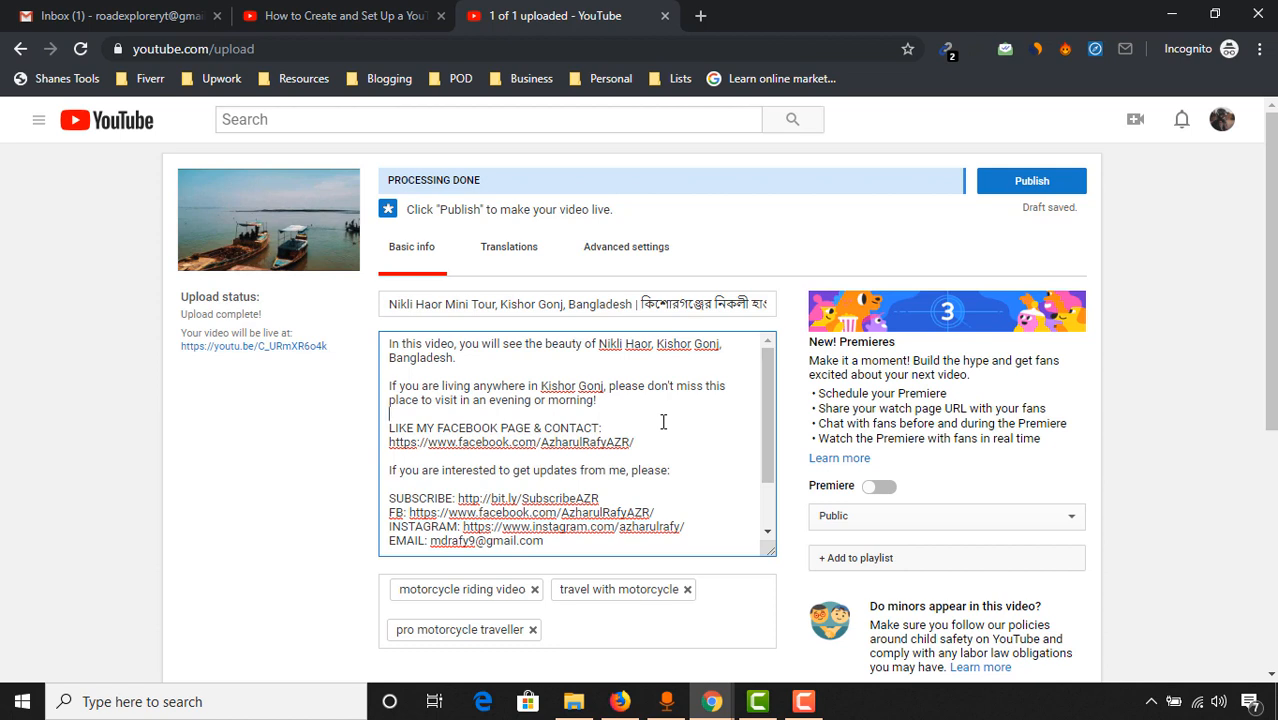
scroll(down, 3)
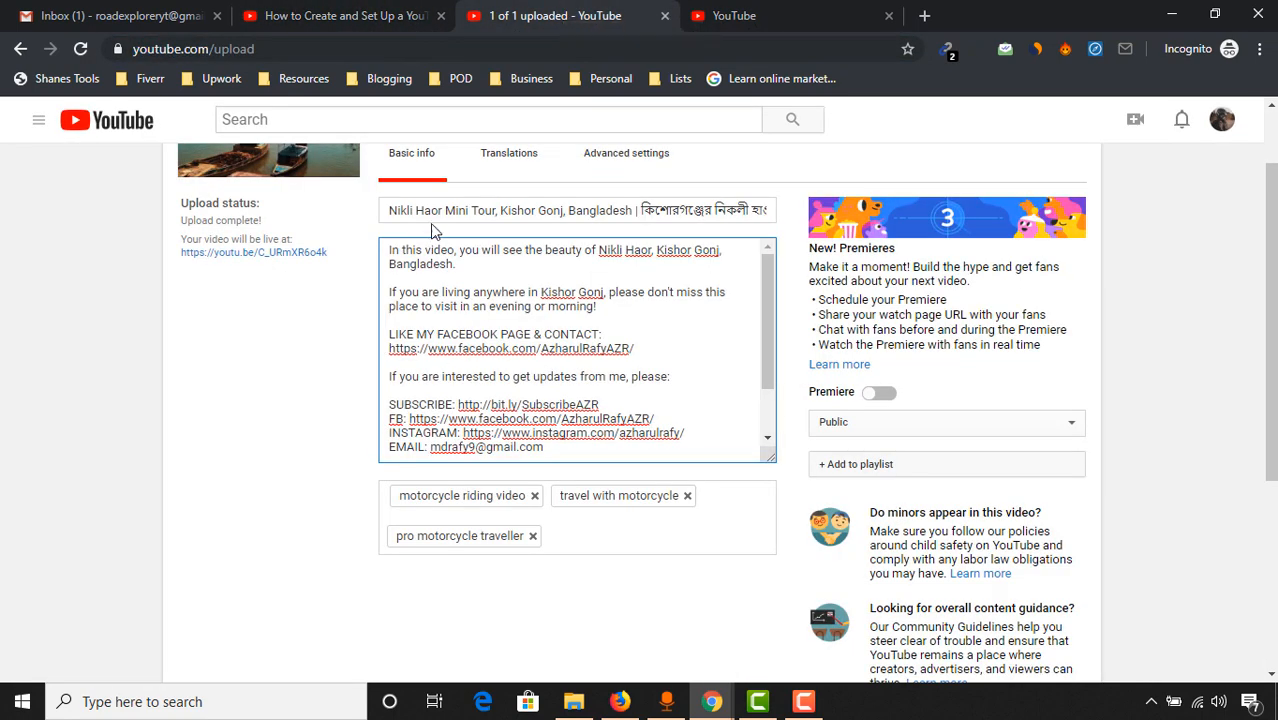
click(626, 153)
text(n)
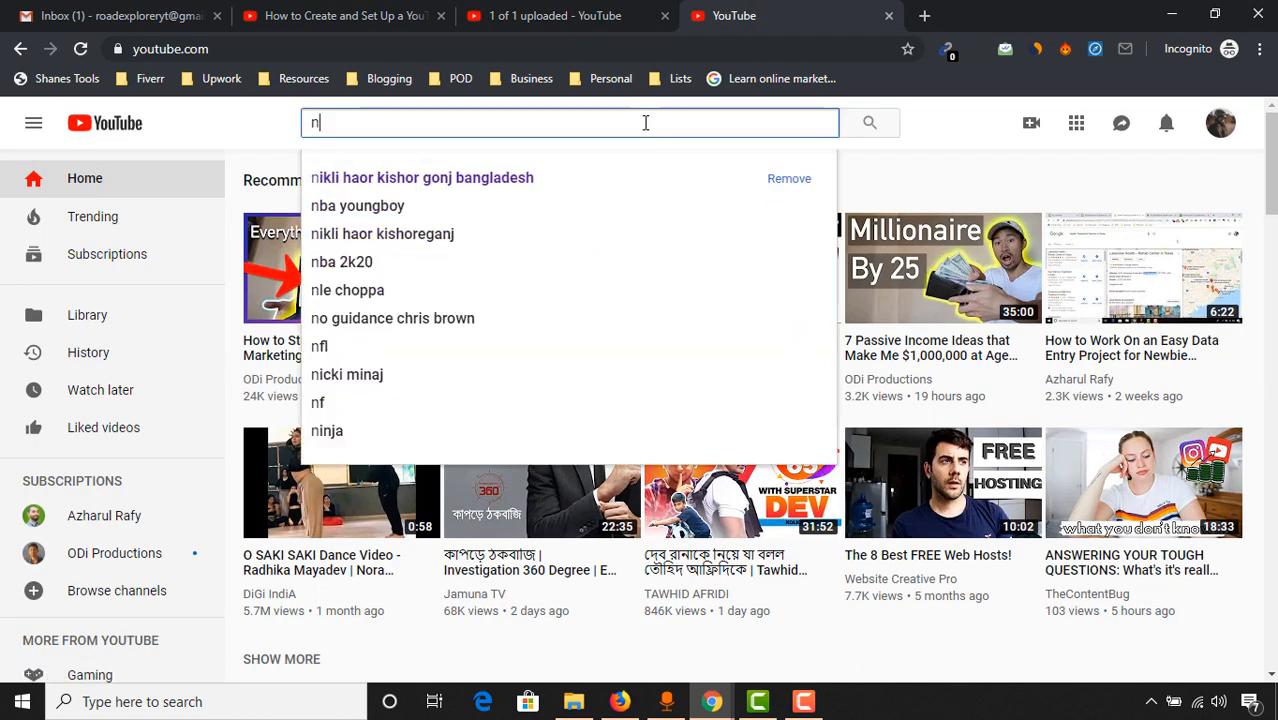
- Search 'nikli haor kishoreganj bike tour', then retype the query to browse suggestions
text(ikli haor kish)
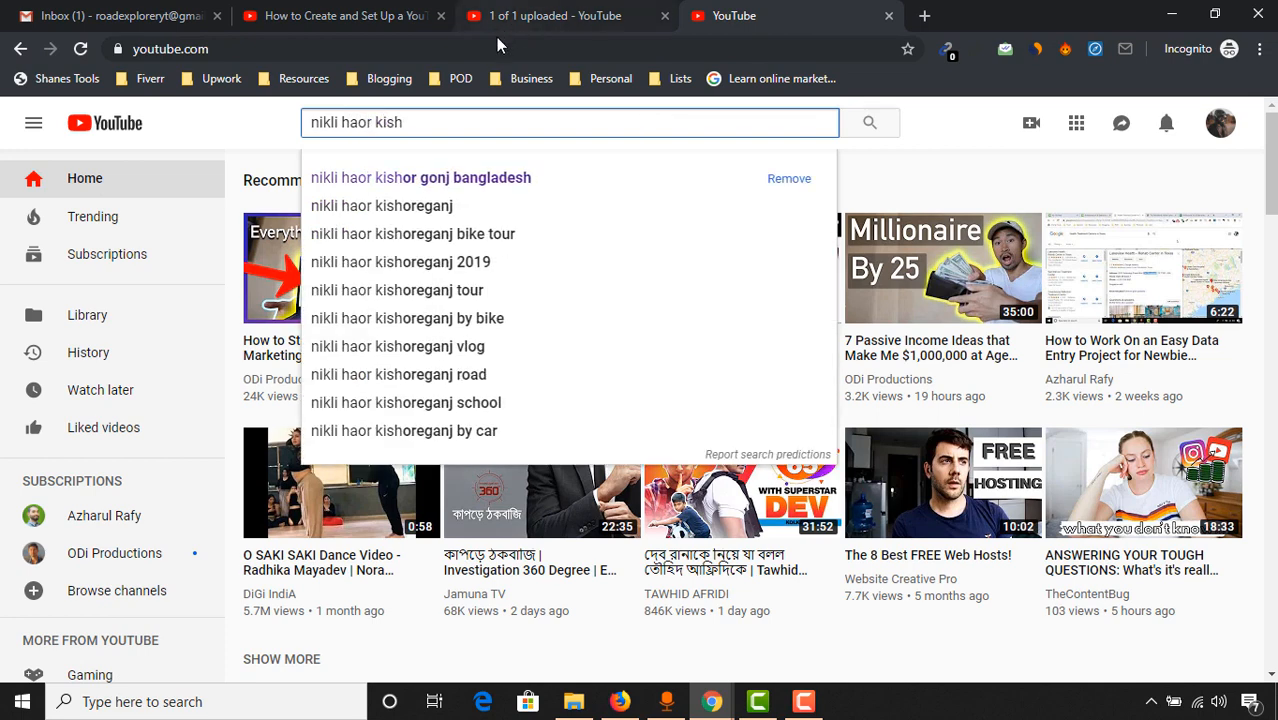
mouse_move(455, 233)
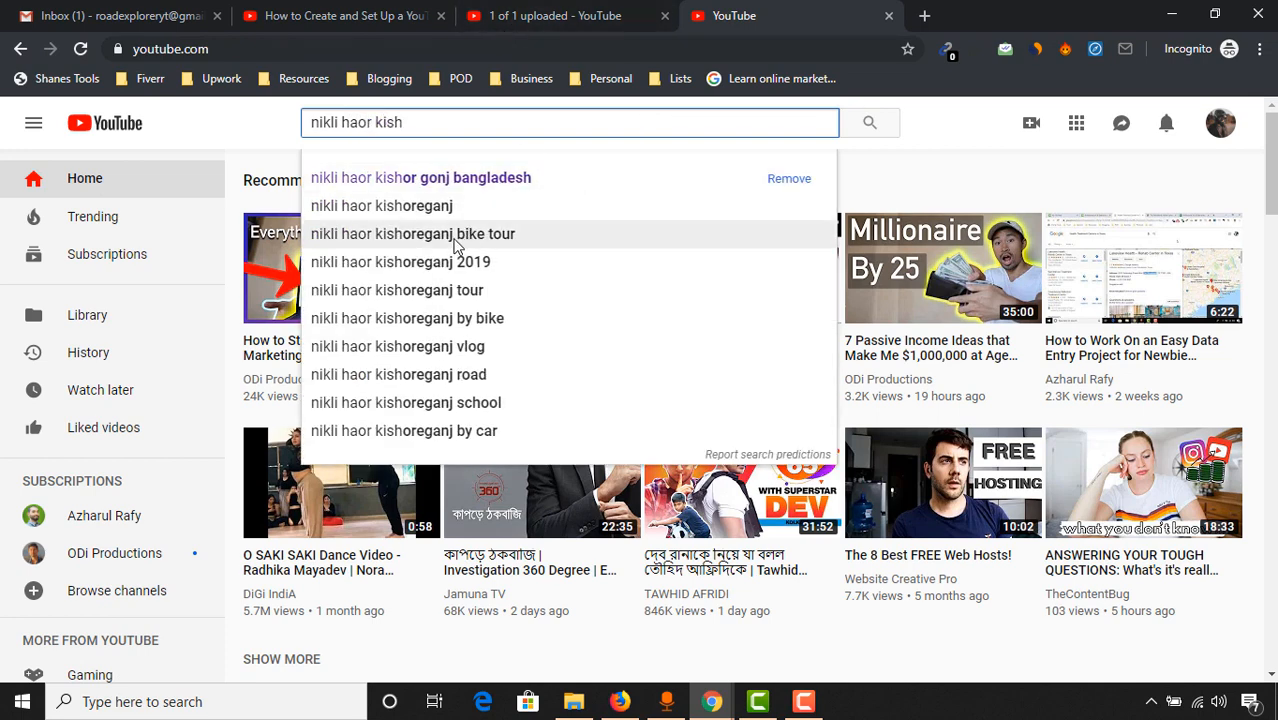
click(412, 234)
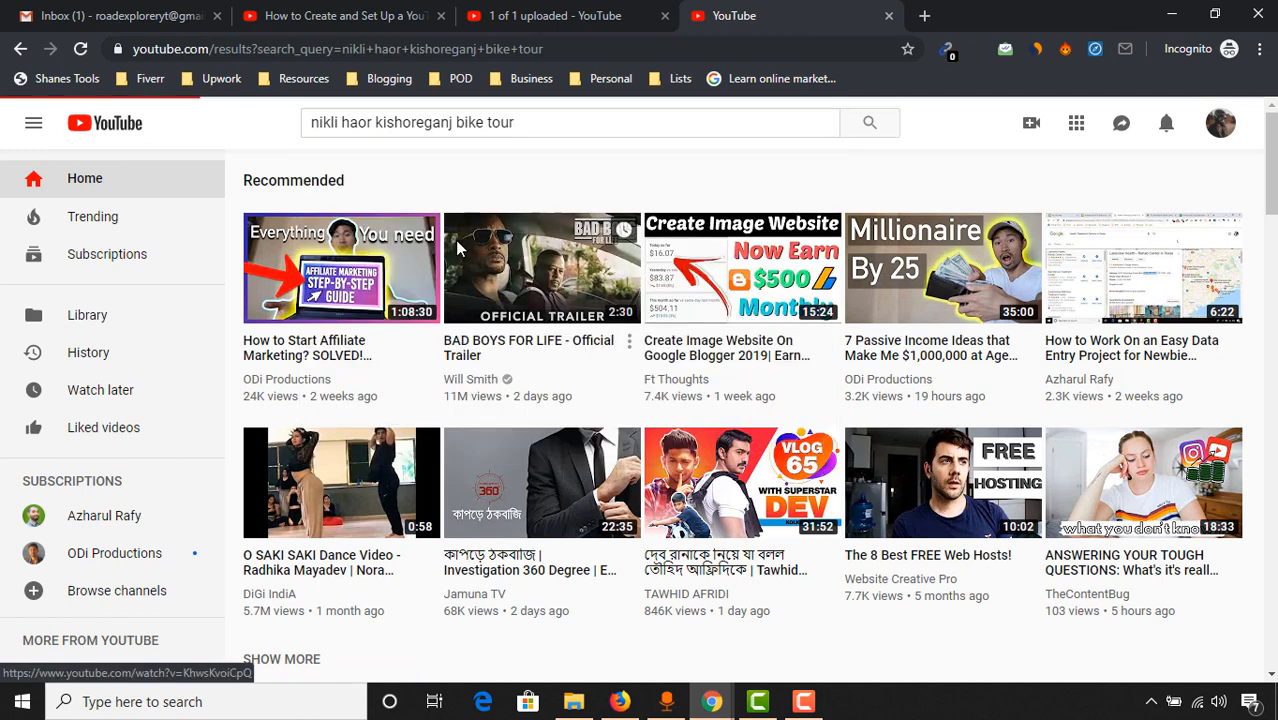
click(868, 122)
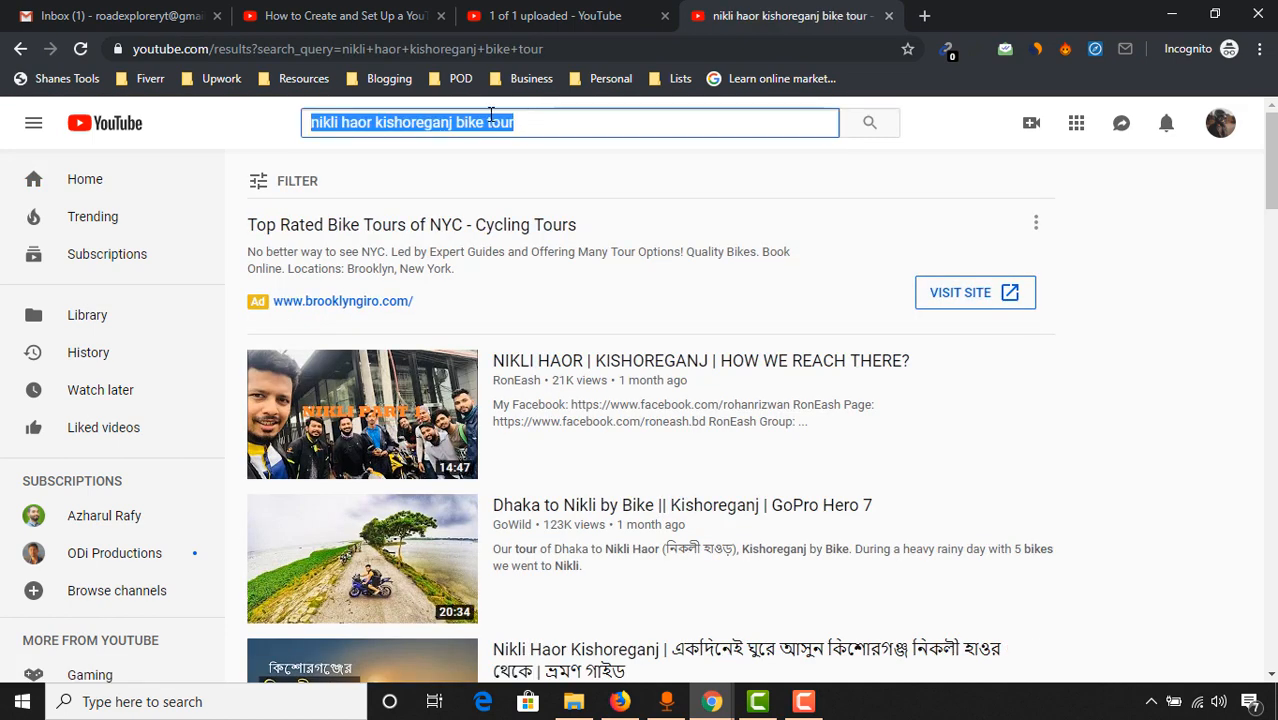
mouse_move(530, 207)
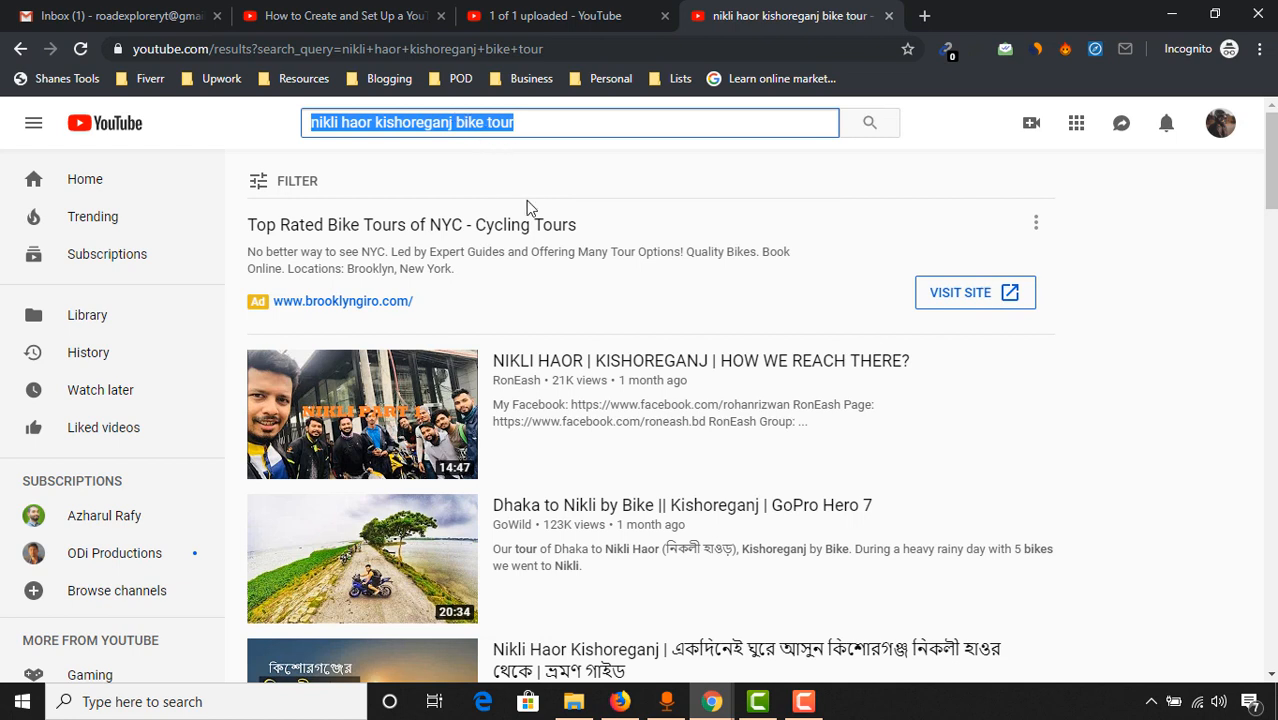
mouse_move(449, 258)
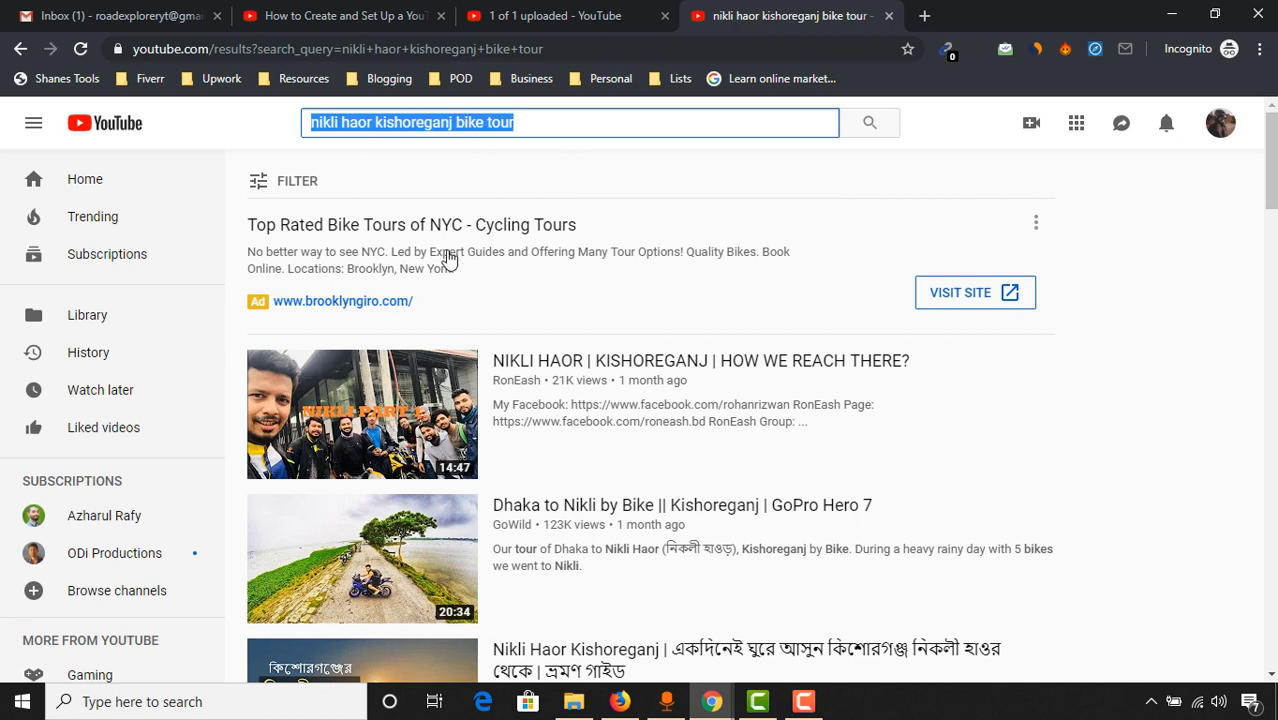
click(593, 122)
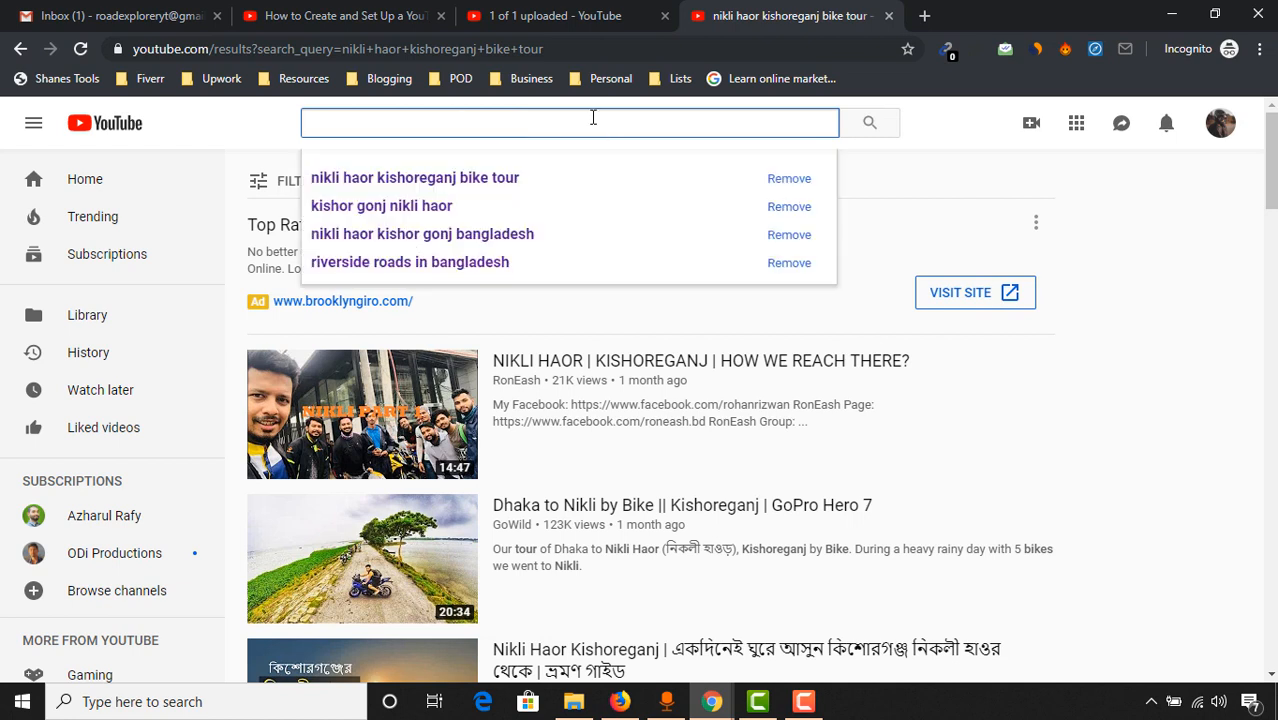
text(nikli haor kishoreganj bike tour)
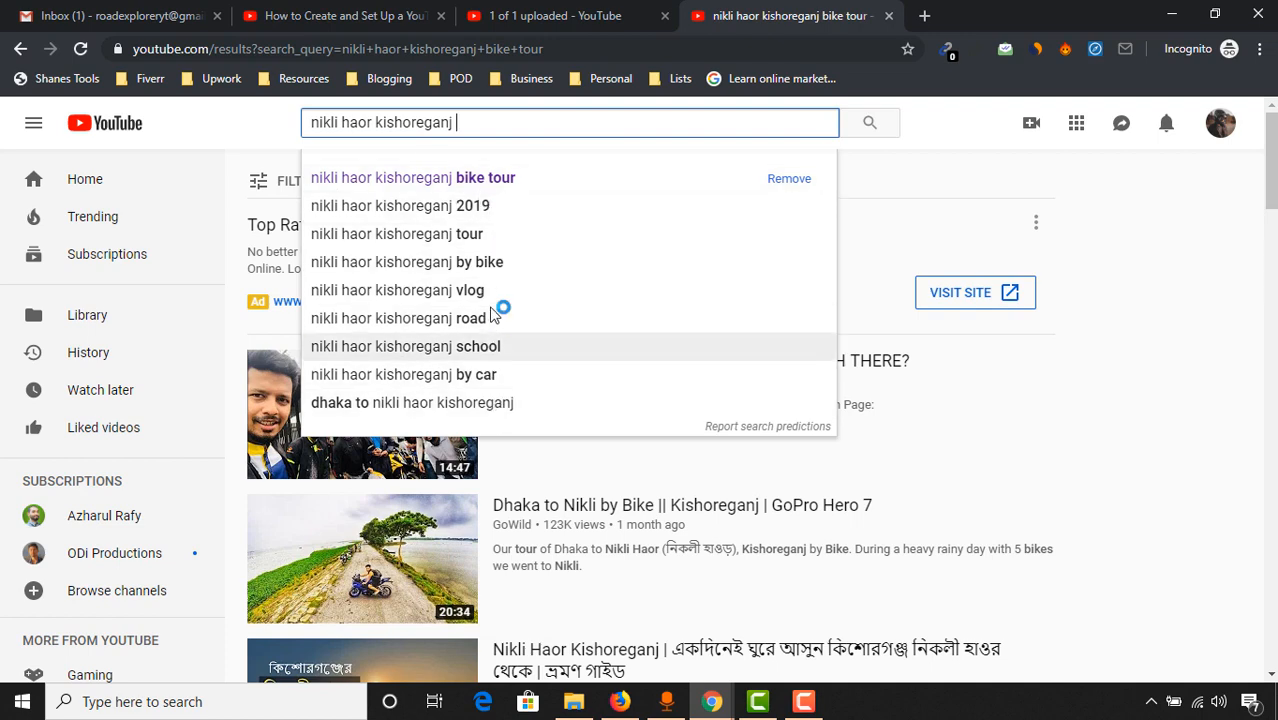
- Add 'nikli haor kishoreganj bike tour' as the upload's fourth tag
click(550, 16)
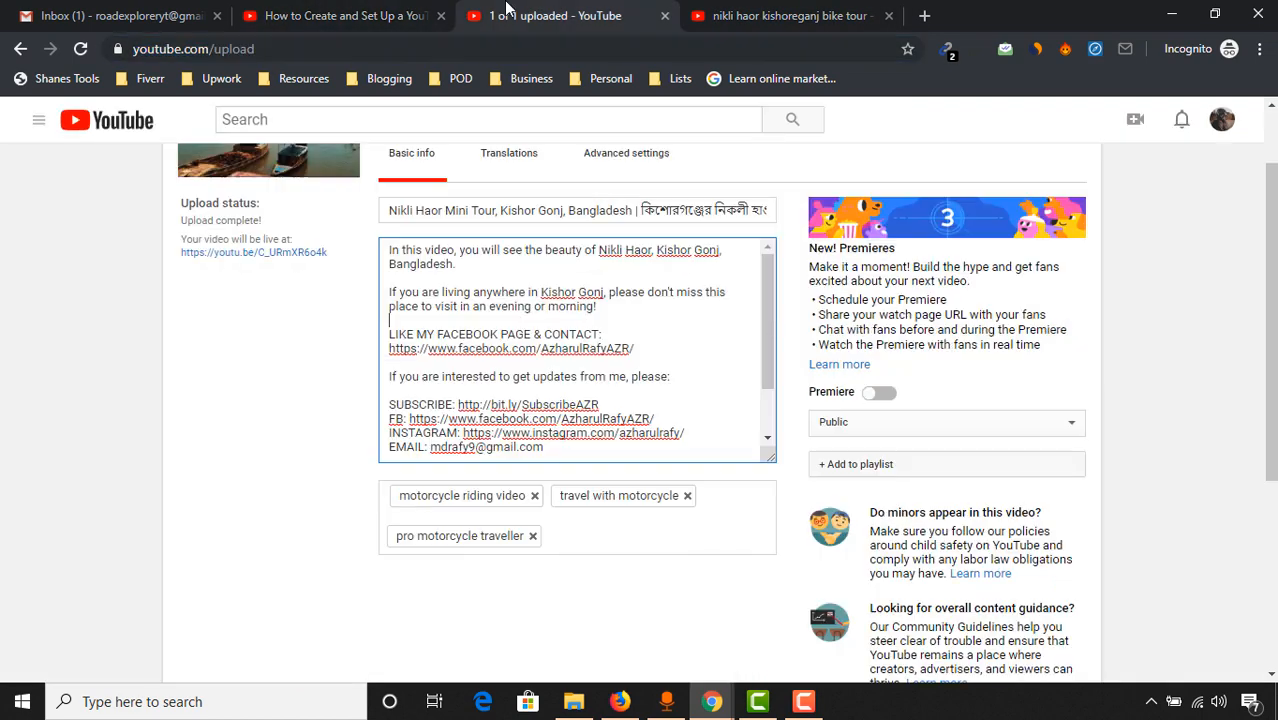
click(790, 16)
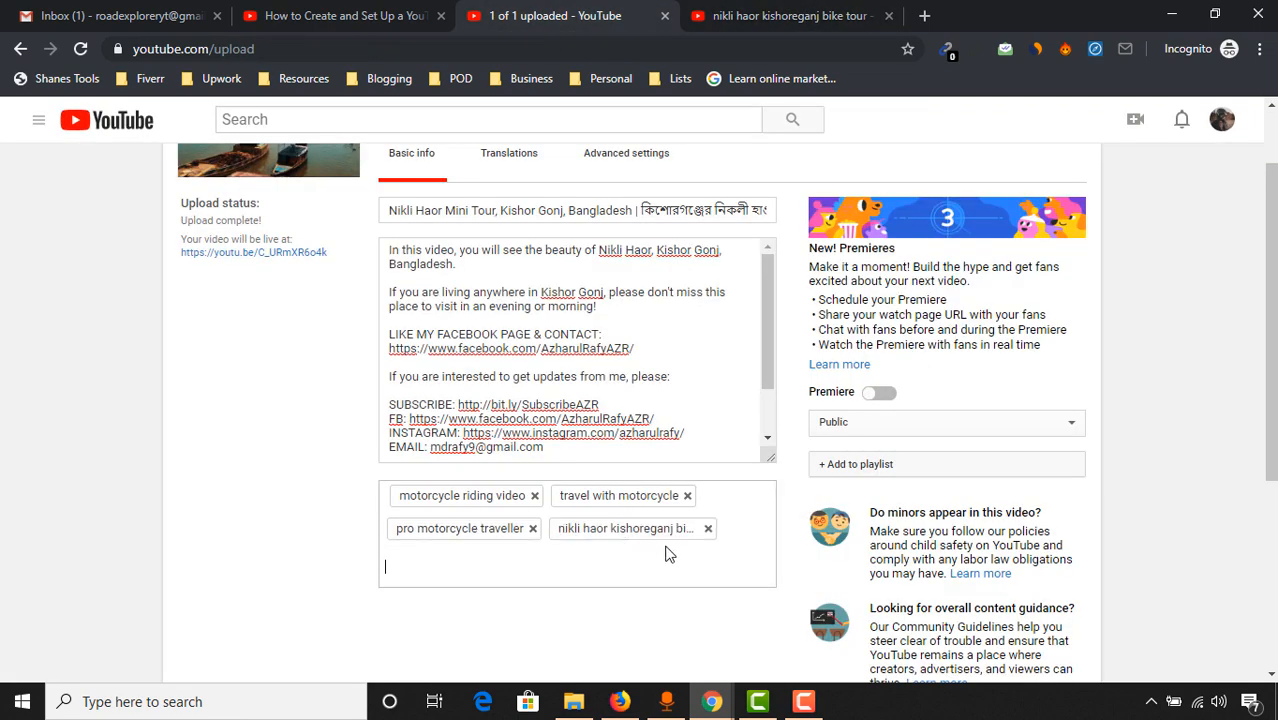
mouse_move(625, 528)
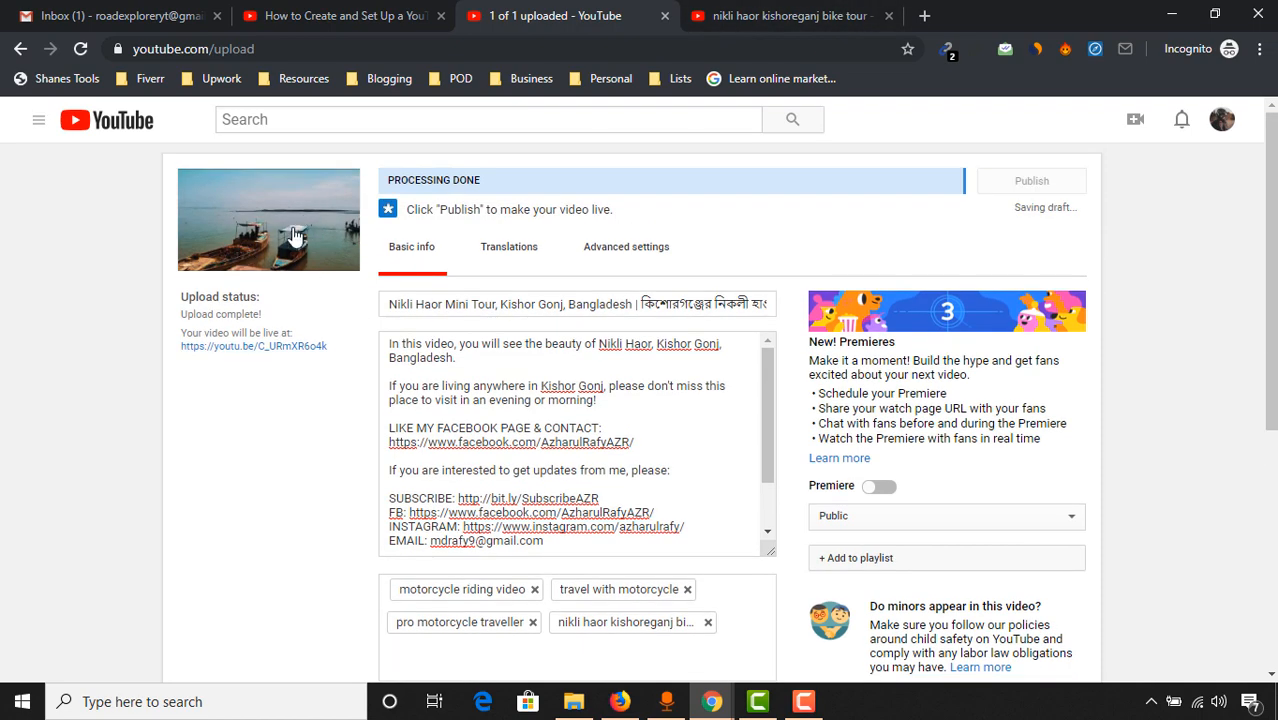
scroll(down, 3)
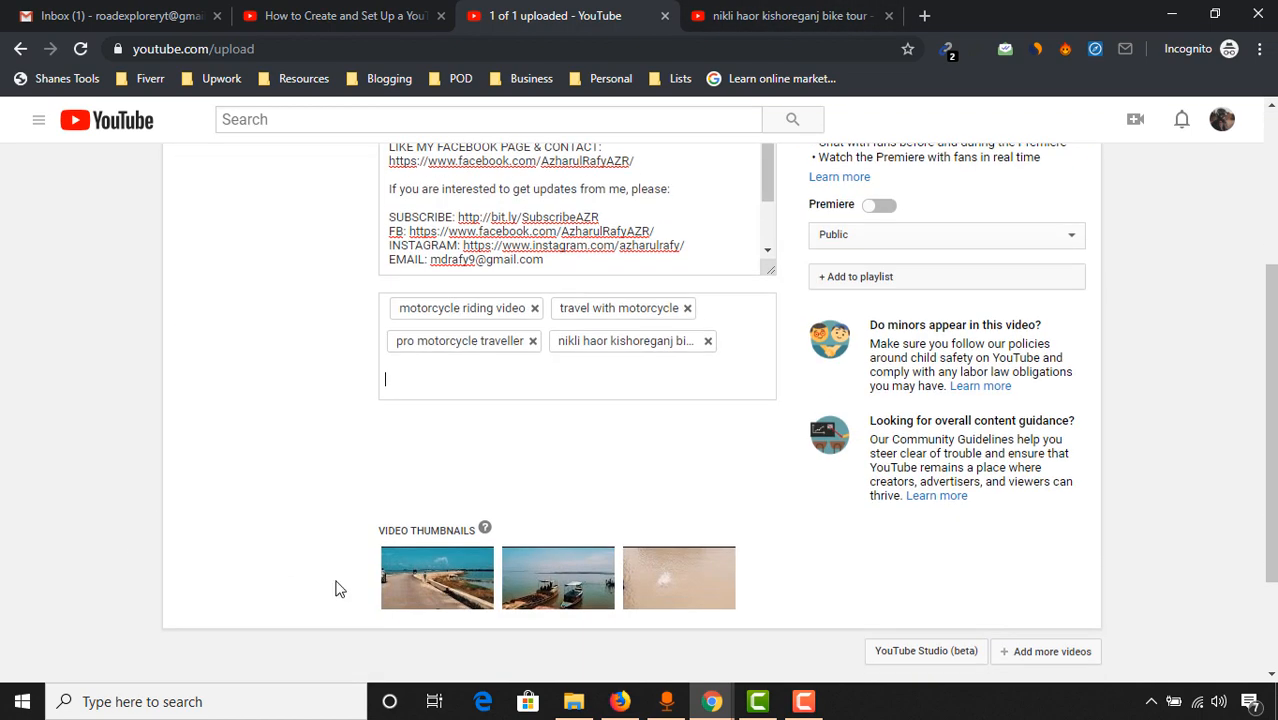
- Edit the search query for more Nikli Haor Kishoreganj suggestions
click(790, 16)
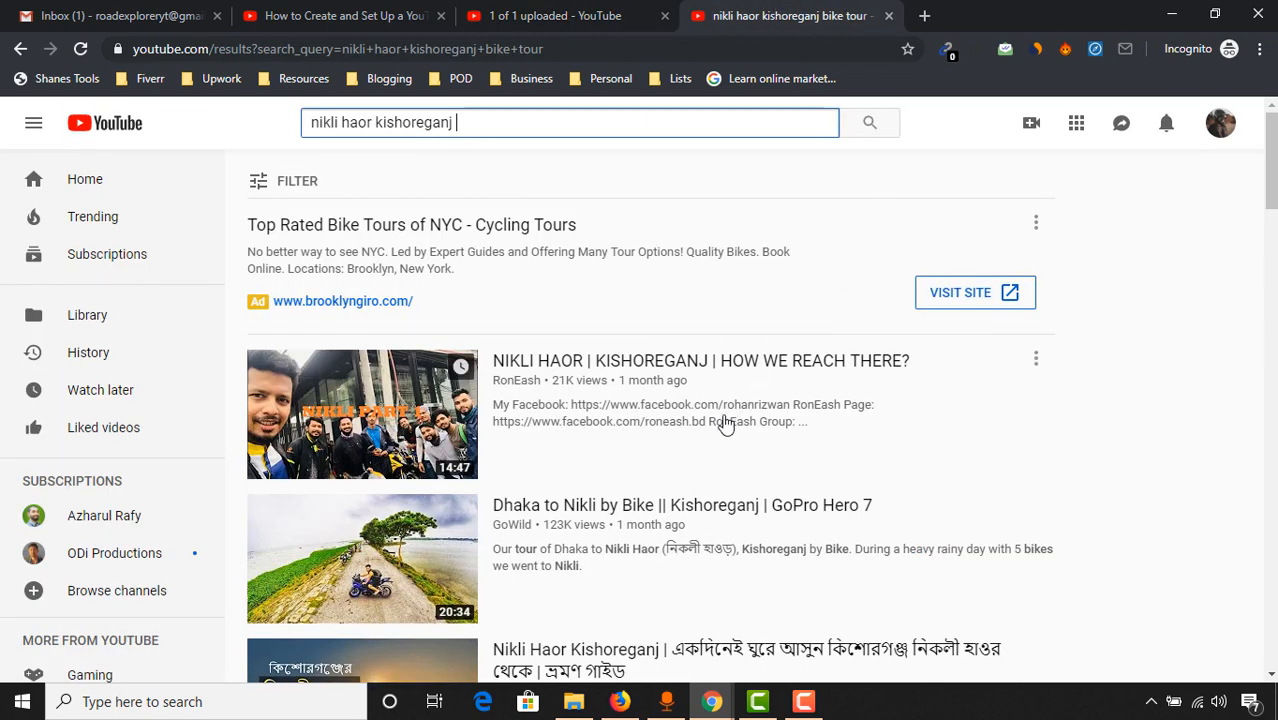
click(570, 122)
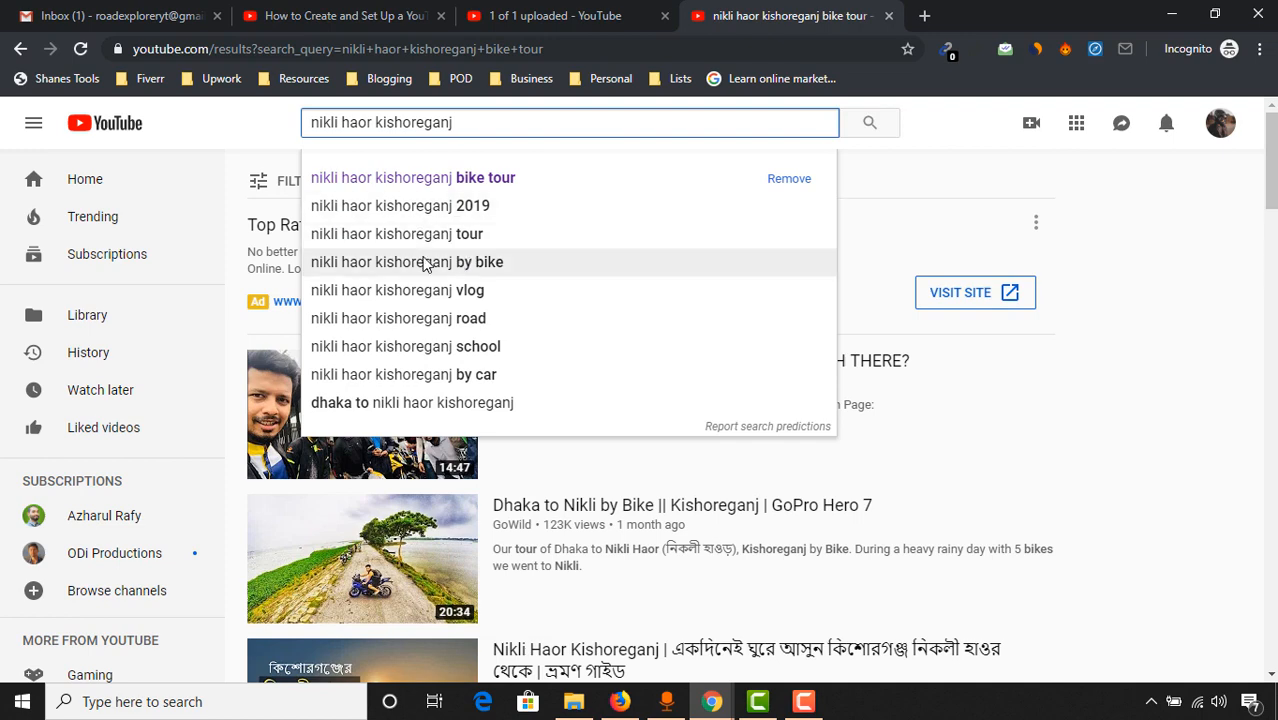
mouse_move(485, 275)
text( tour)
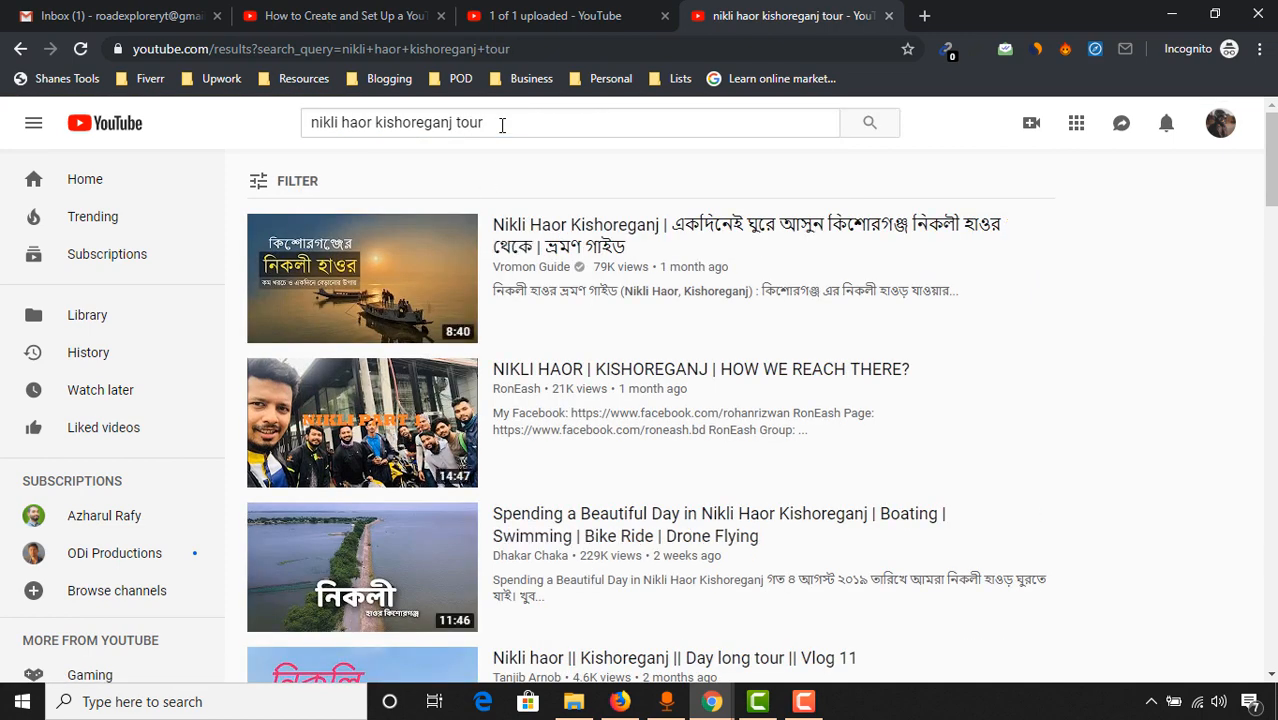
click(555, 16)
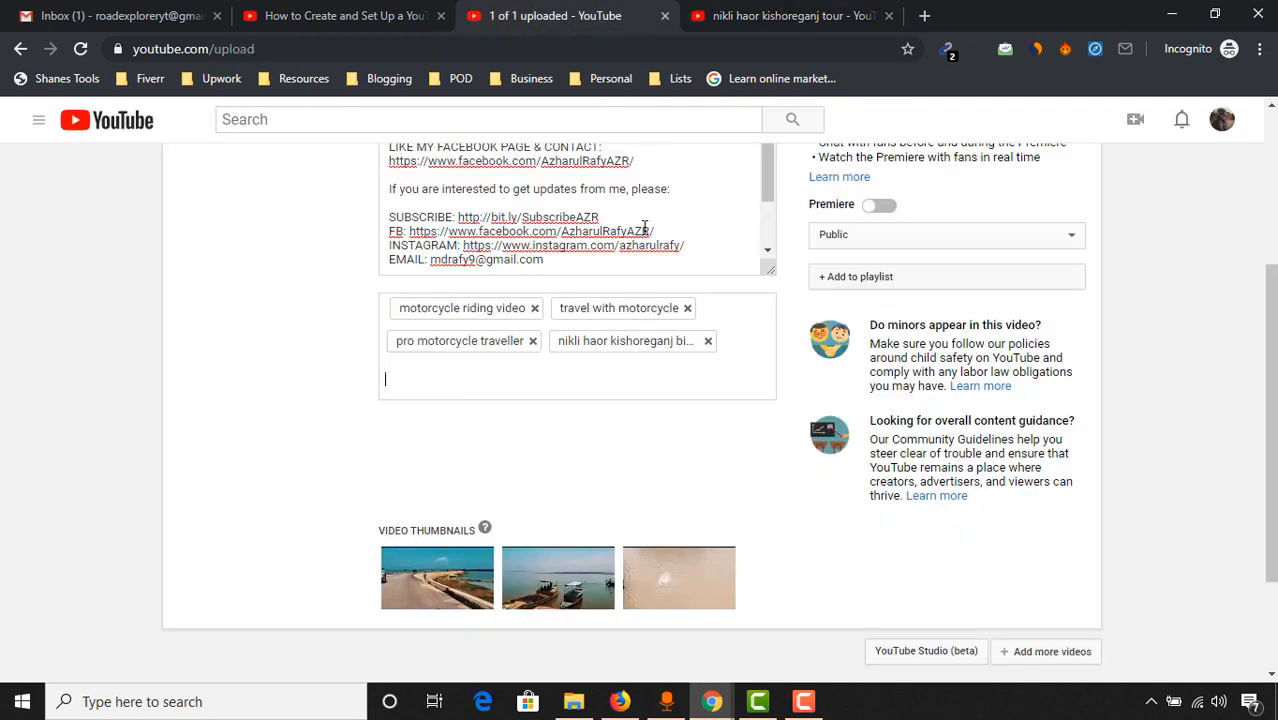
- Search 'nikli haor kishoreganj road' and return to the upload page
click(790, 16)
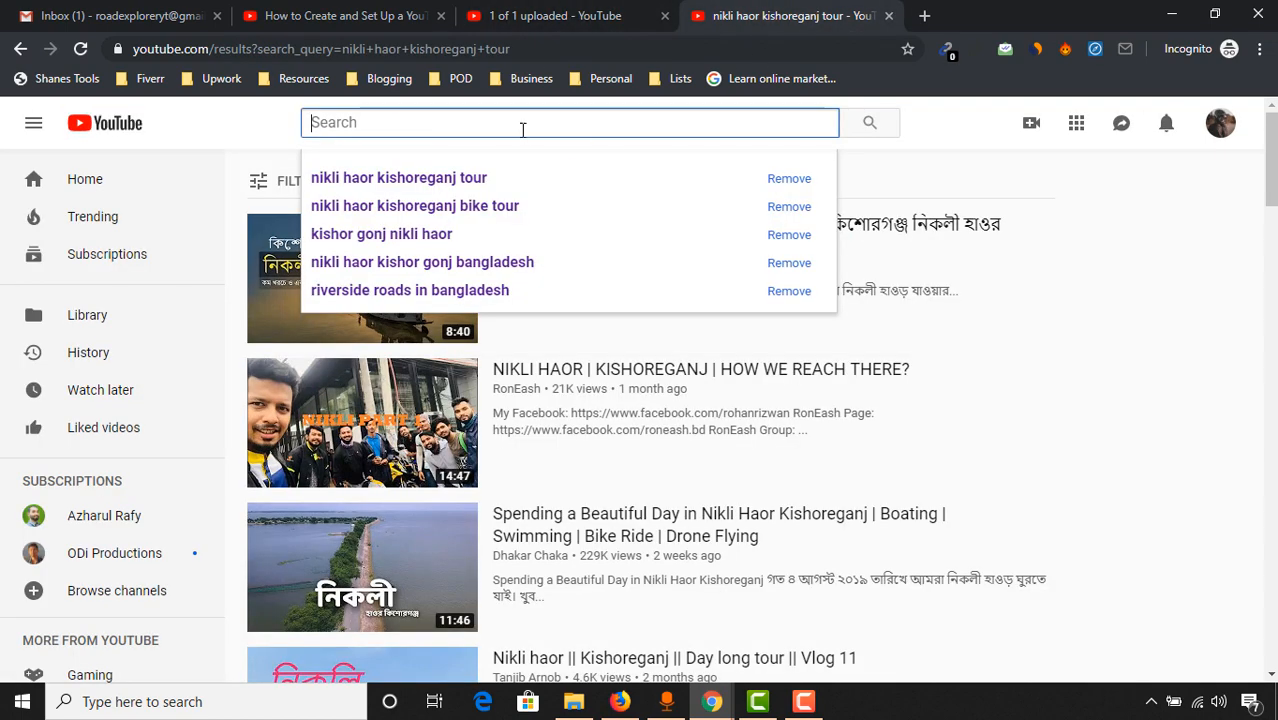
text(nikli haor kishoreganj by bike)
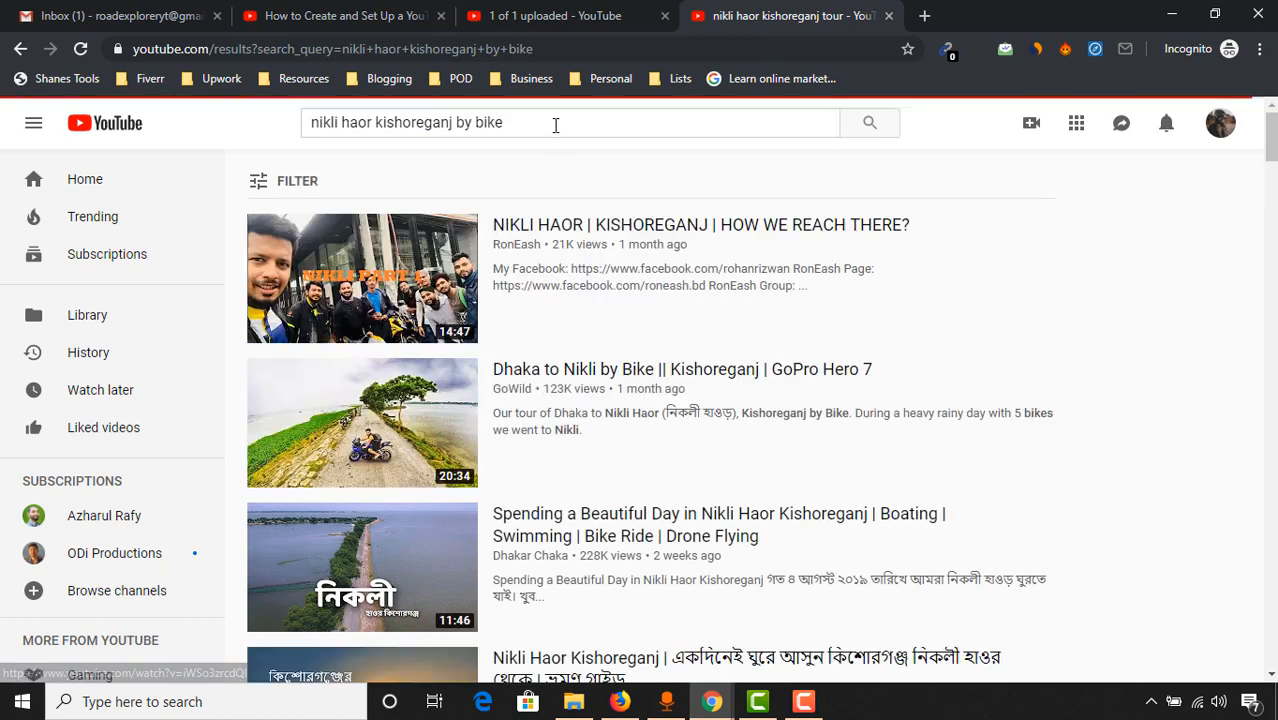
click(555, 15)
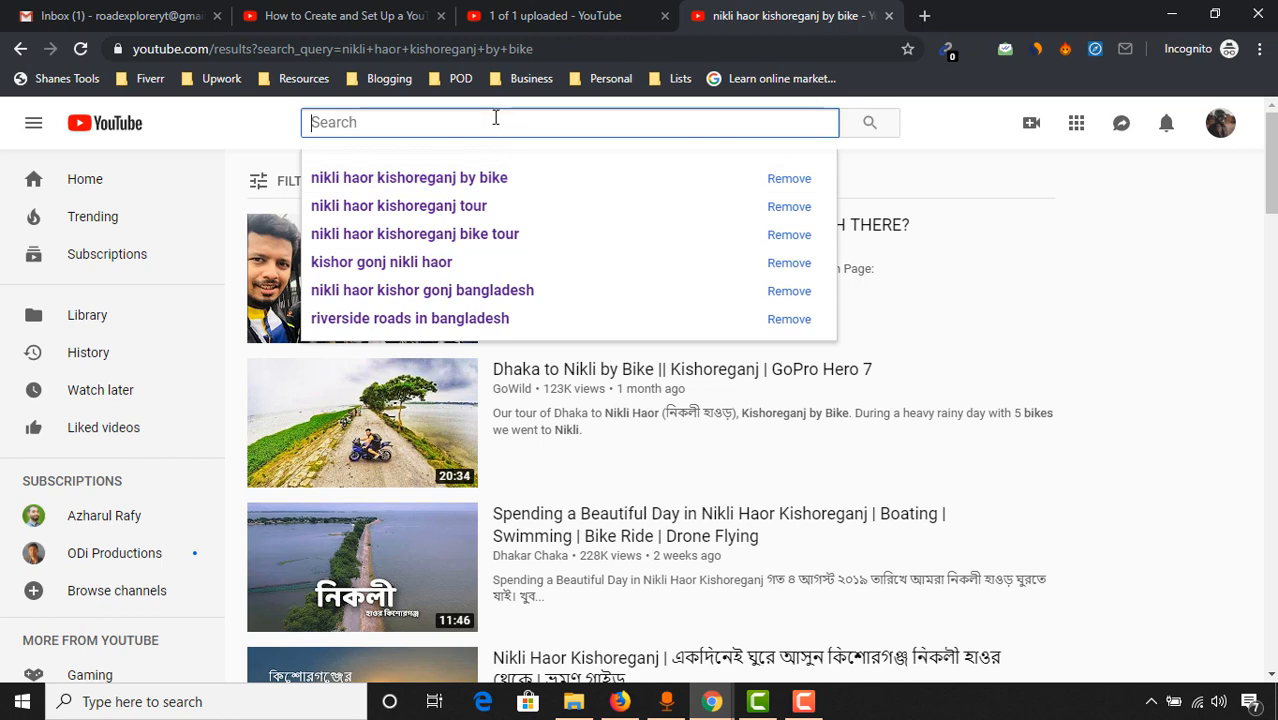
click(409, 177)
text(nikli haor kishoreganj)
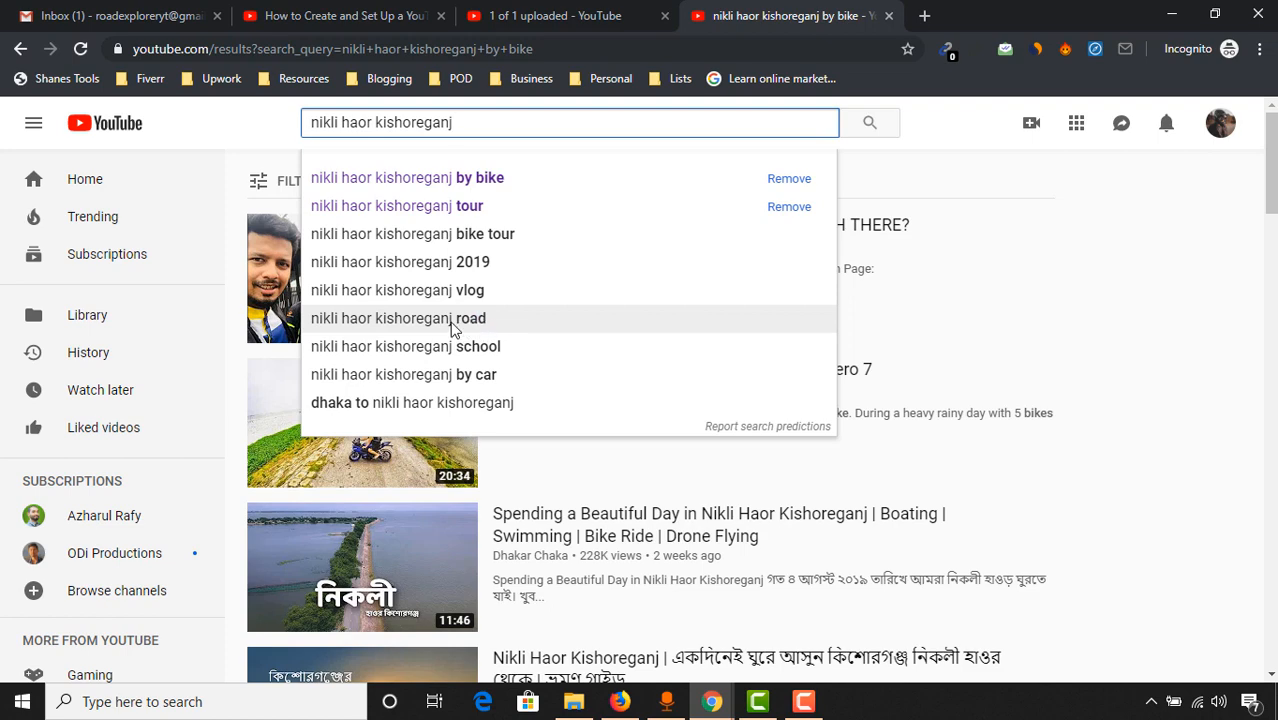
click(397, 318)
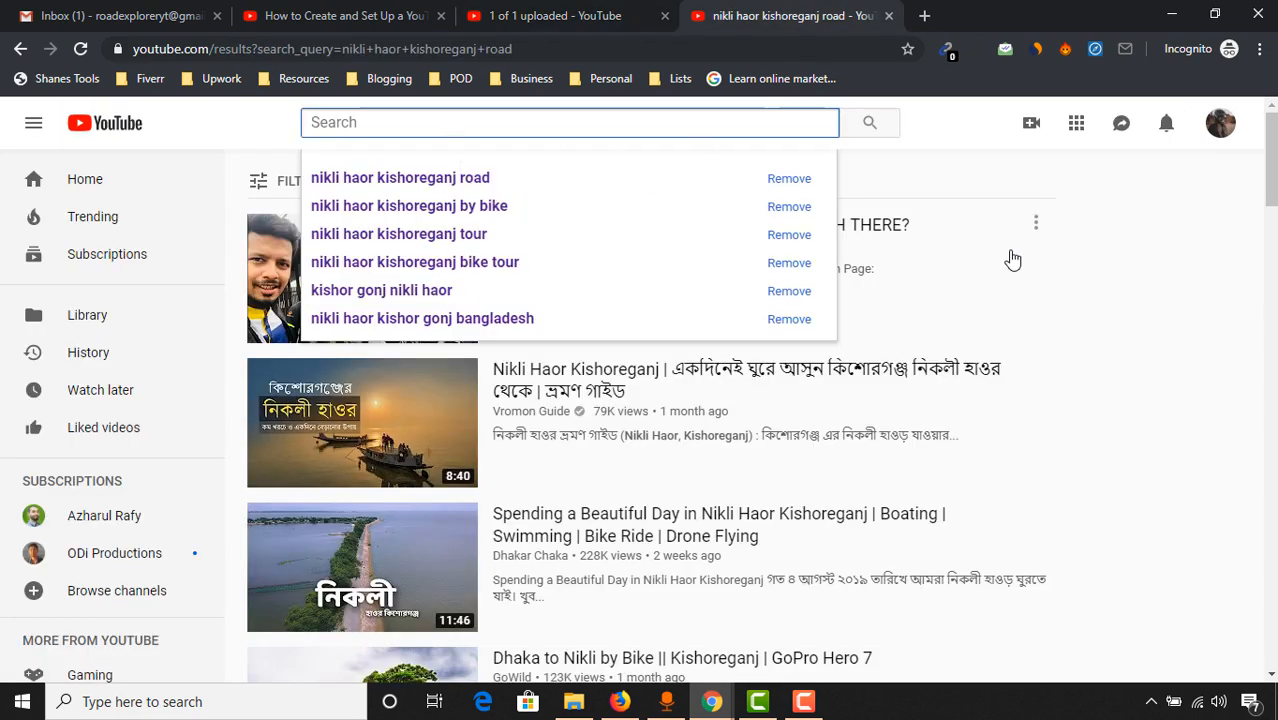
mouse_move(1077, 426)
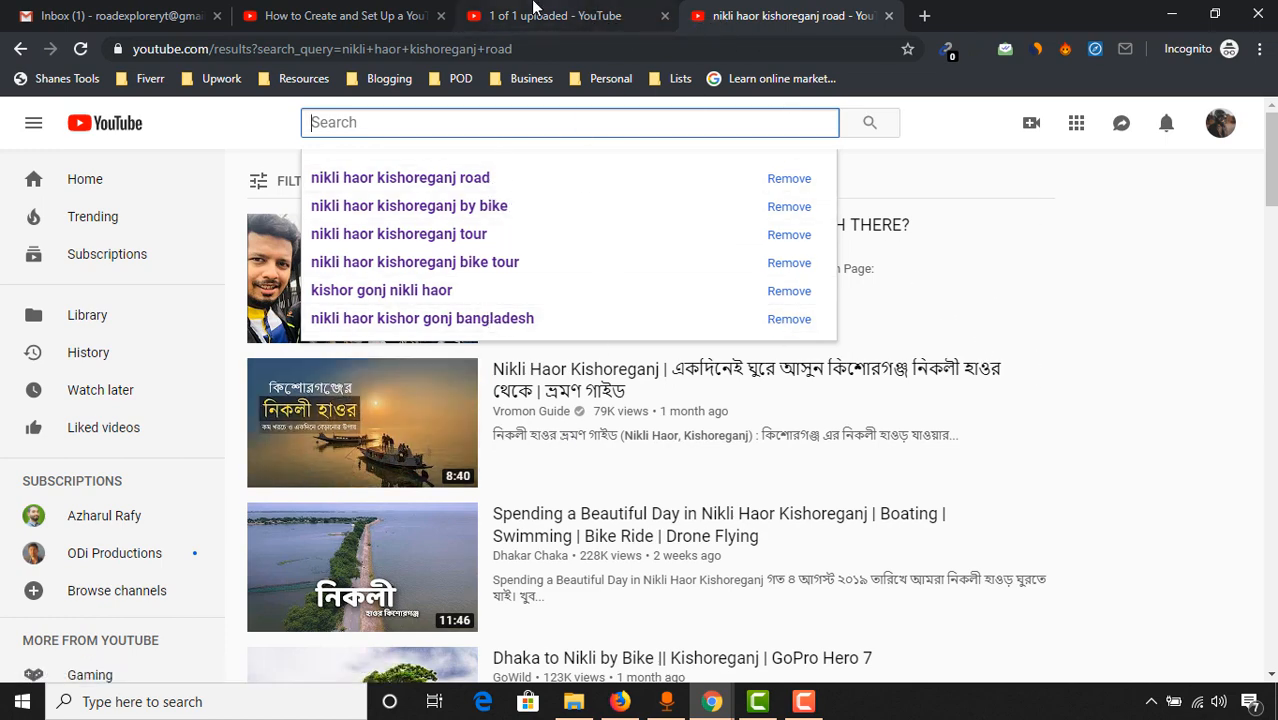
click(555, 15)
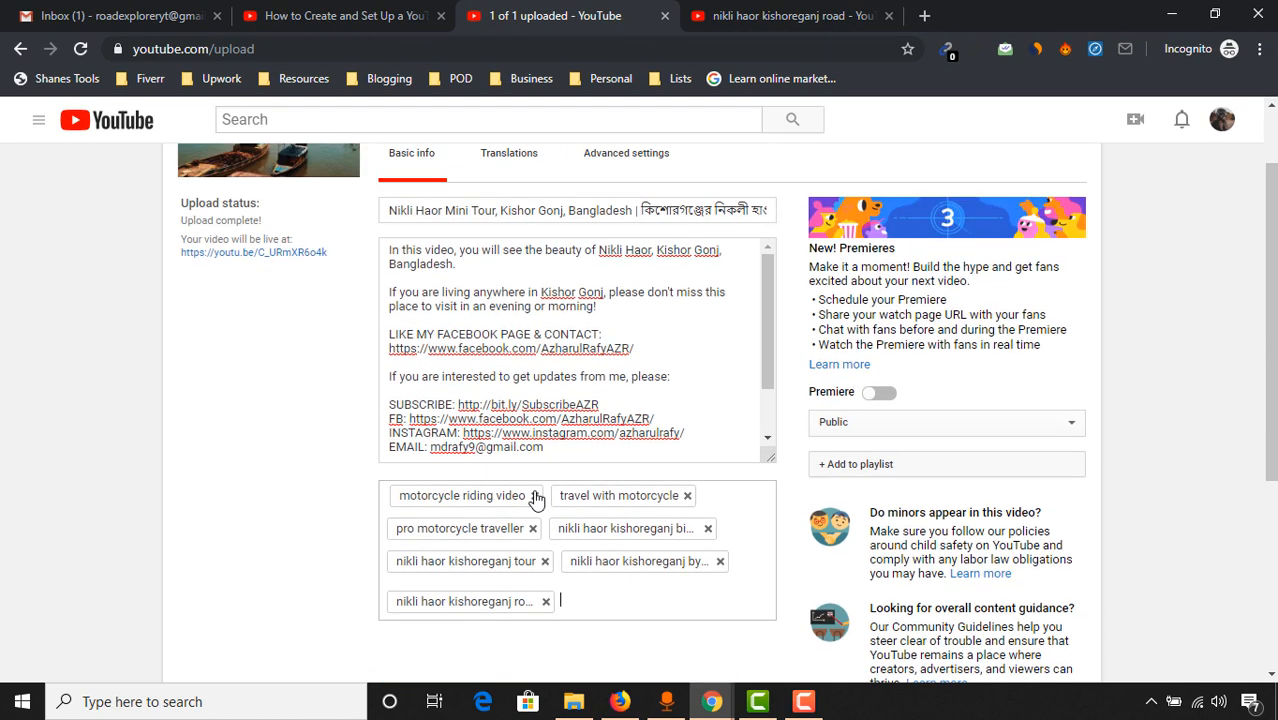
click(785, 15)
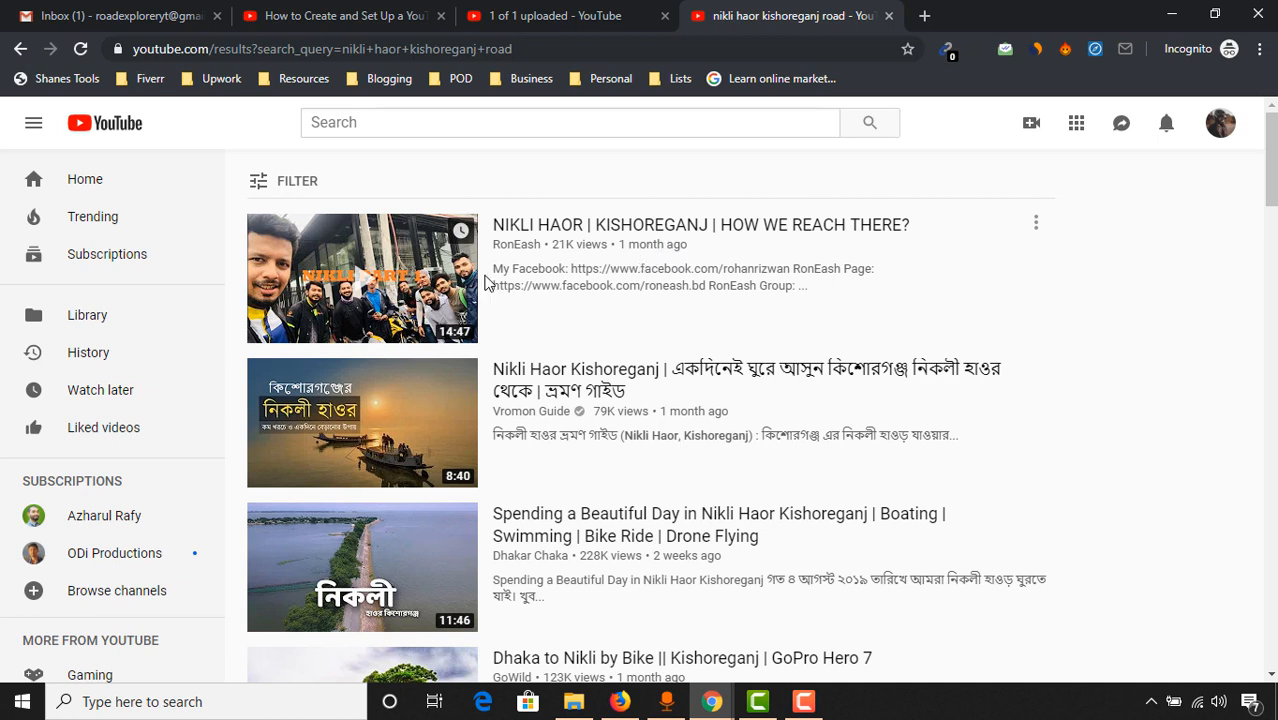
mouse_move(563, 262)
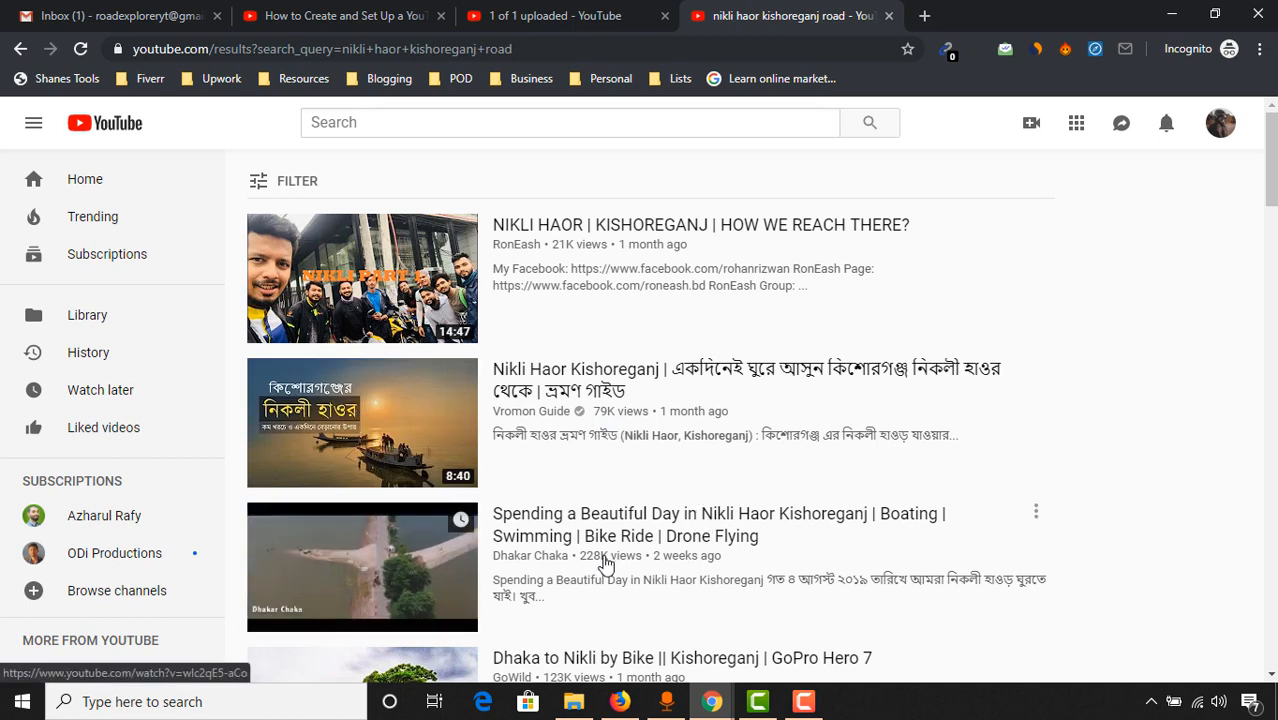
mouse_move(605, 603)
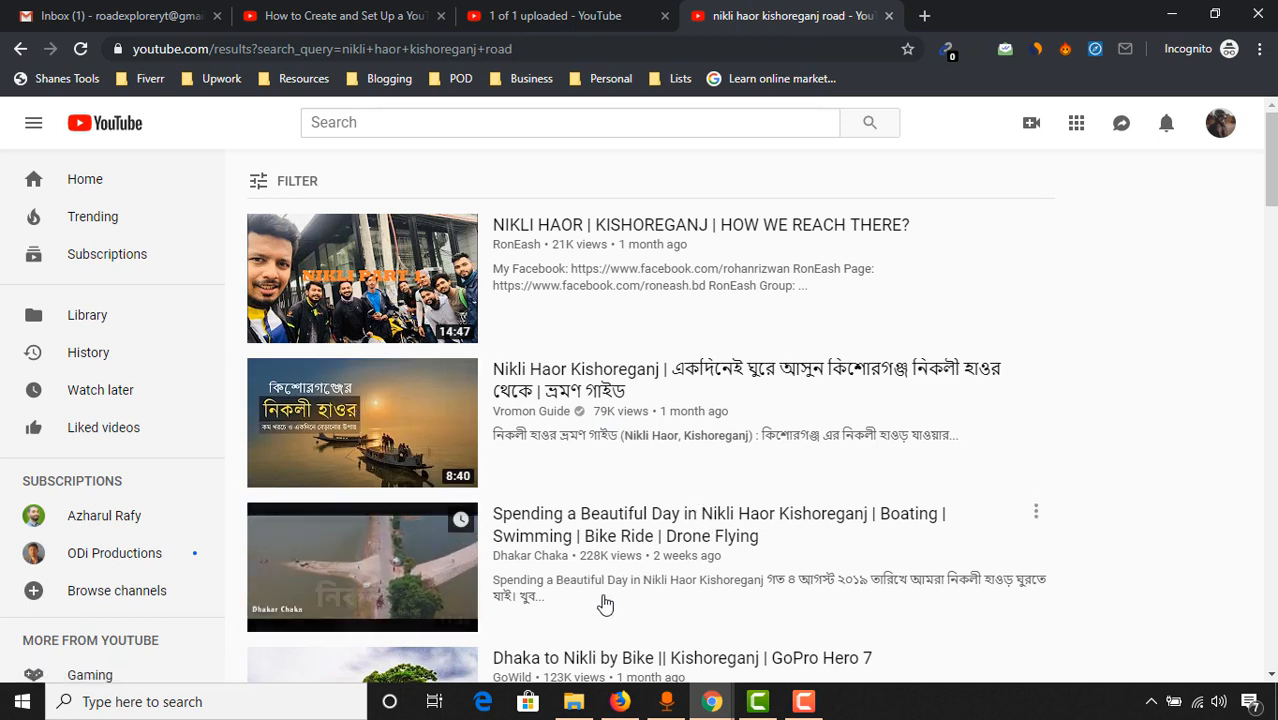
mouse_move(550, 537)
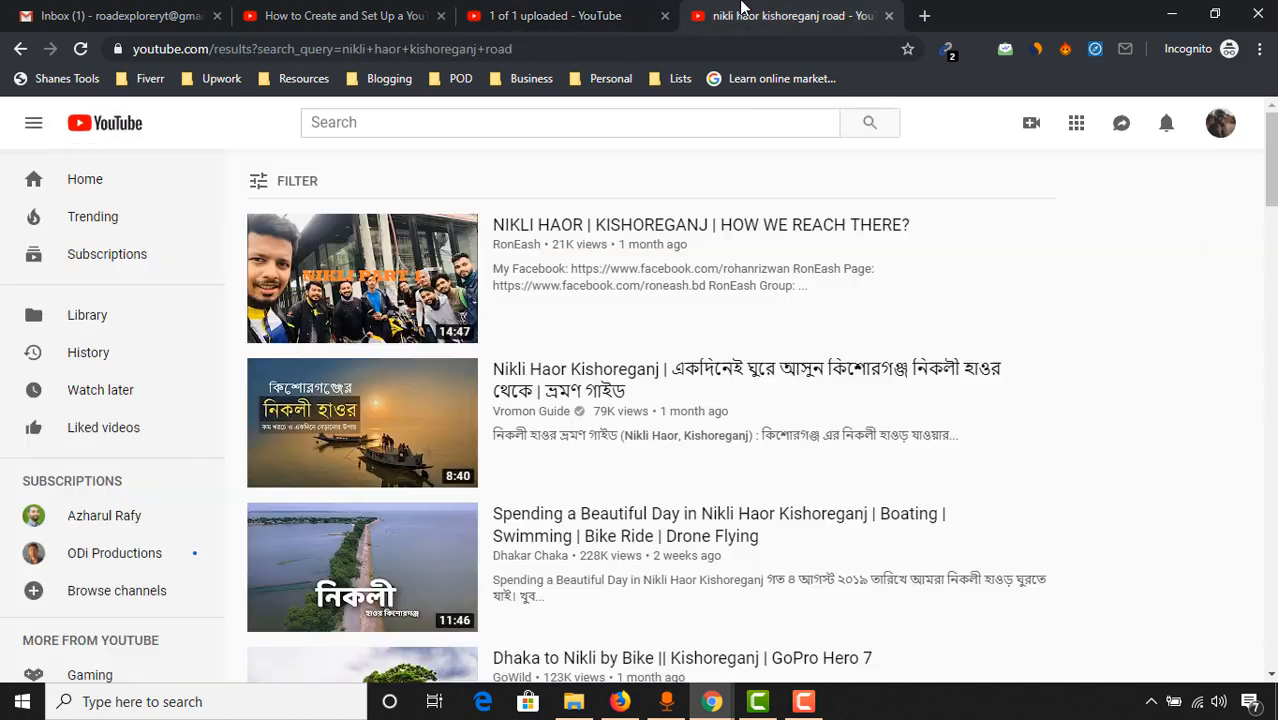
scroll(down, 3)
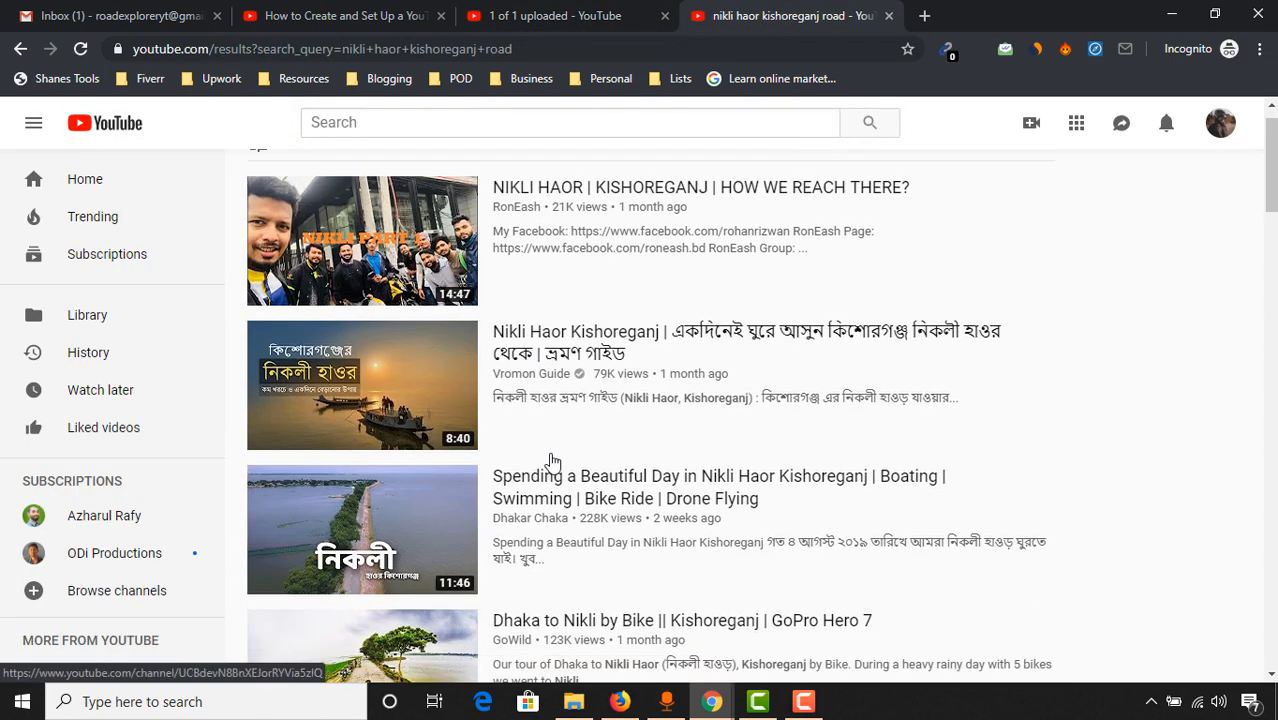
click(555, 15)
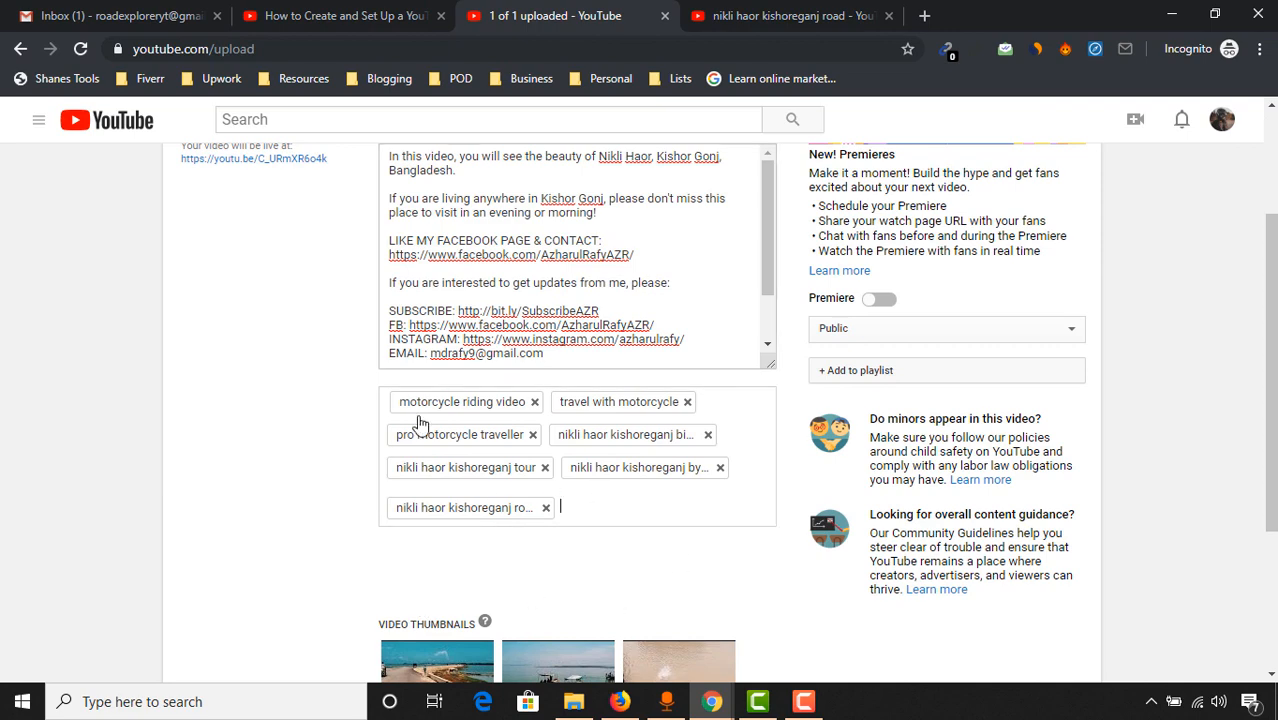
- Review the thumbnails and open the Public visibility dropdown
scroll(down, 3)
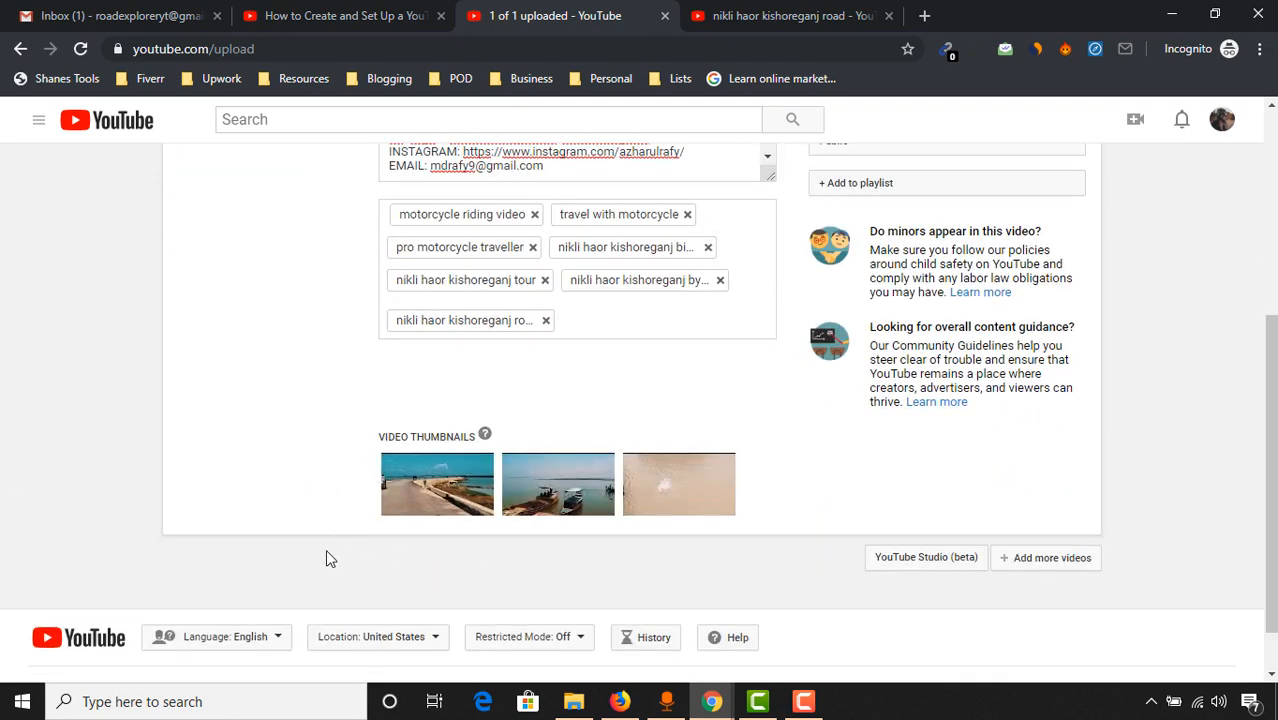
mouse_move(397, 545)
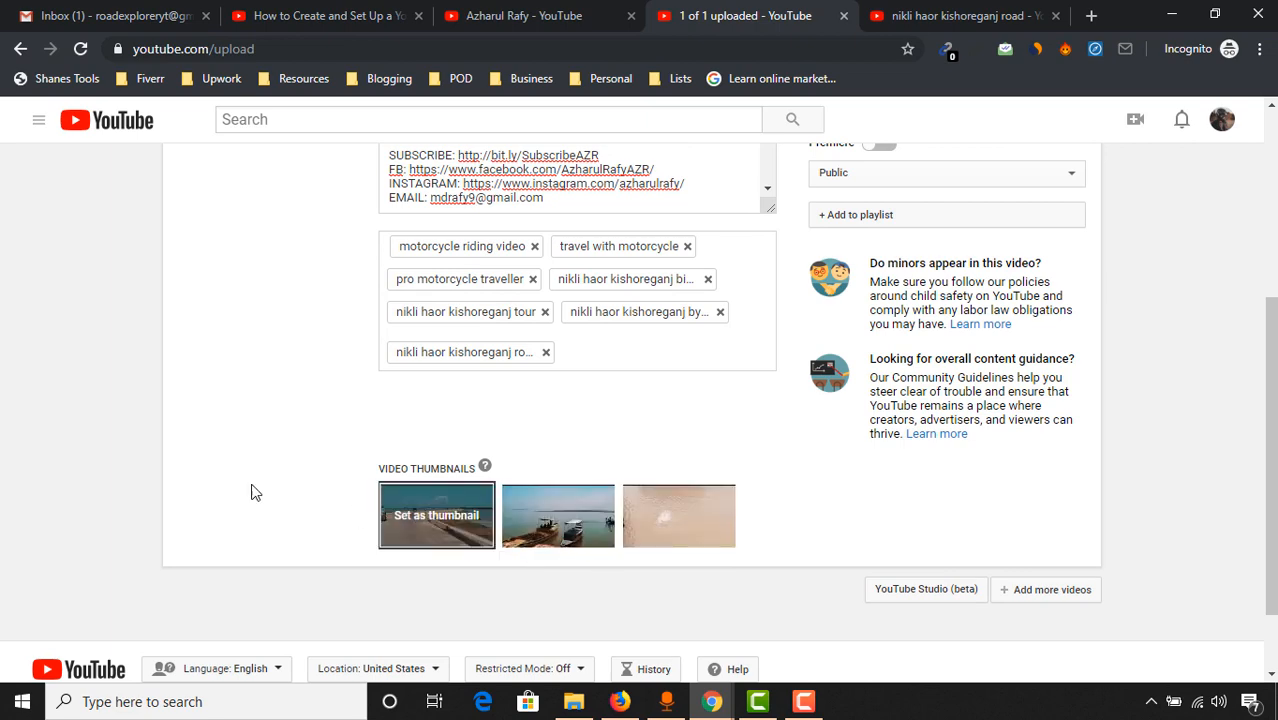
scroll(up, 3)
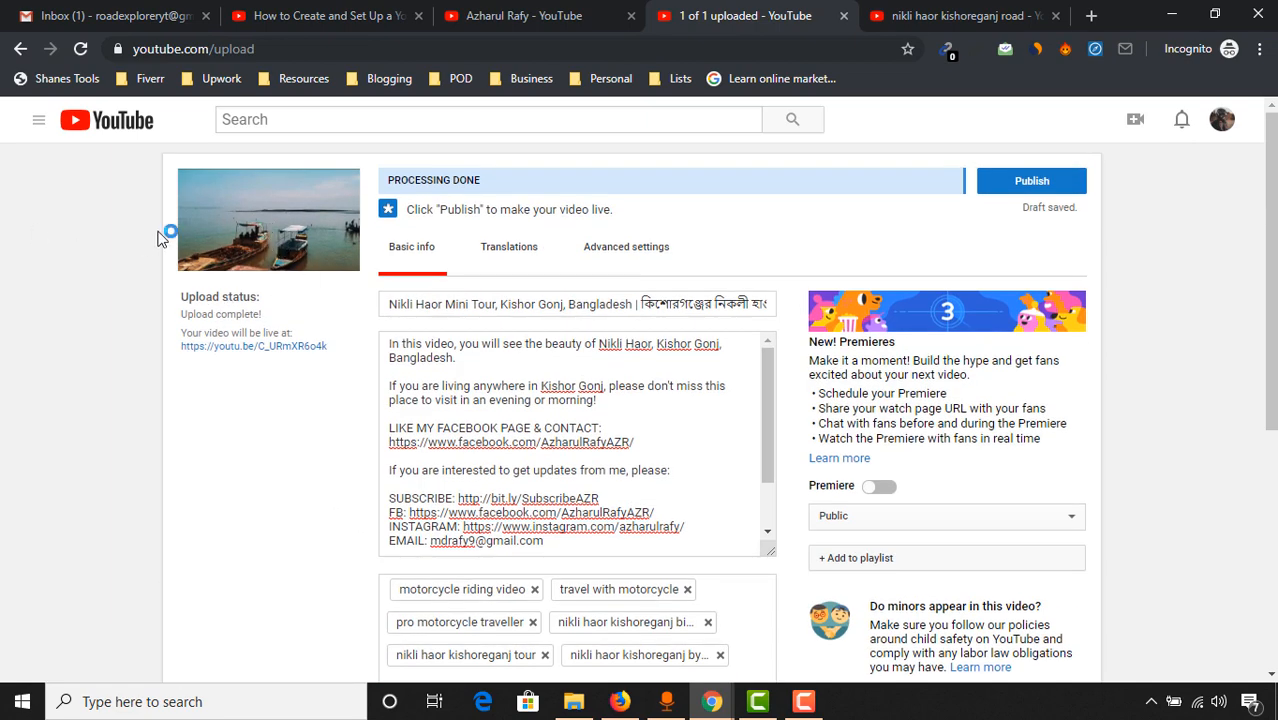
scroll(down, 3)
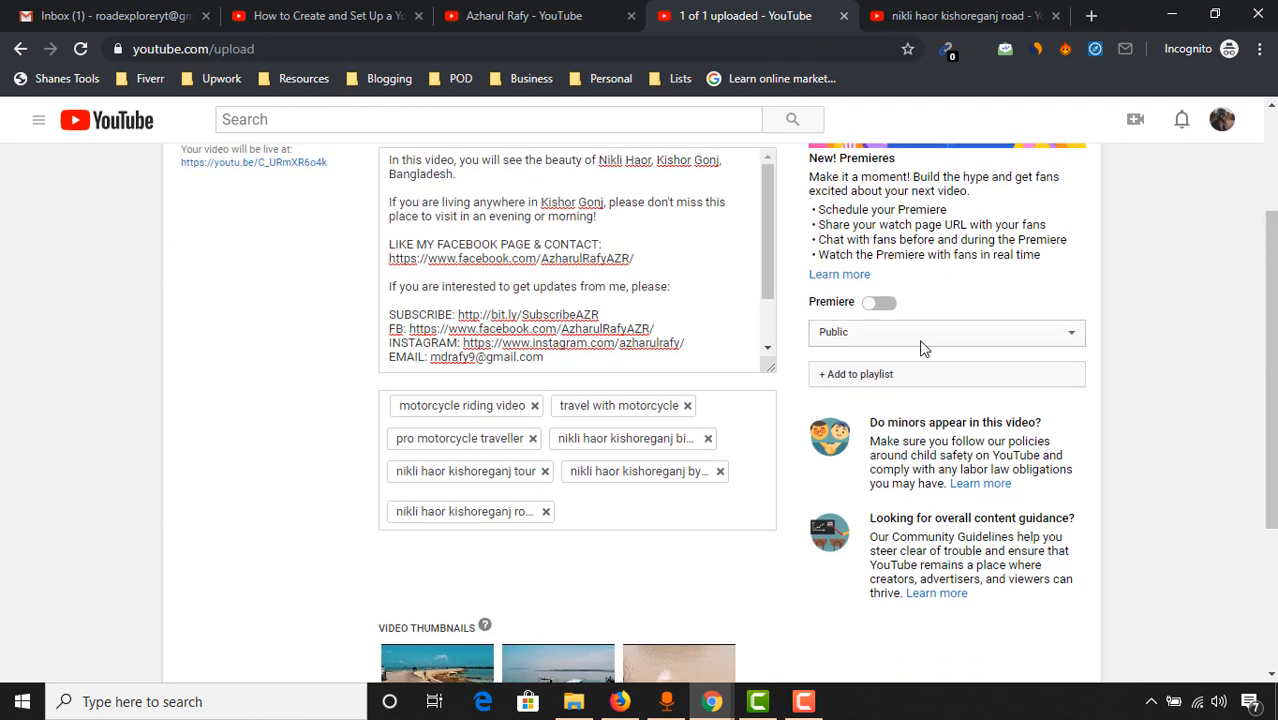
click(945, 332)
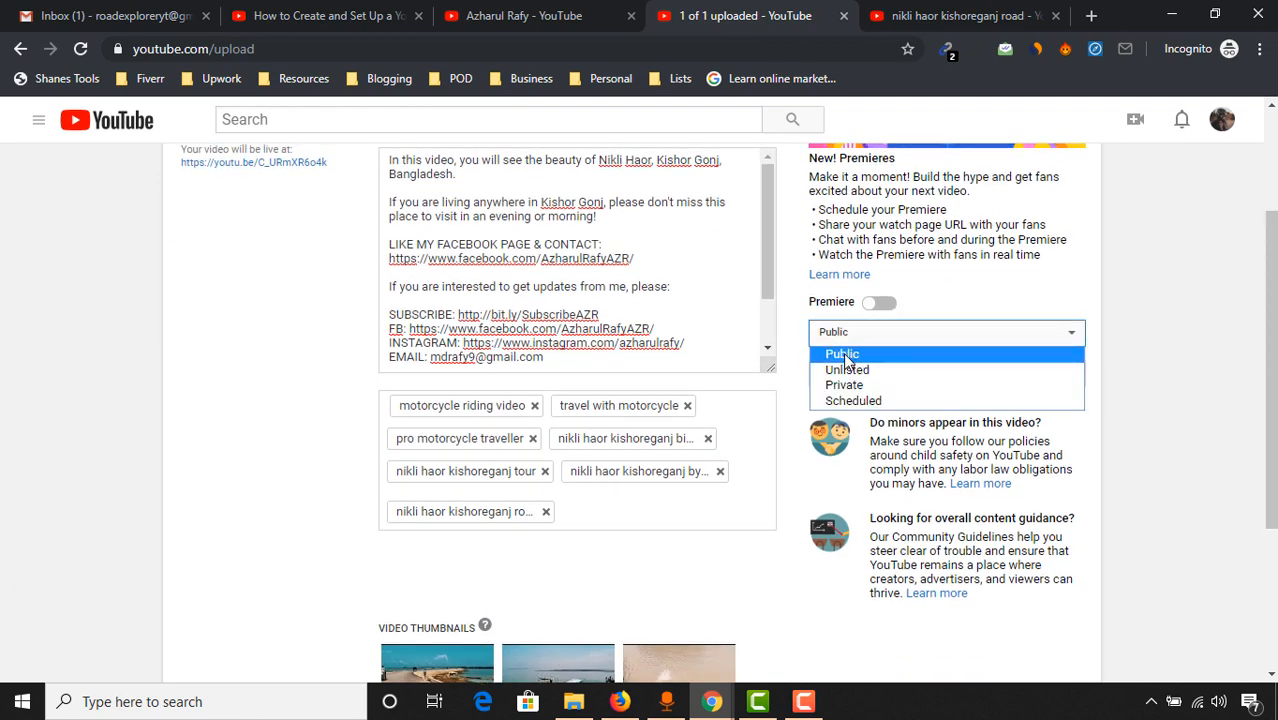
- Keep the video Public and start a new playlist, typing 'Riverside Road' as its name
click(842, 353)
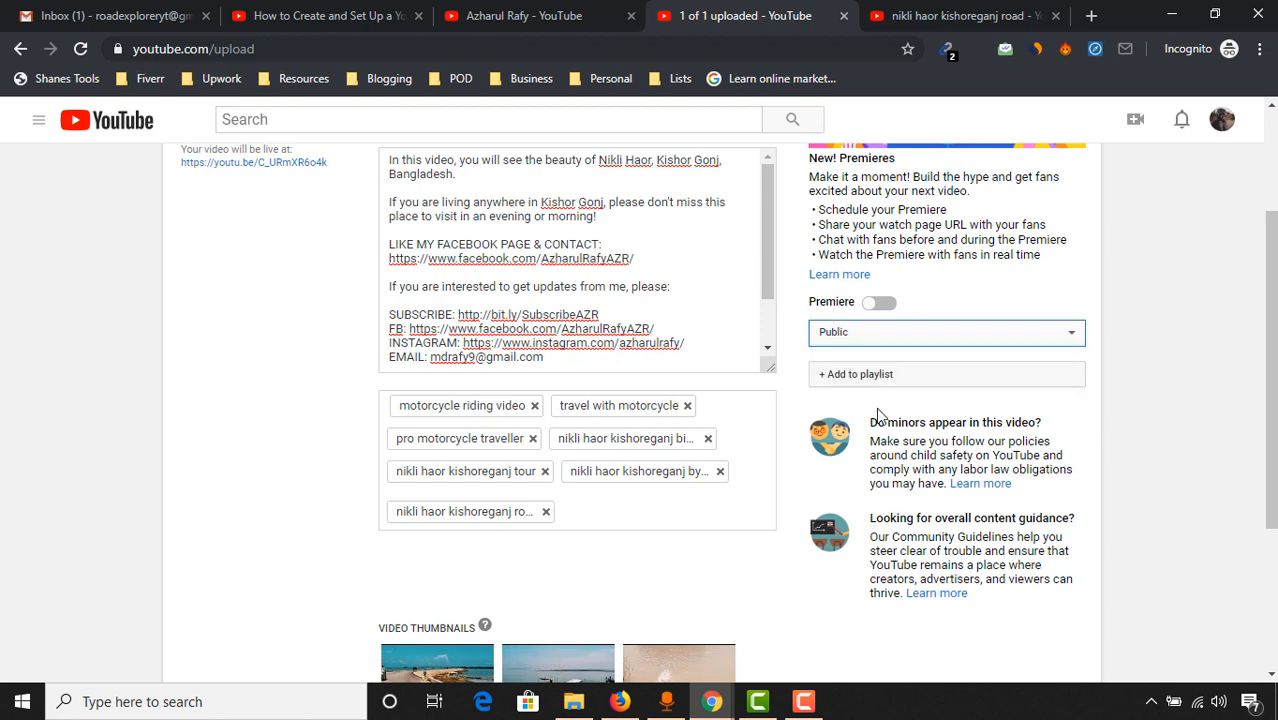
mouse_move(908, 374)
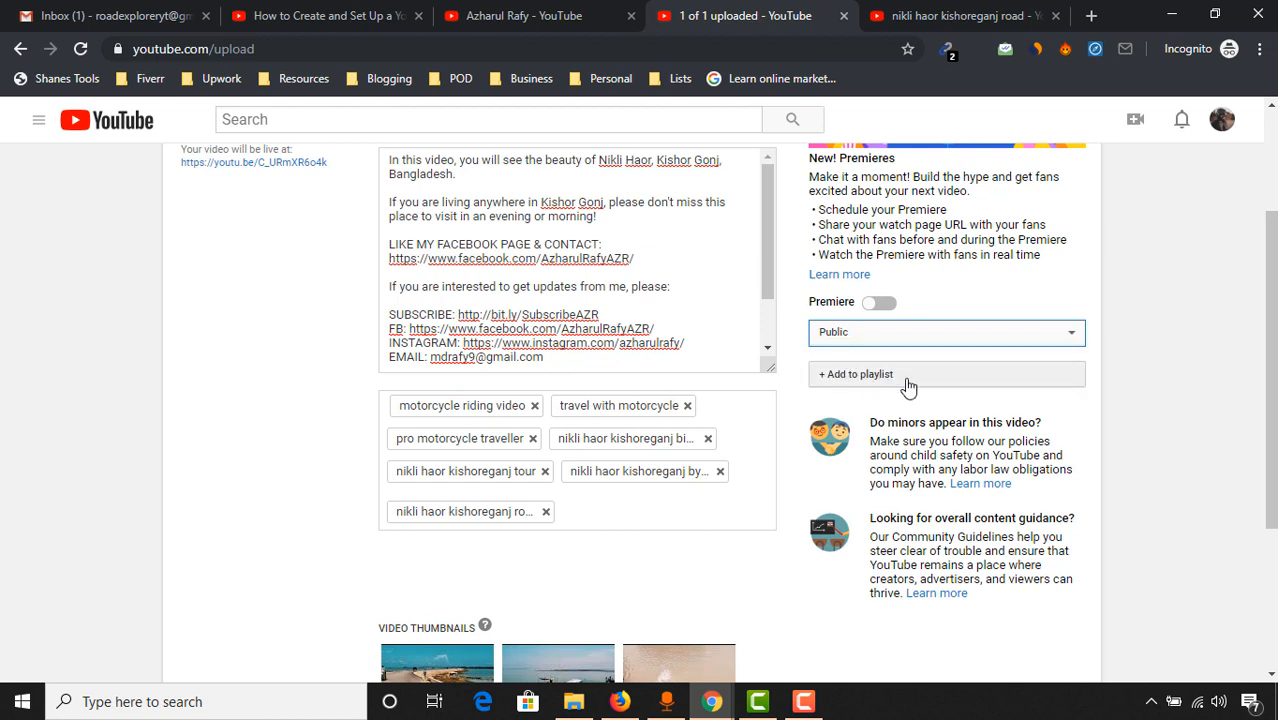
click(857, 374)
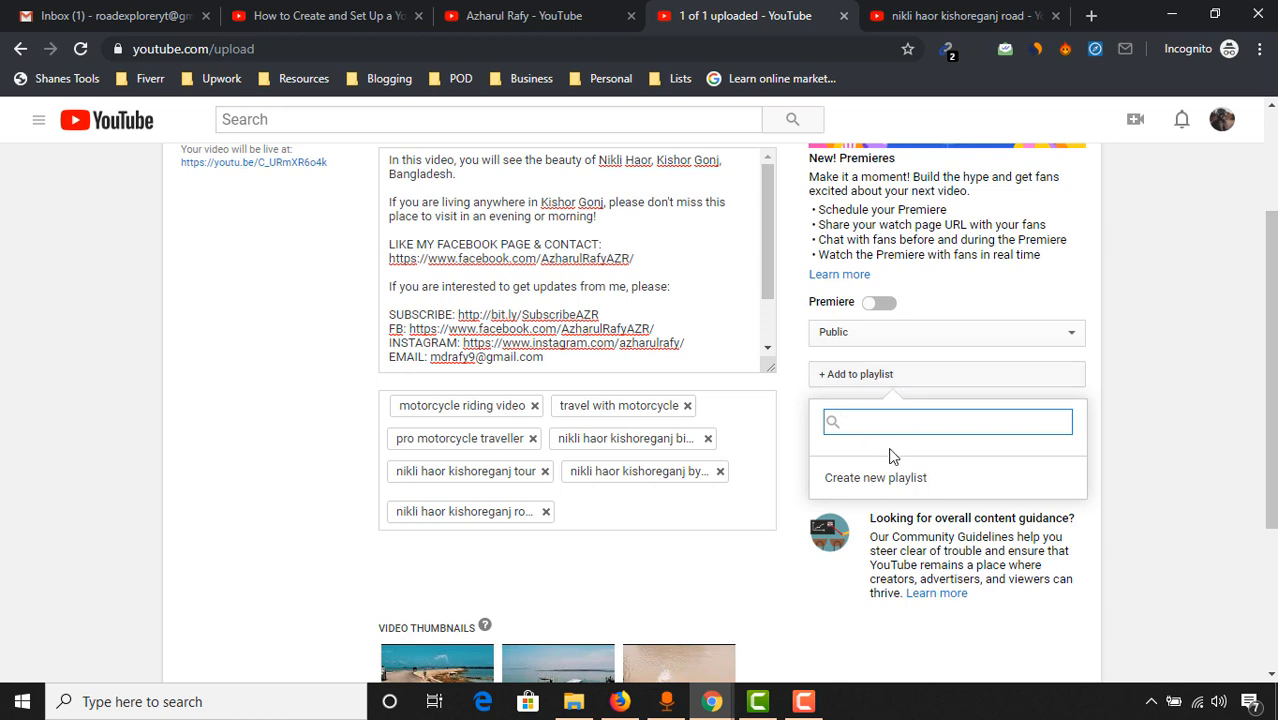
click(875, 477)
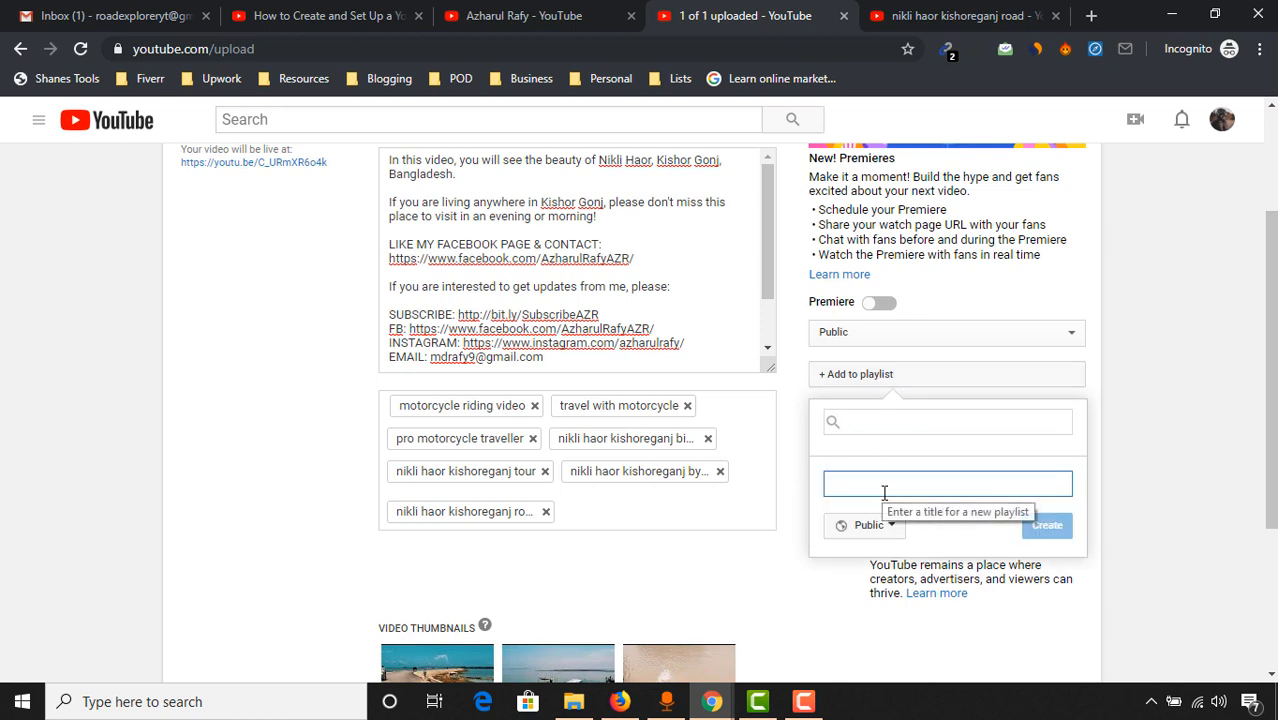
text(R)
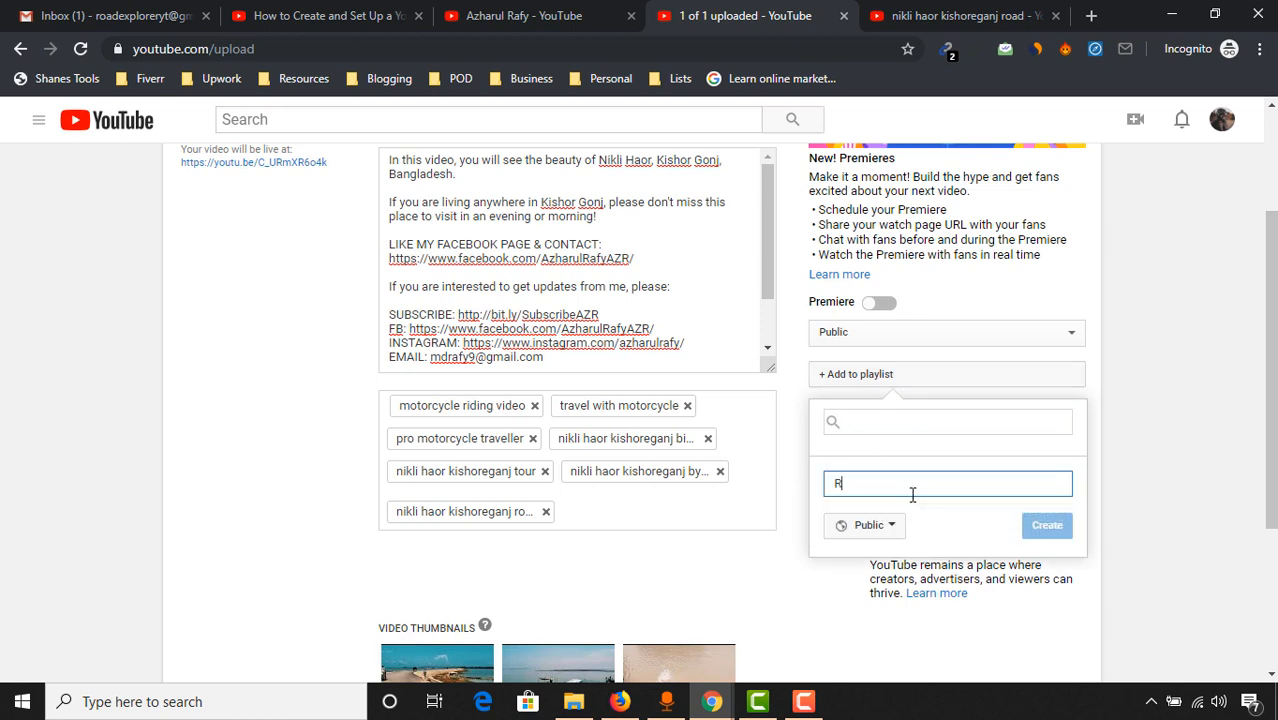
text(iverside)
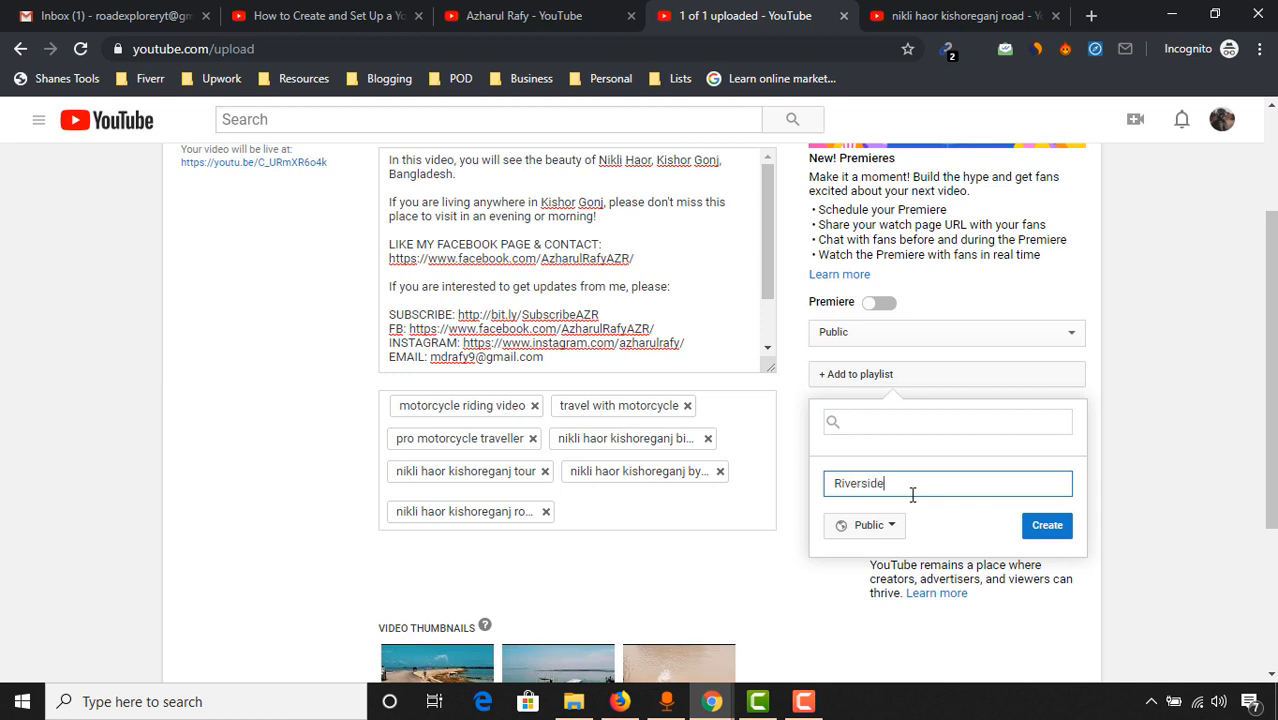
text(Road)
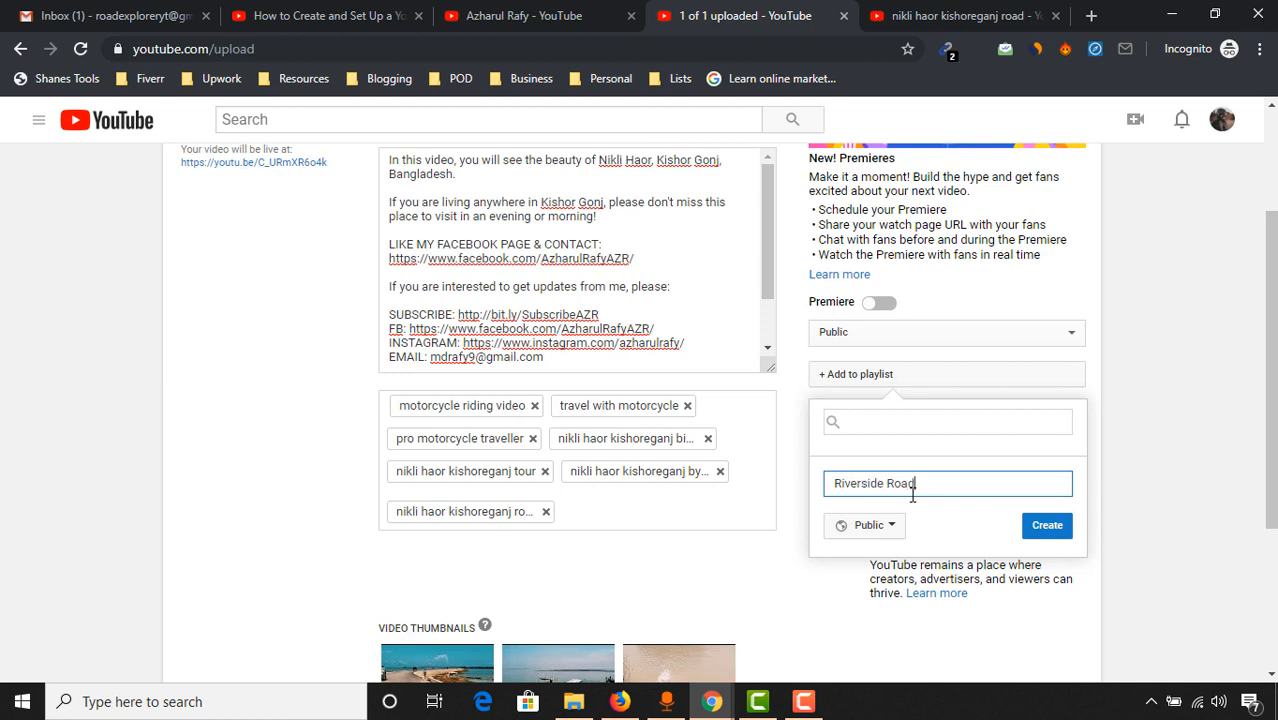
mouse_move(933, 510)
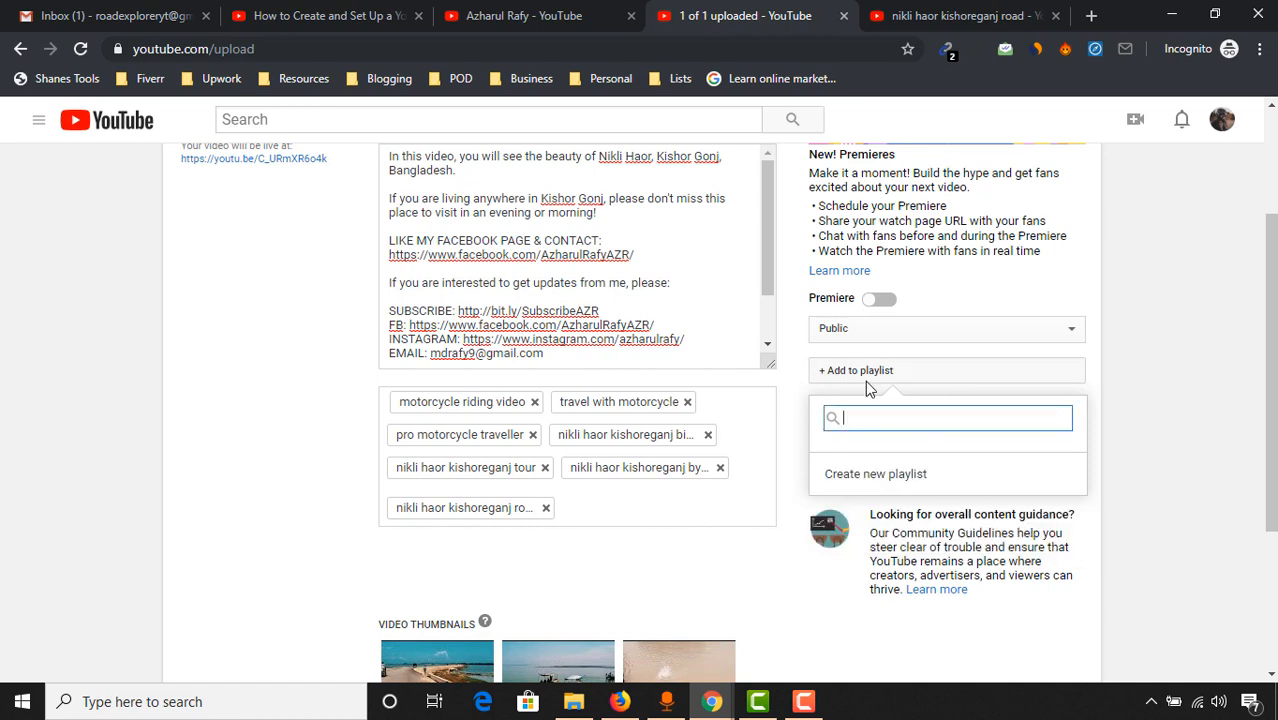
scroll(down, 3)
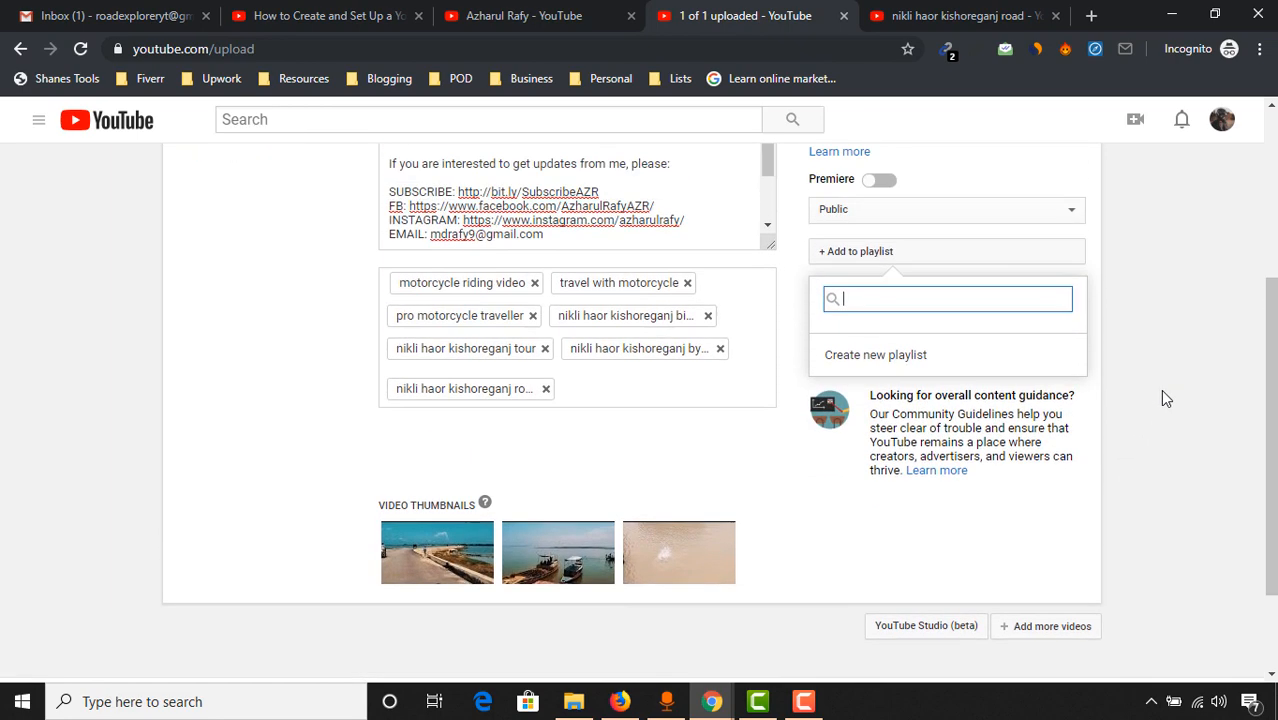
scroll(up, 3)
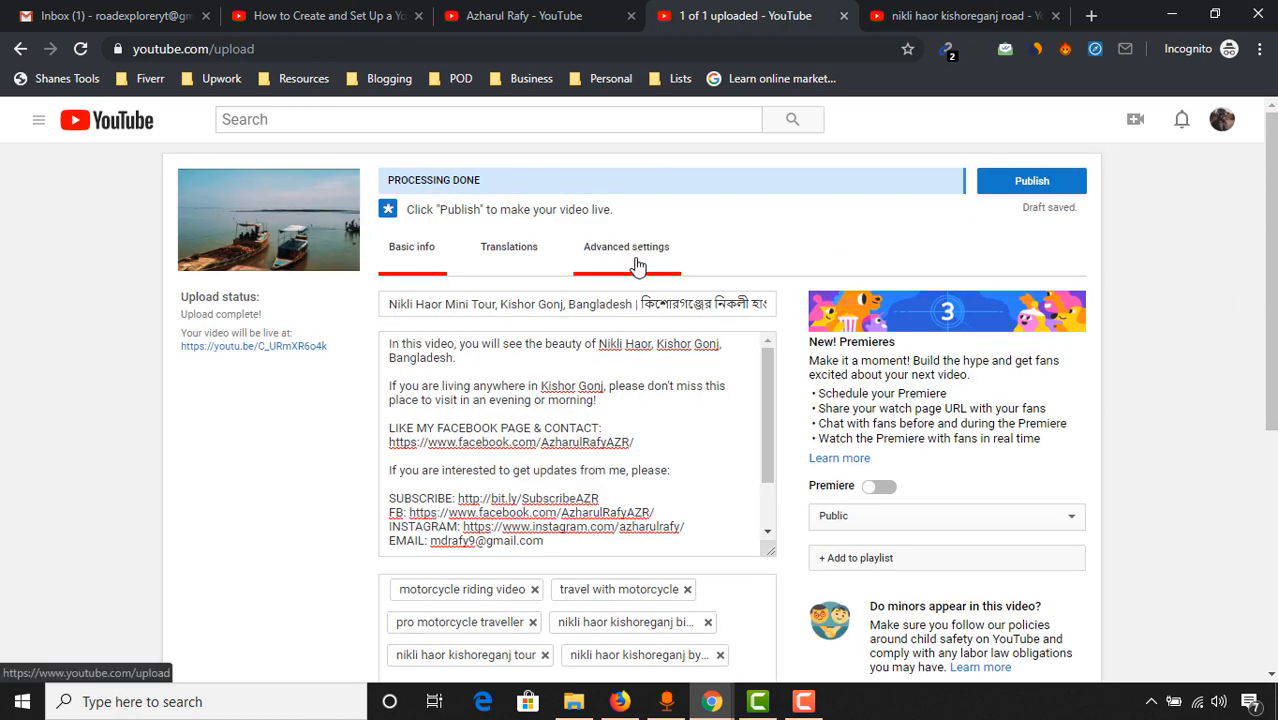
- Scroll down advanced settings and open the licence dropdown listing Standard and Creative Commons
scroll(down, 3)
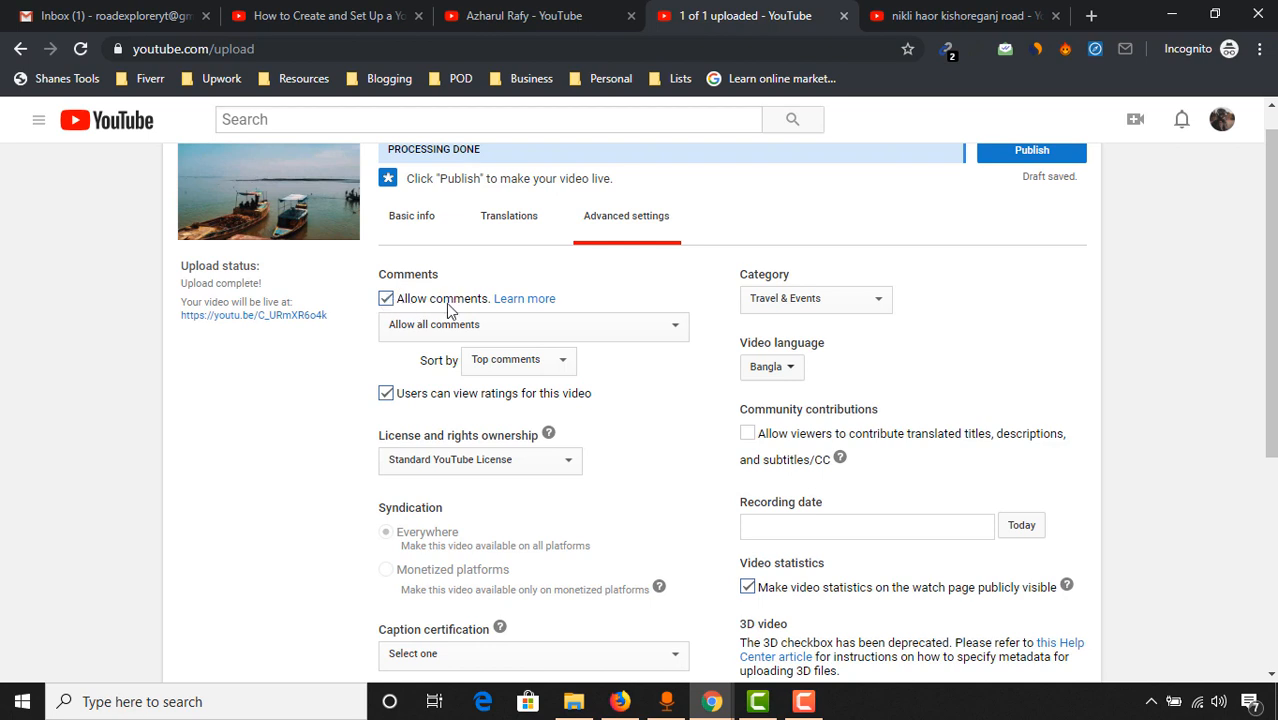
mouse_move(277, 400)
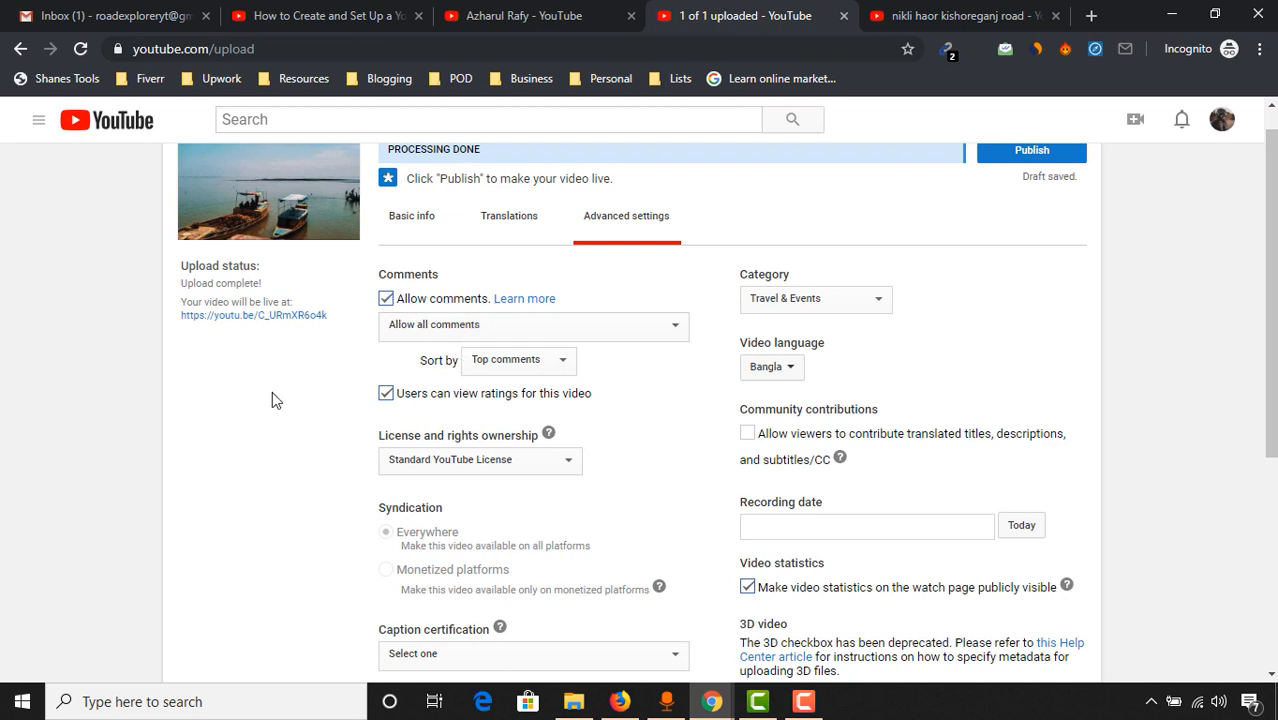
scroll(down, 3)
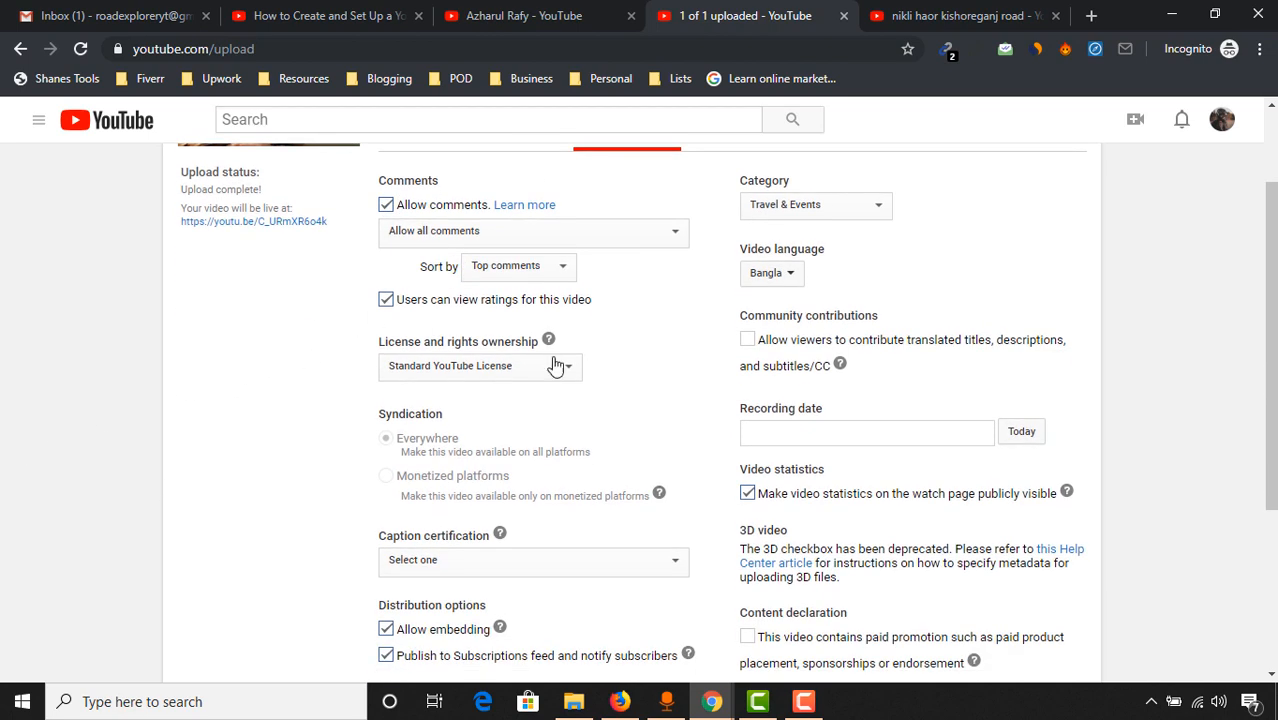
scroll(down, 3)
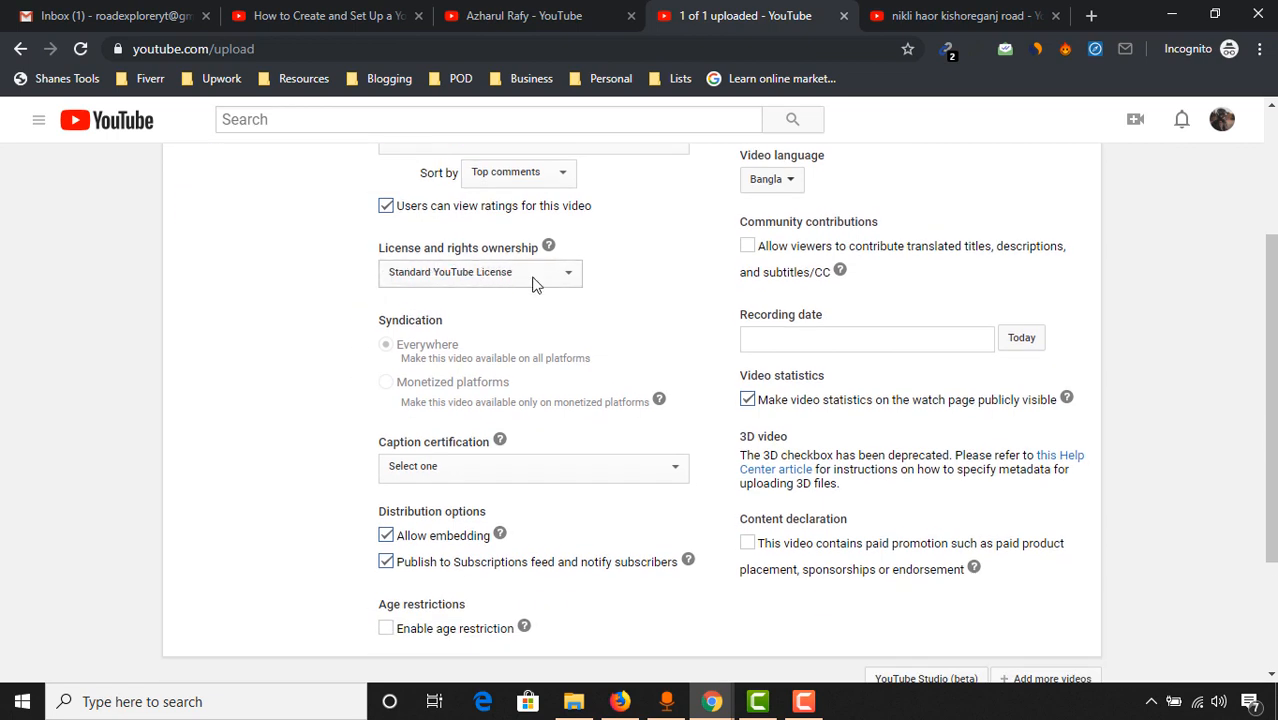
click(479, 272)
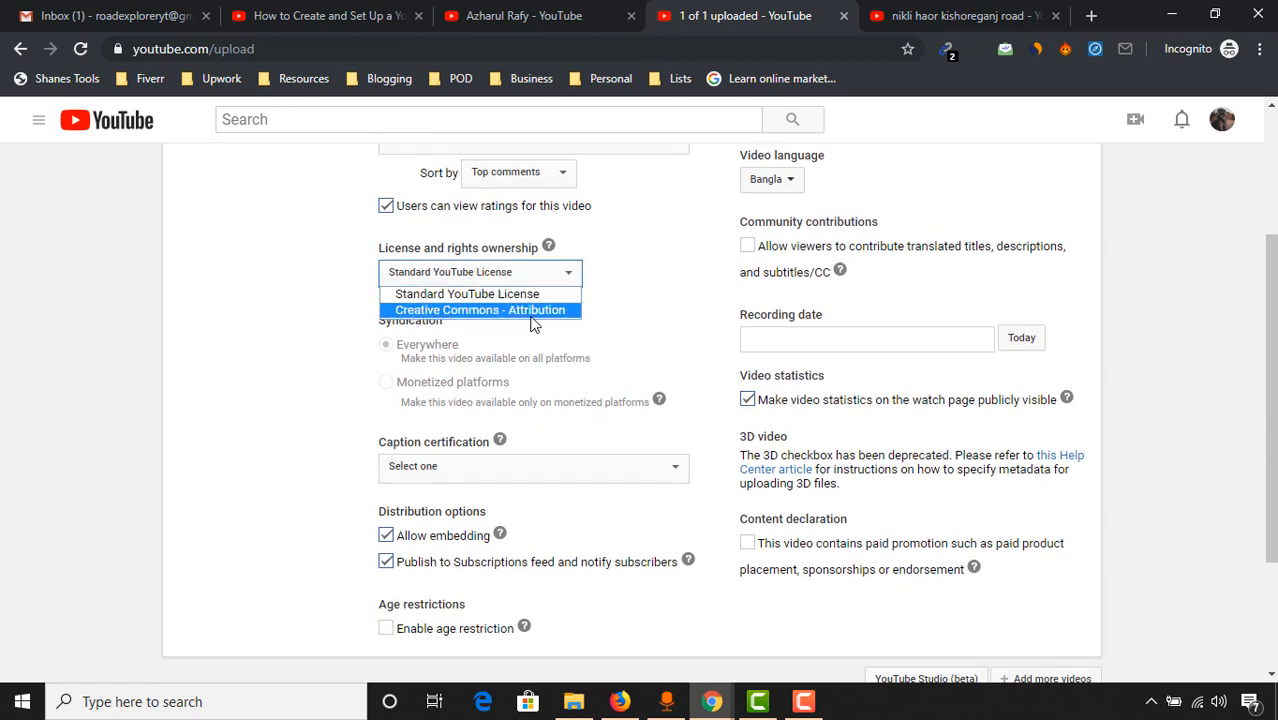
mouse_move(563, 328)
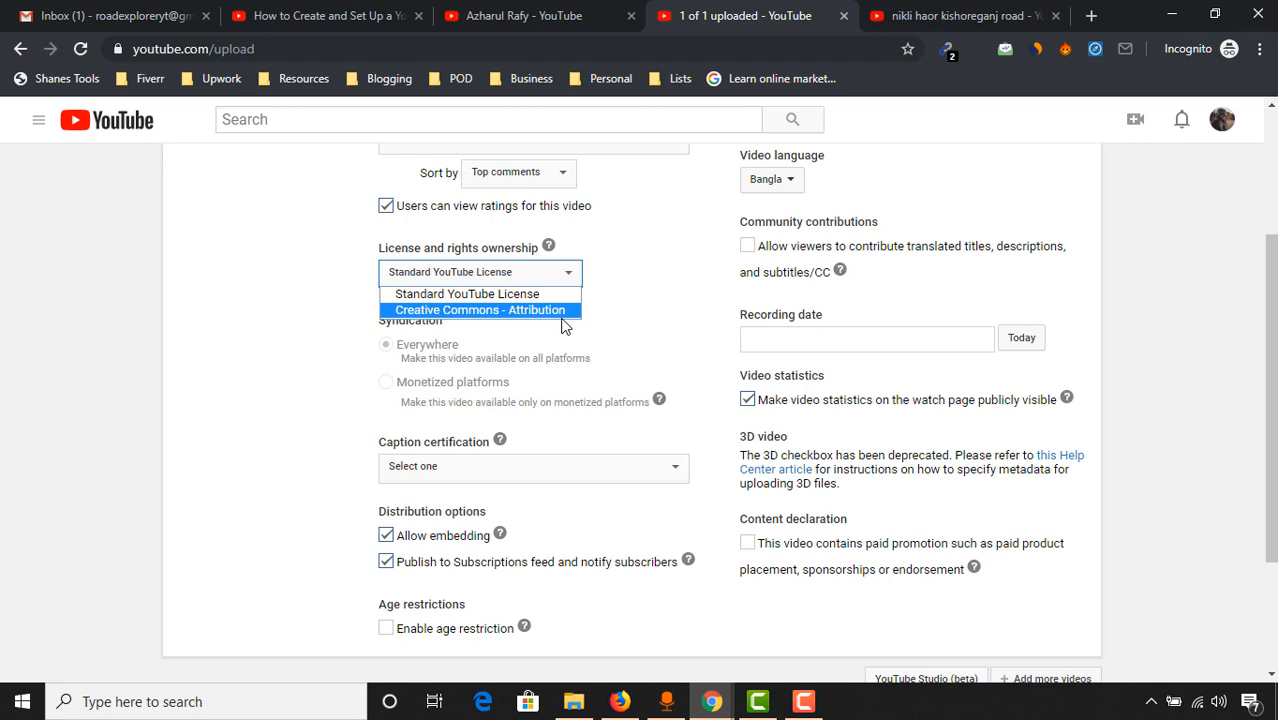
mouse_move(500, 325)
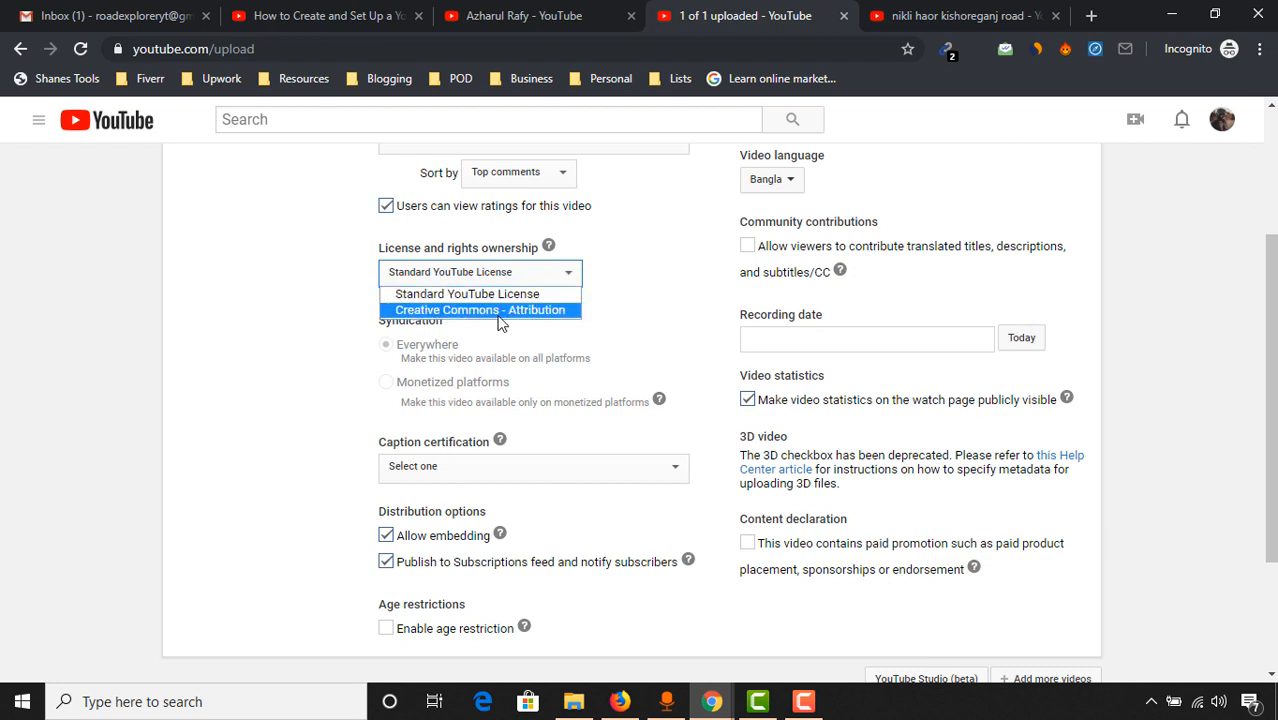
mouse_move(480, 293)
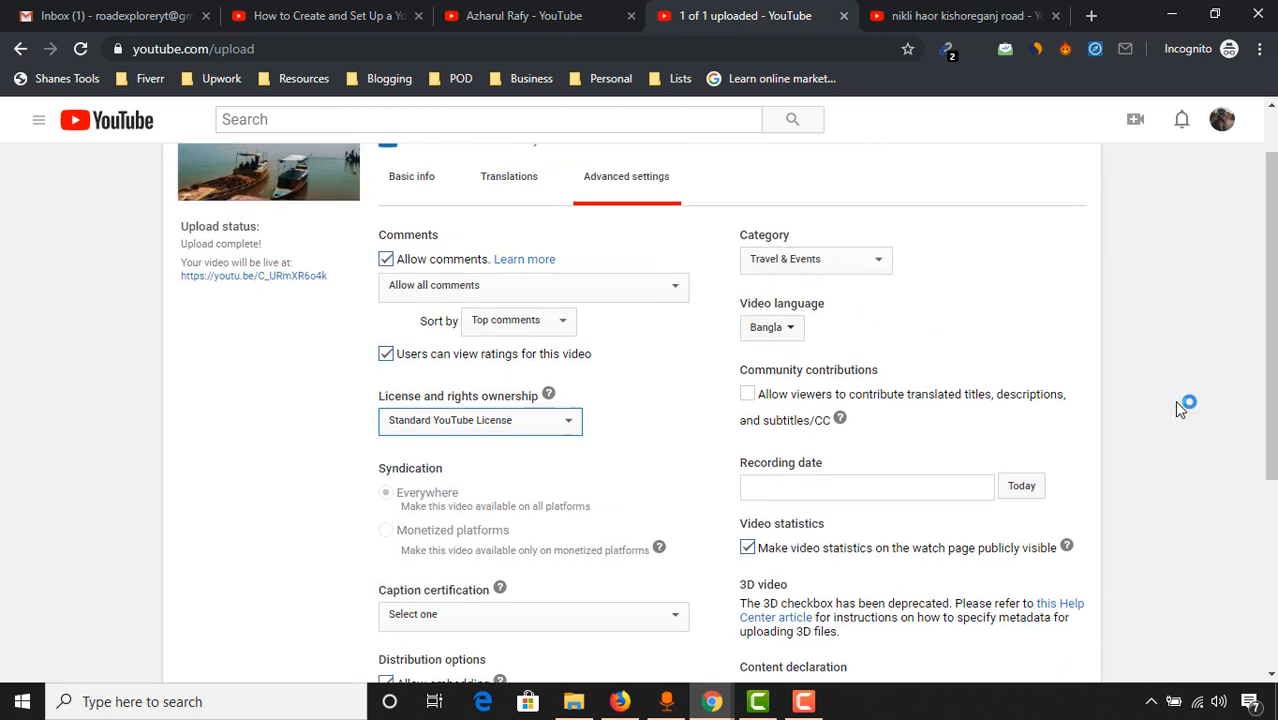
- Keep the category as Travel & Events and set the video language to Not applicable
click(815, 259)
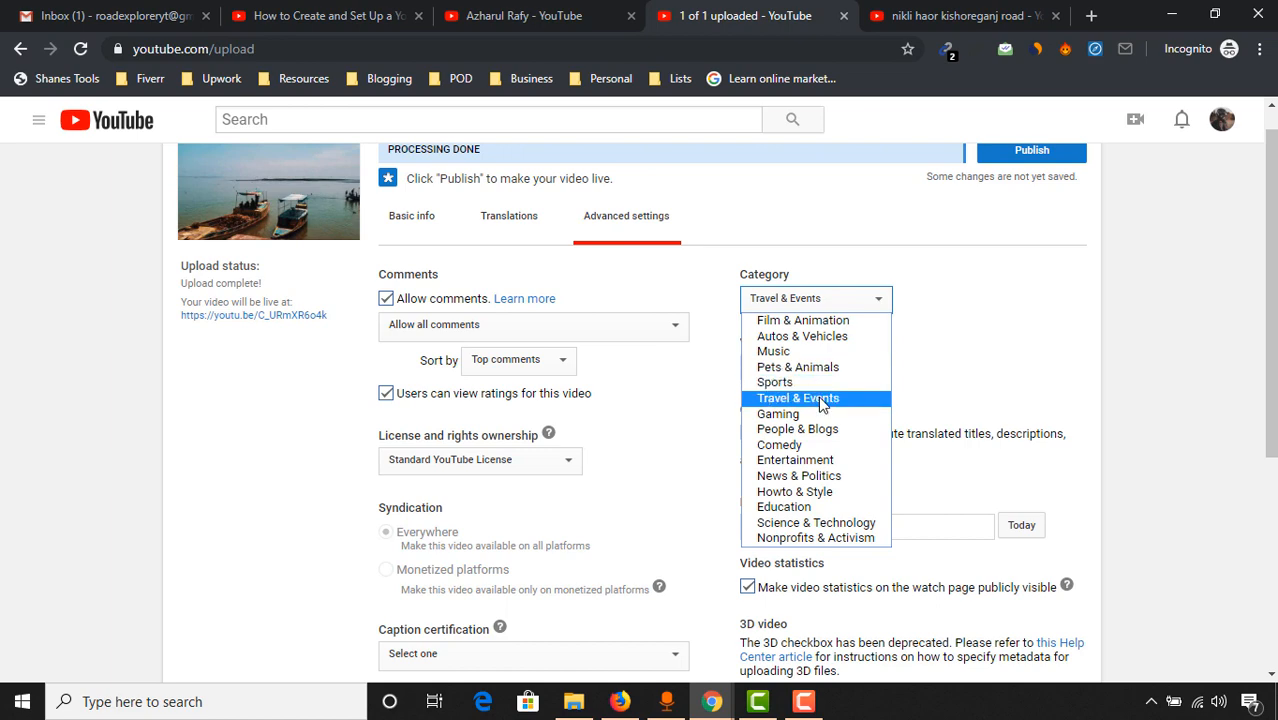
click(798, 398)
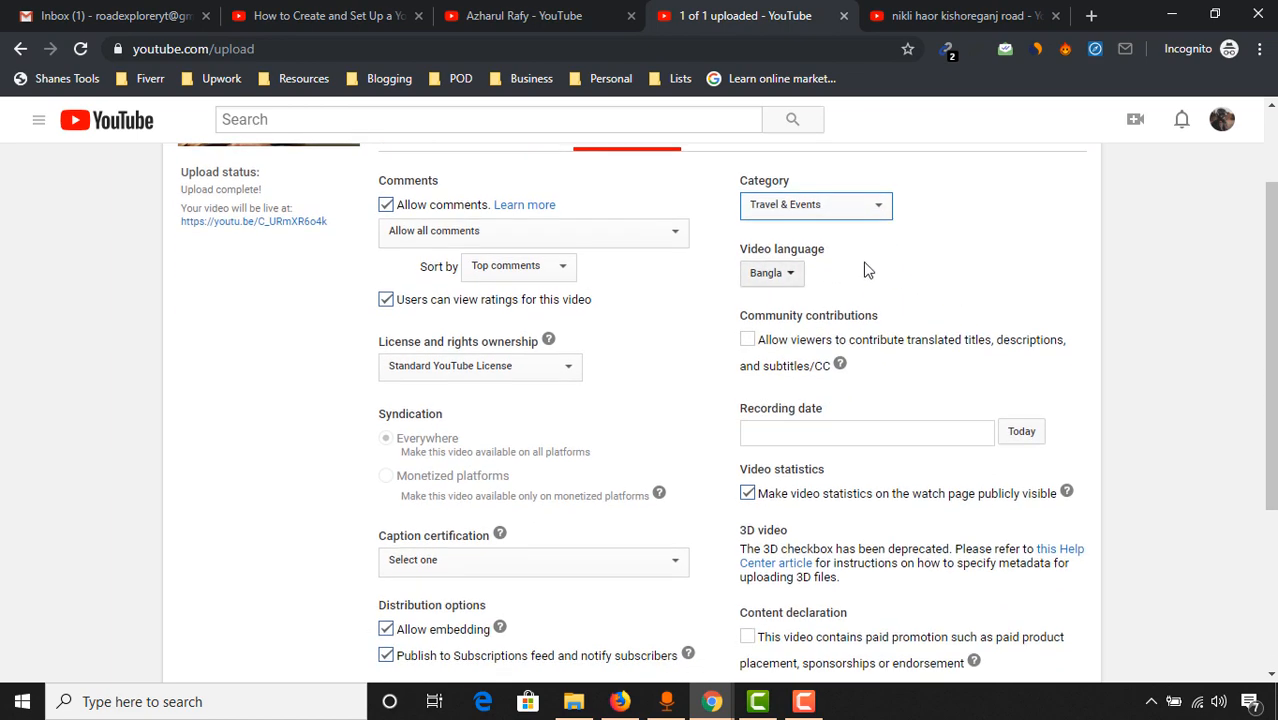
click(771, 272)
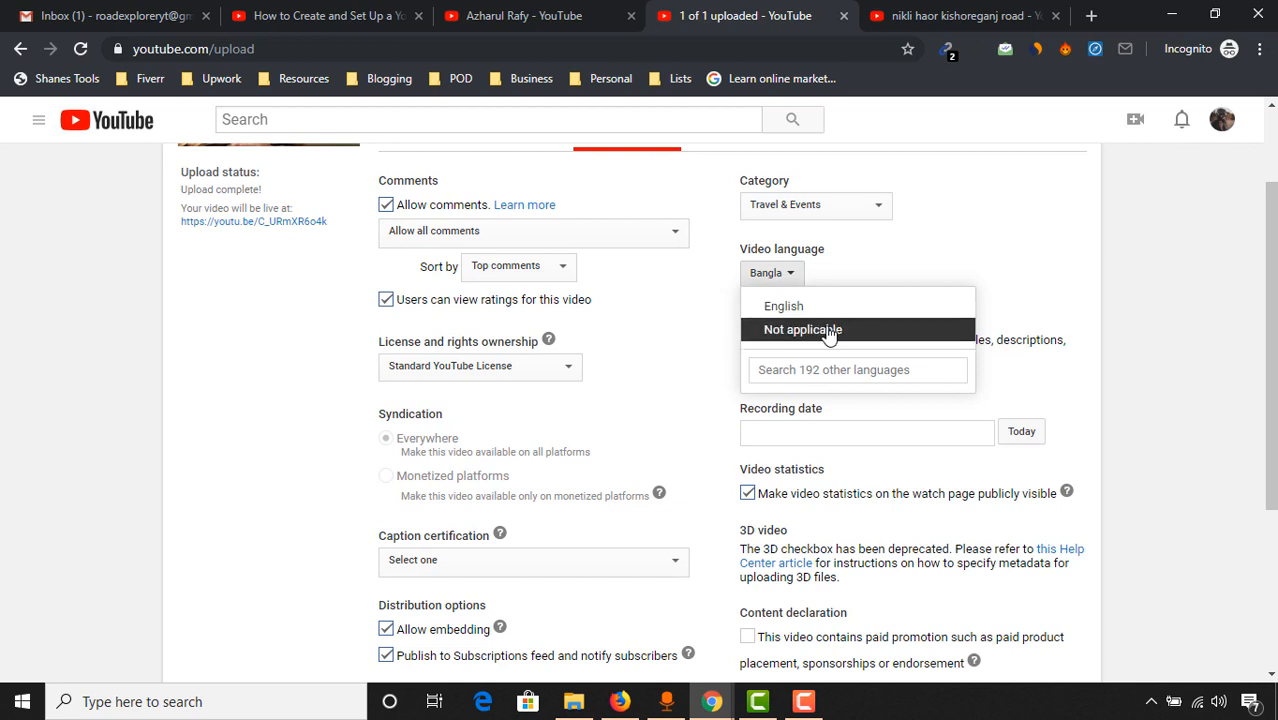
click(802, 329)
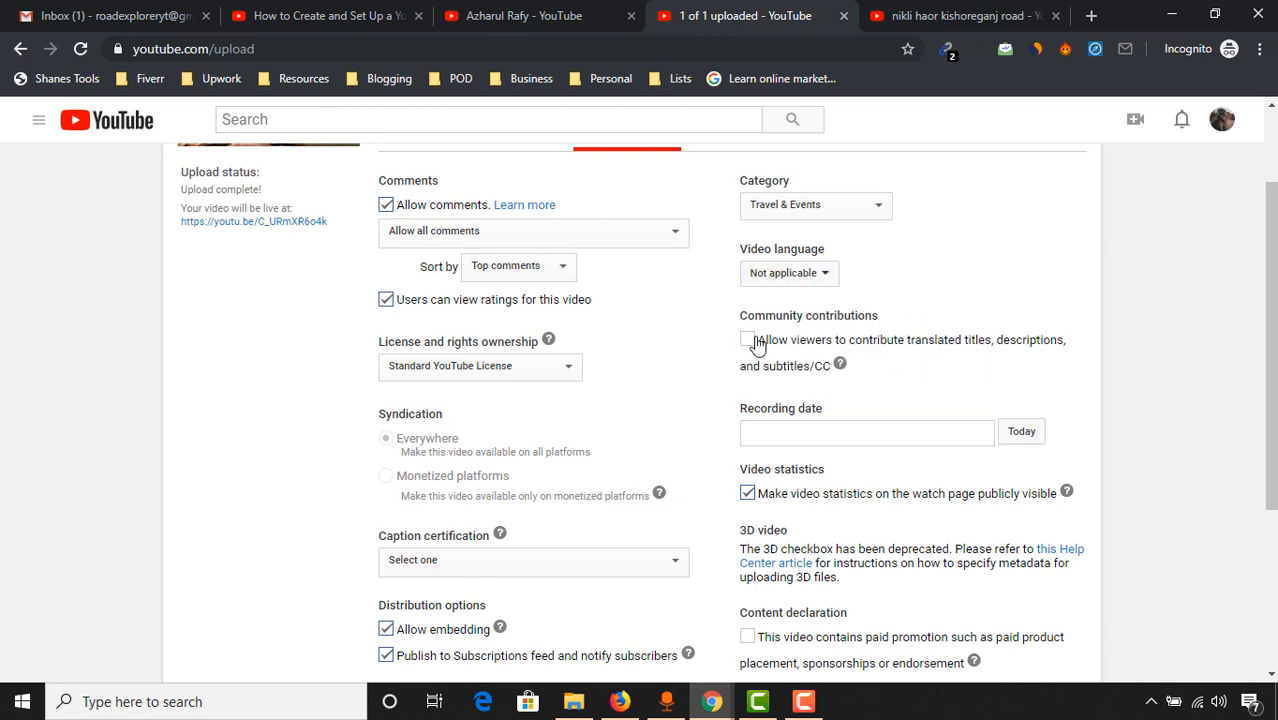
- Enter September 7, 2019 as the recording date
scroll(down, 3)
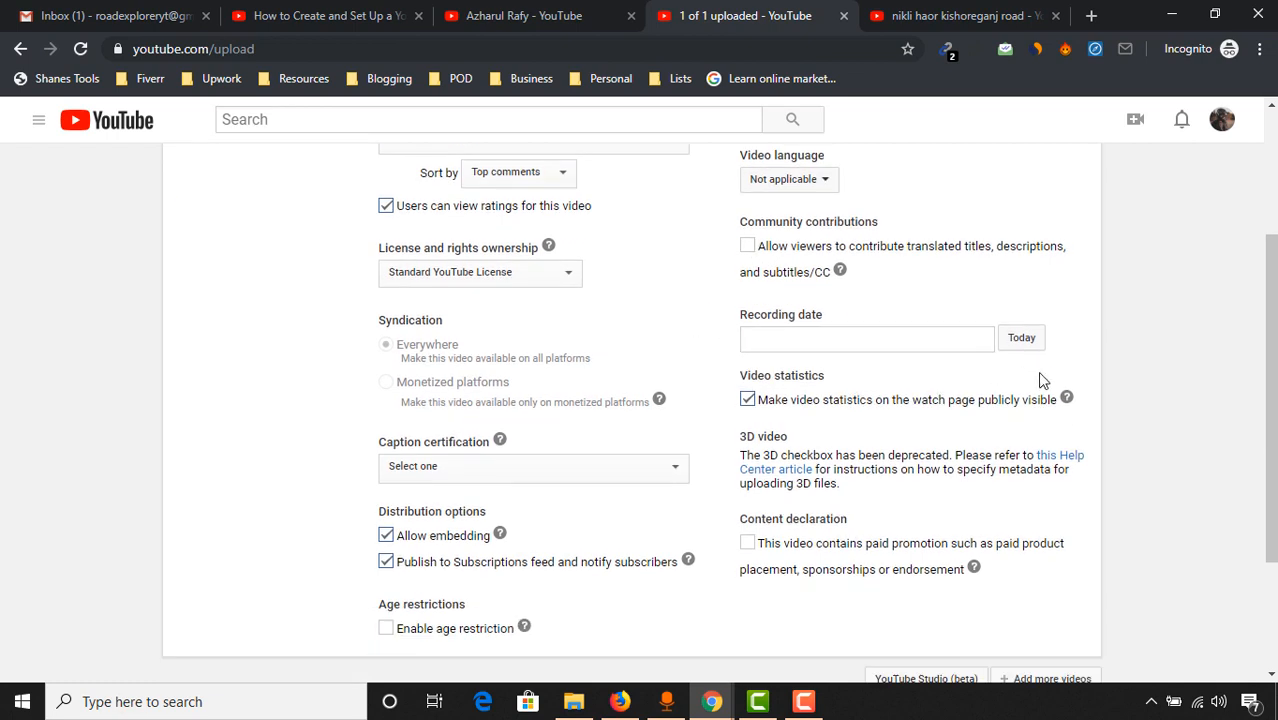
text(September 7, 2019)
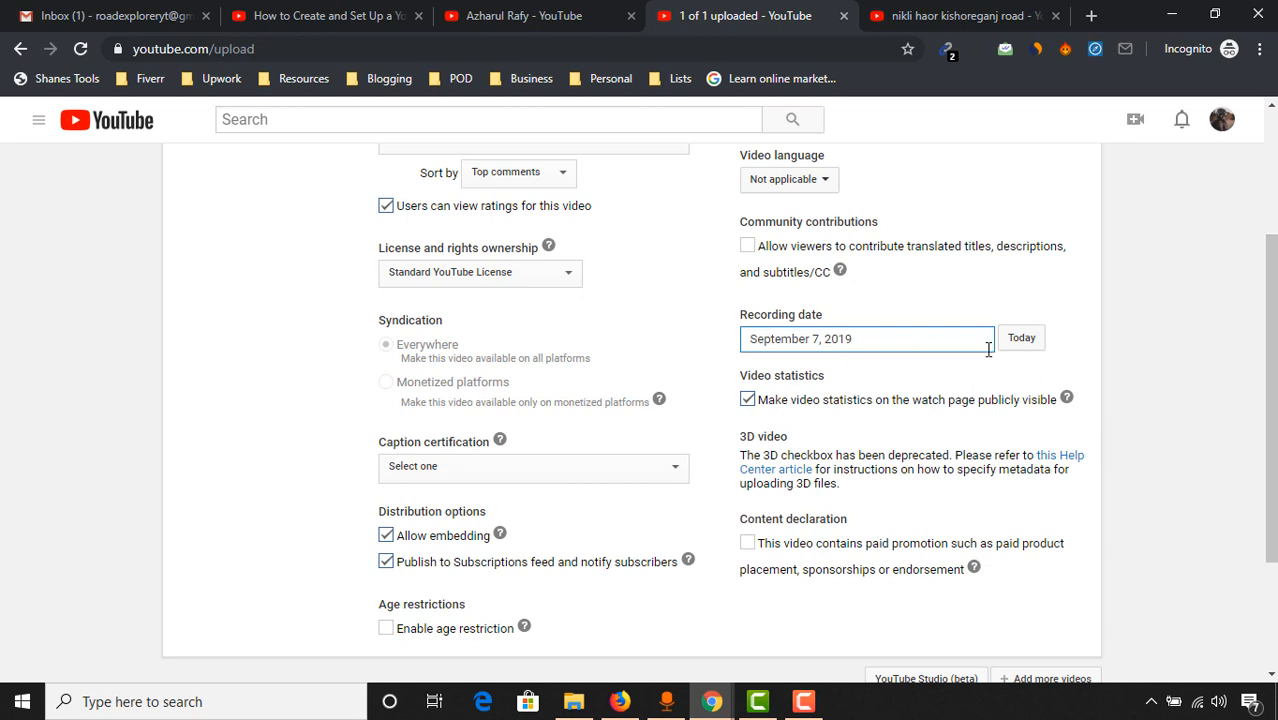
scroll(down, 3)
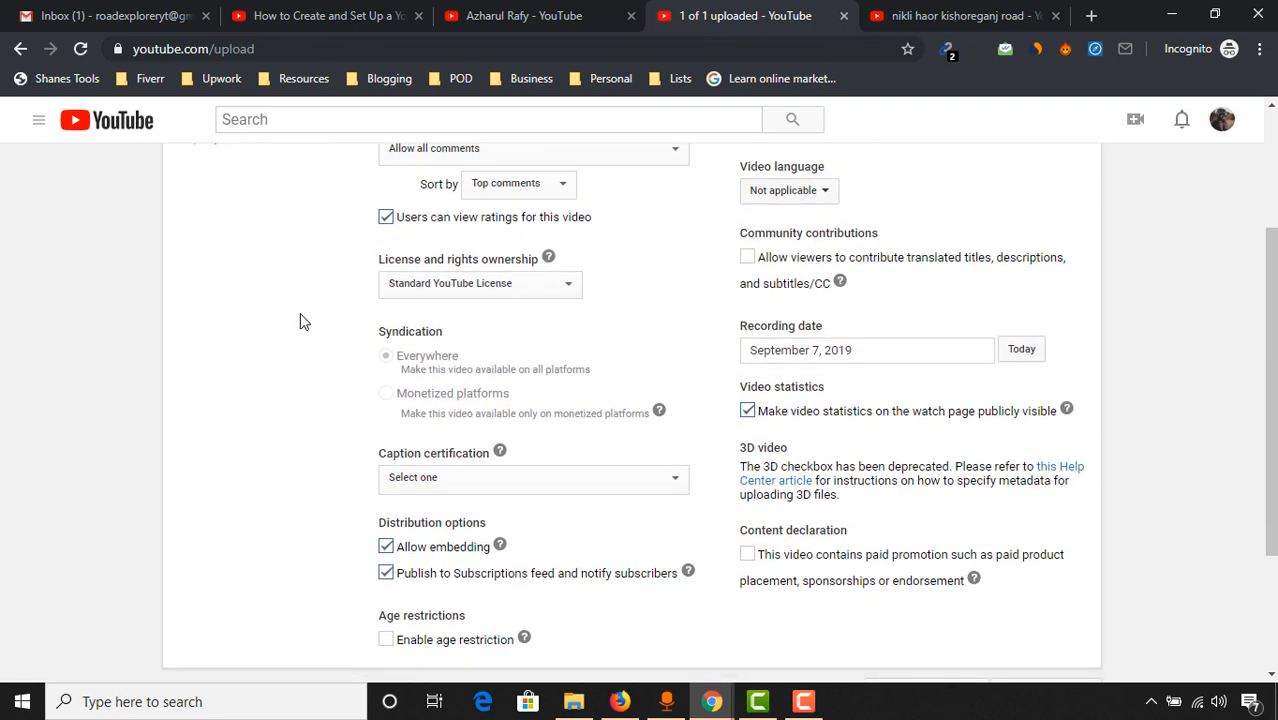
scroll(down, 3)
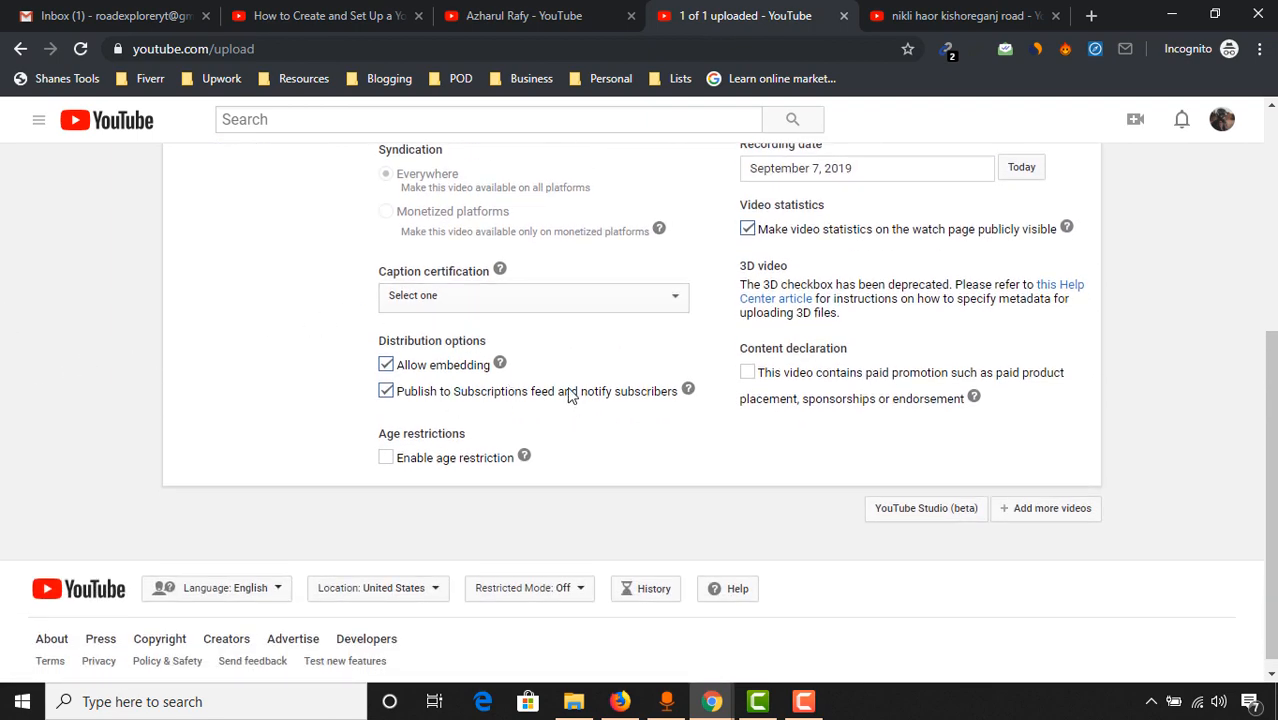
mouse_move(778, 342)
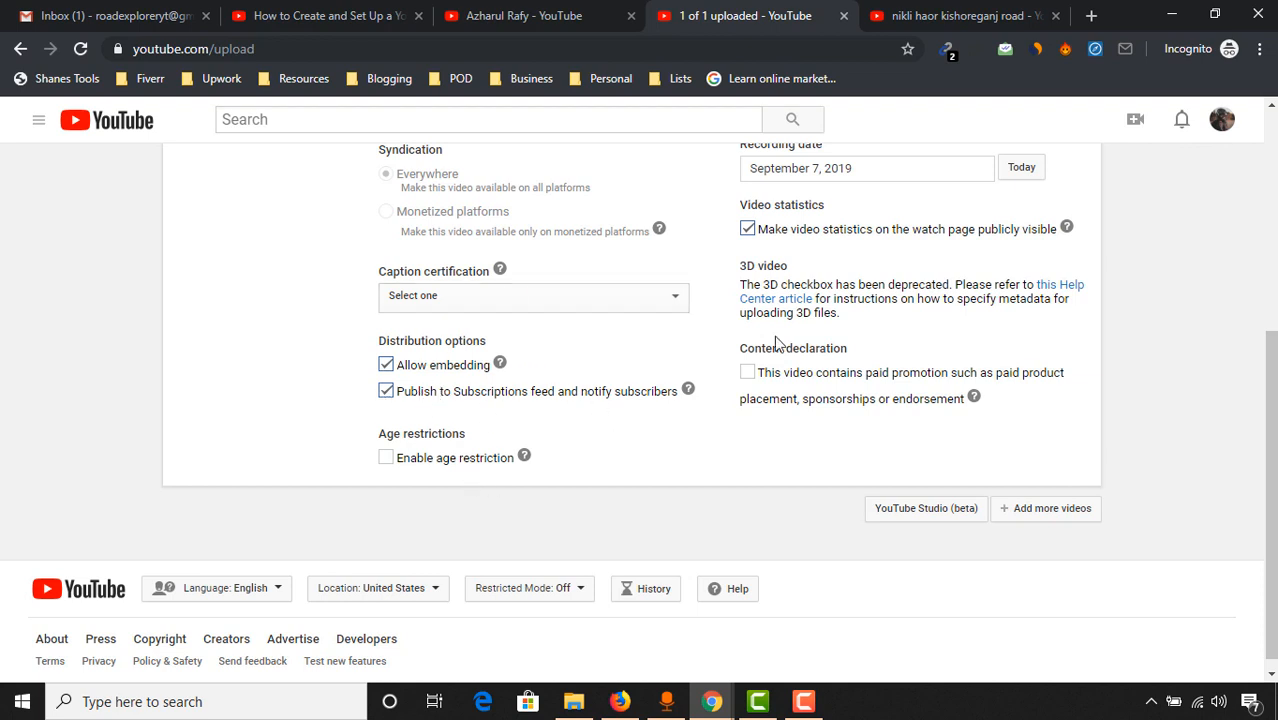
mouse_move(1093, 403)
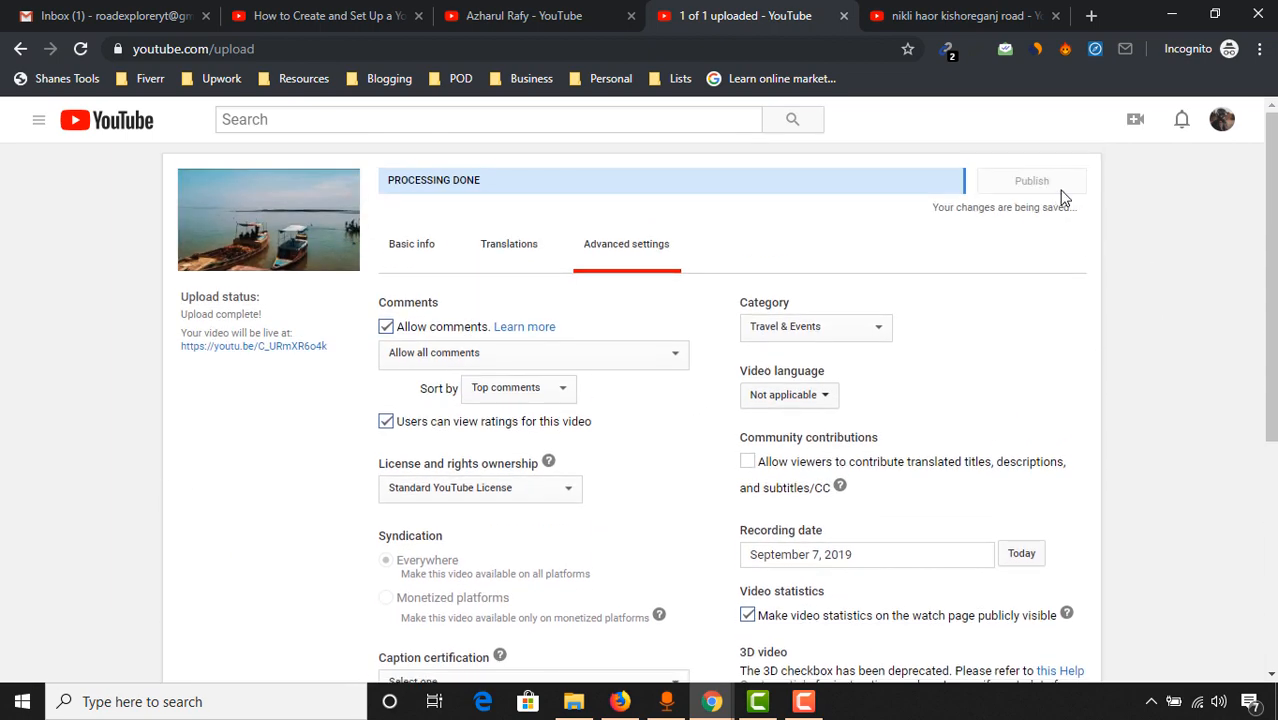
- Publish the video and open its share link in a new tab
click(1031, 181)
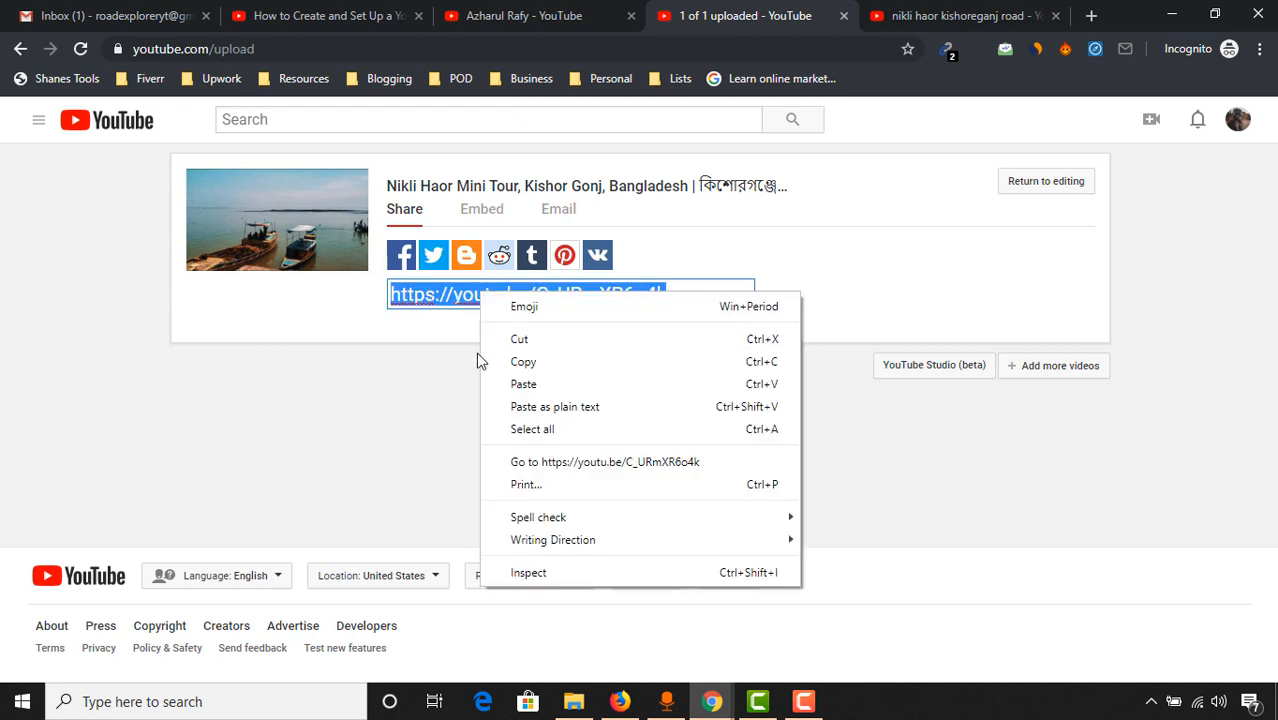
click(605, 461)
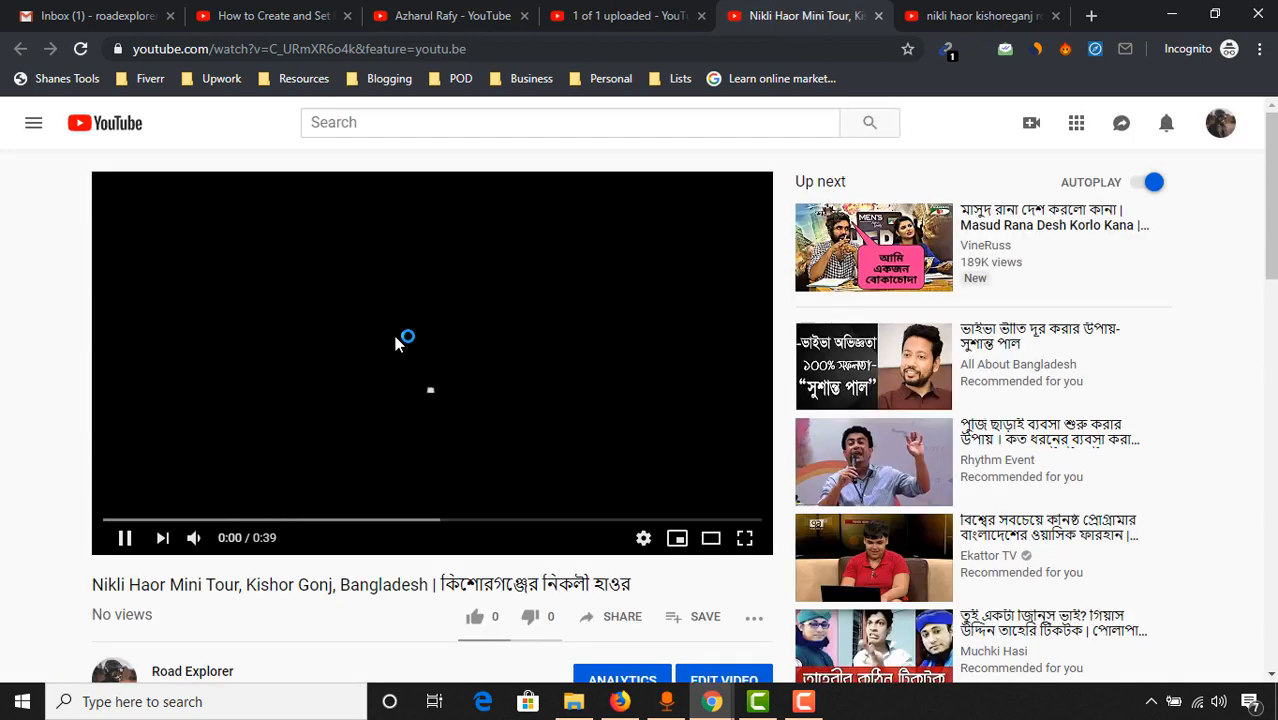
- Scroll the Nikli Haor Mini Tour watch page, which shows no views yet
scroll(down, 3)
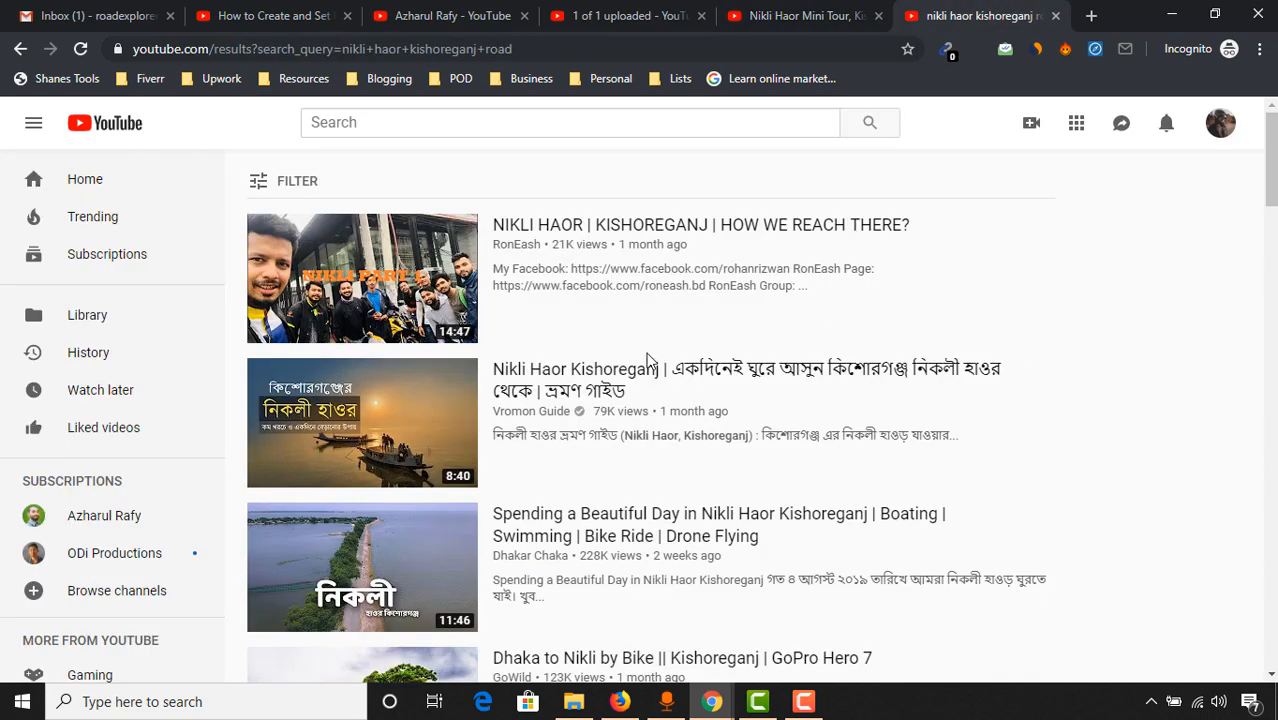
- Scroll the 'nikli haor kishoreganj road' results to reveal more Nikli Haor travel videos
scroll(down, 3)
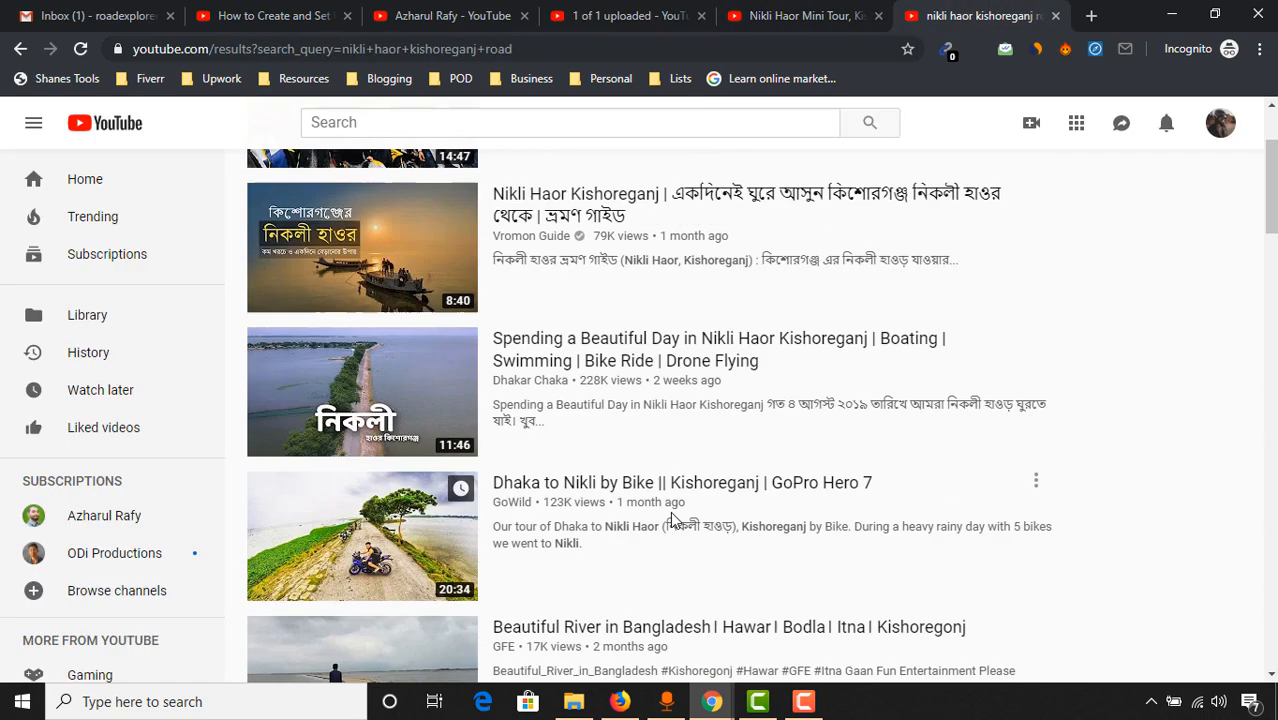
scroll(down, 3)
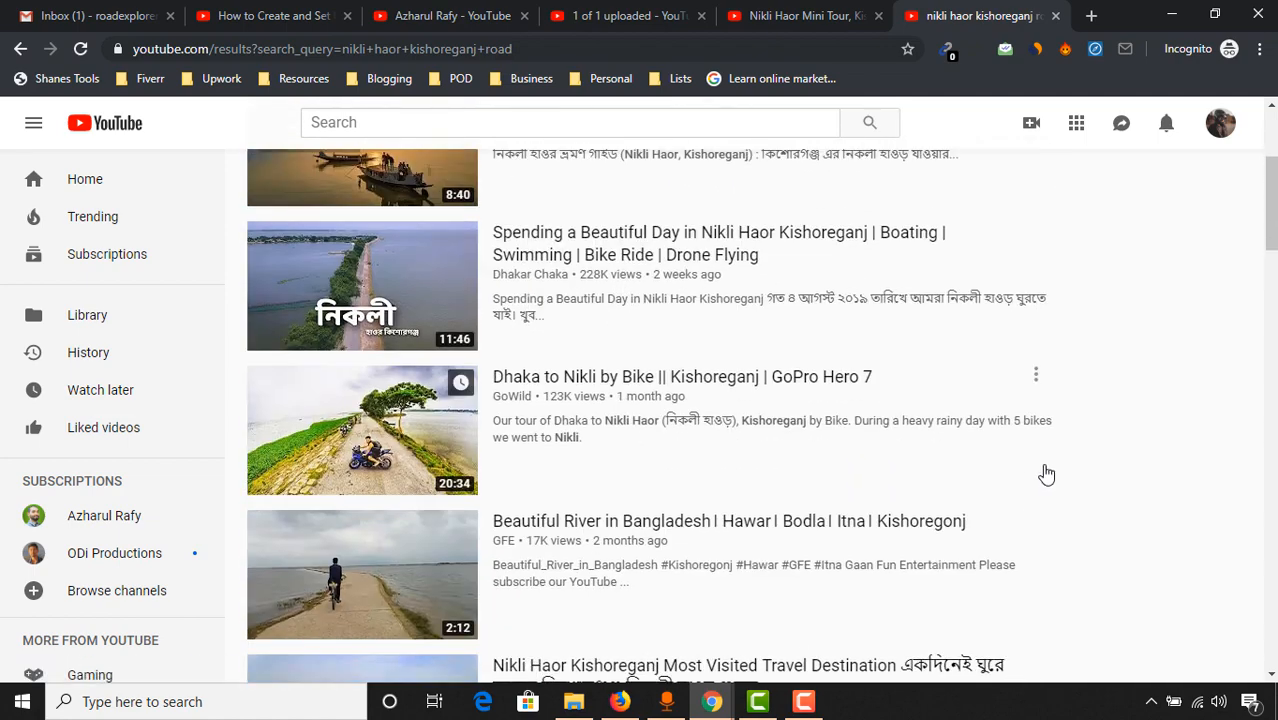